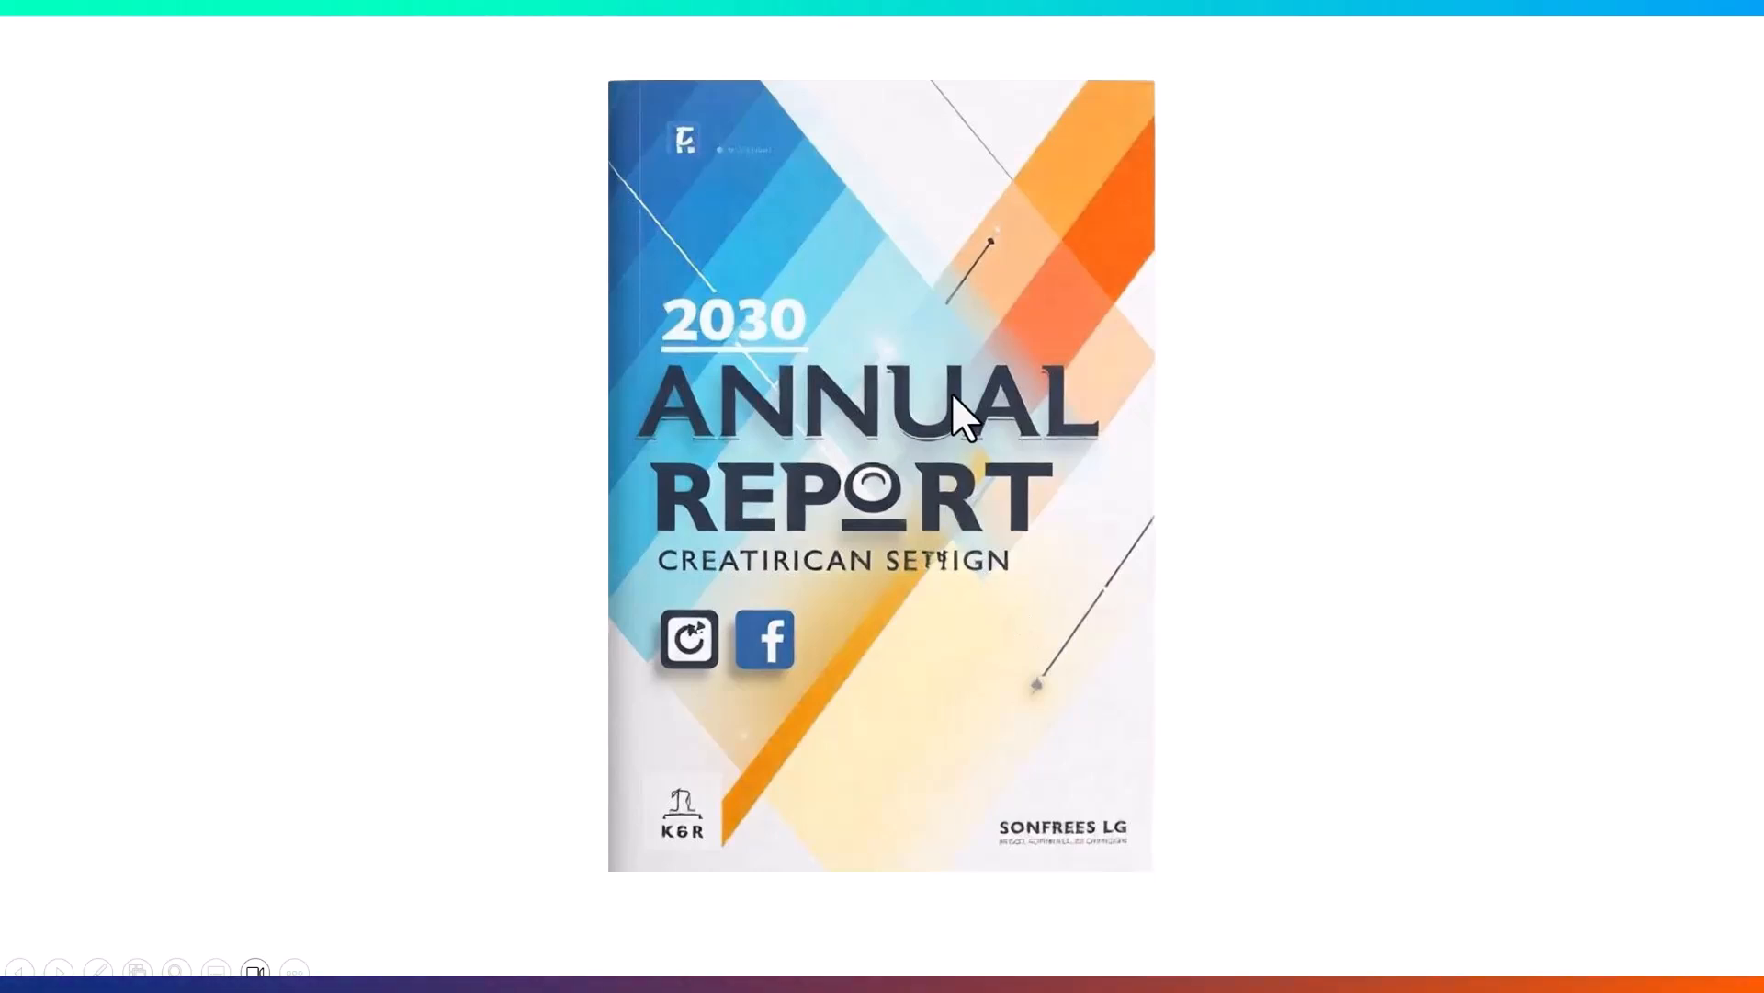
mouse_move(993, 559)
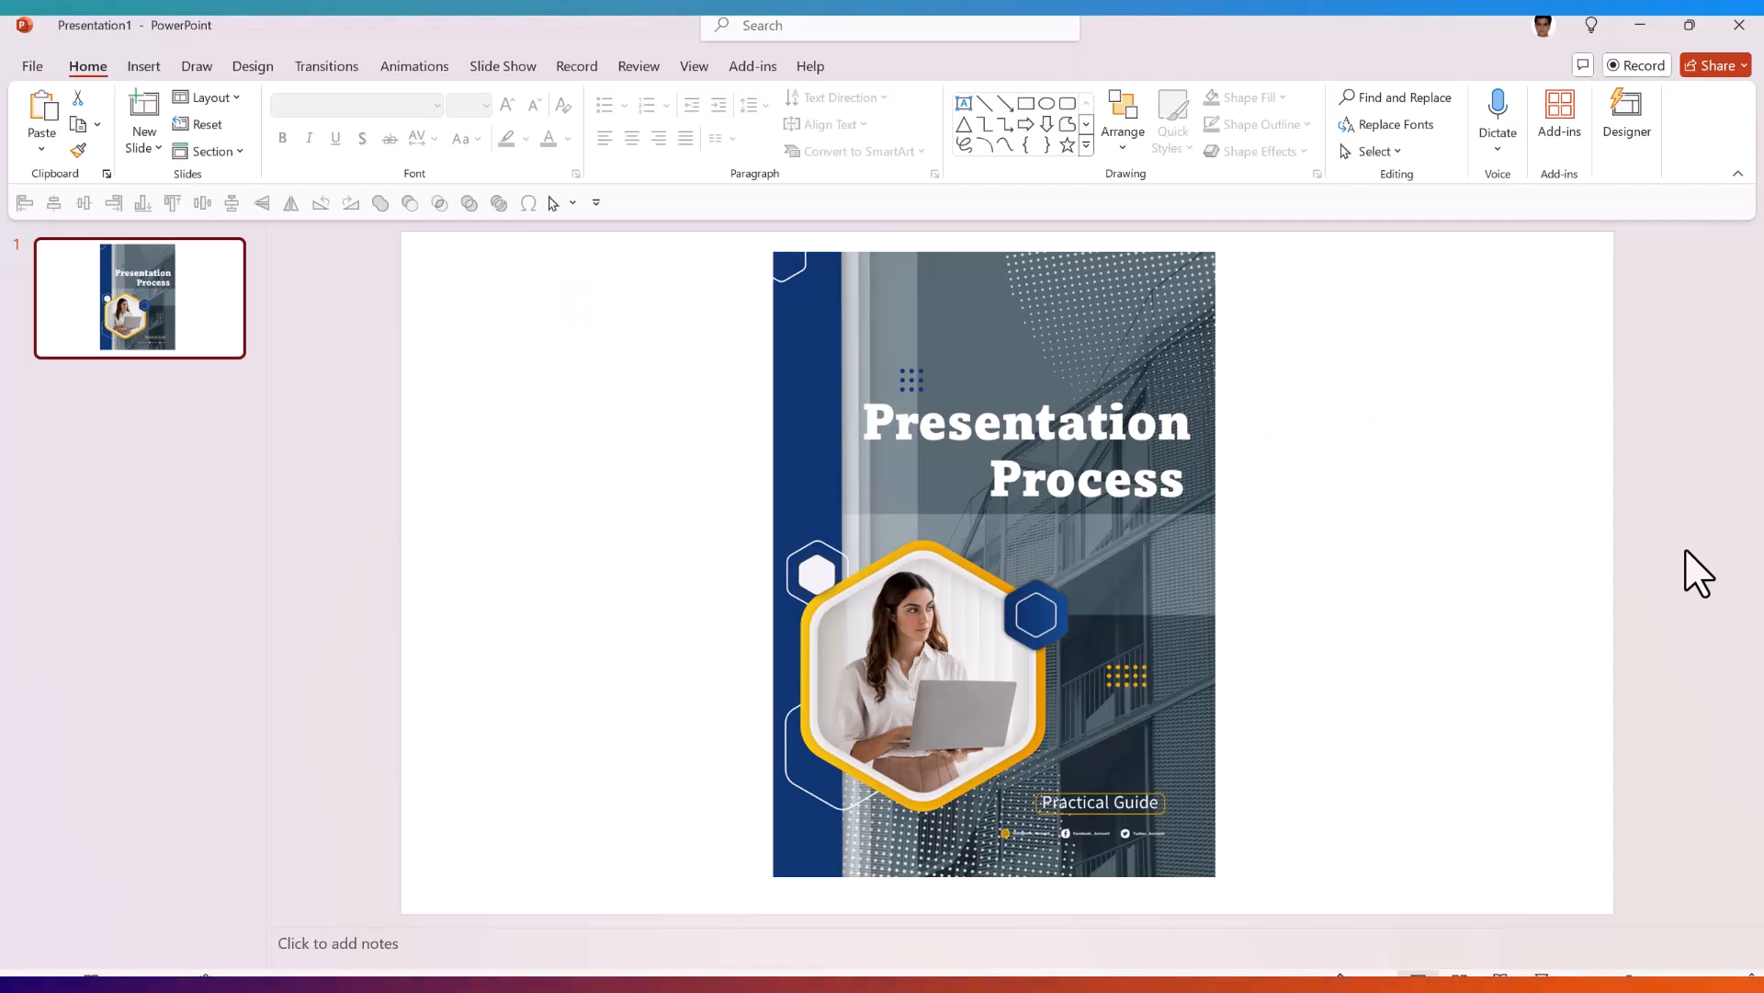
- Draw a rectangle across the lower slide area and send it behind the book cover
left_click(995, 562)
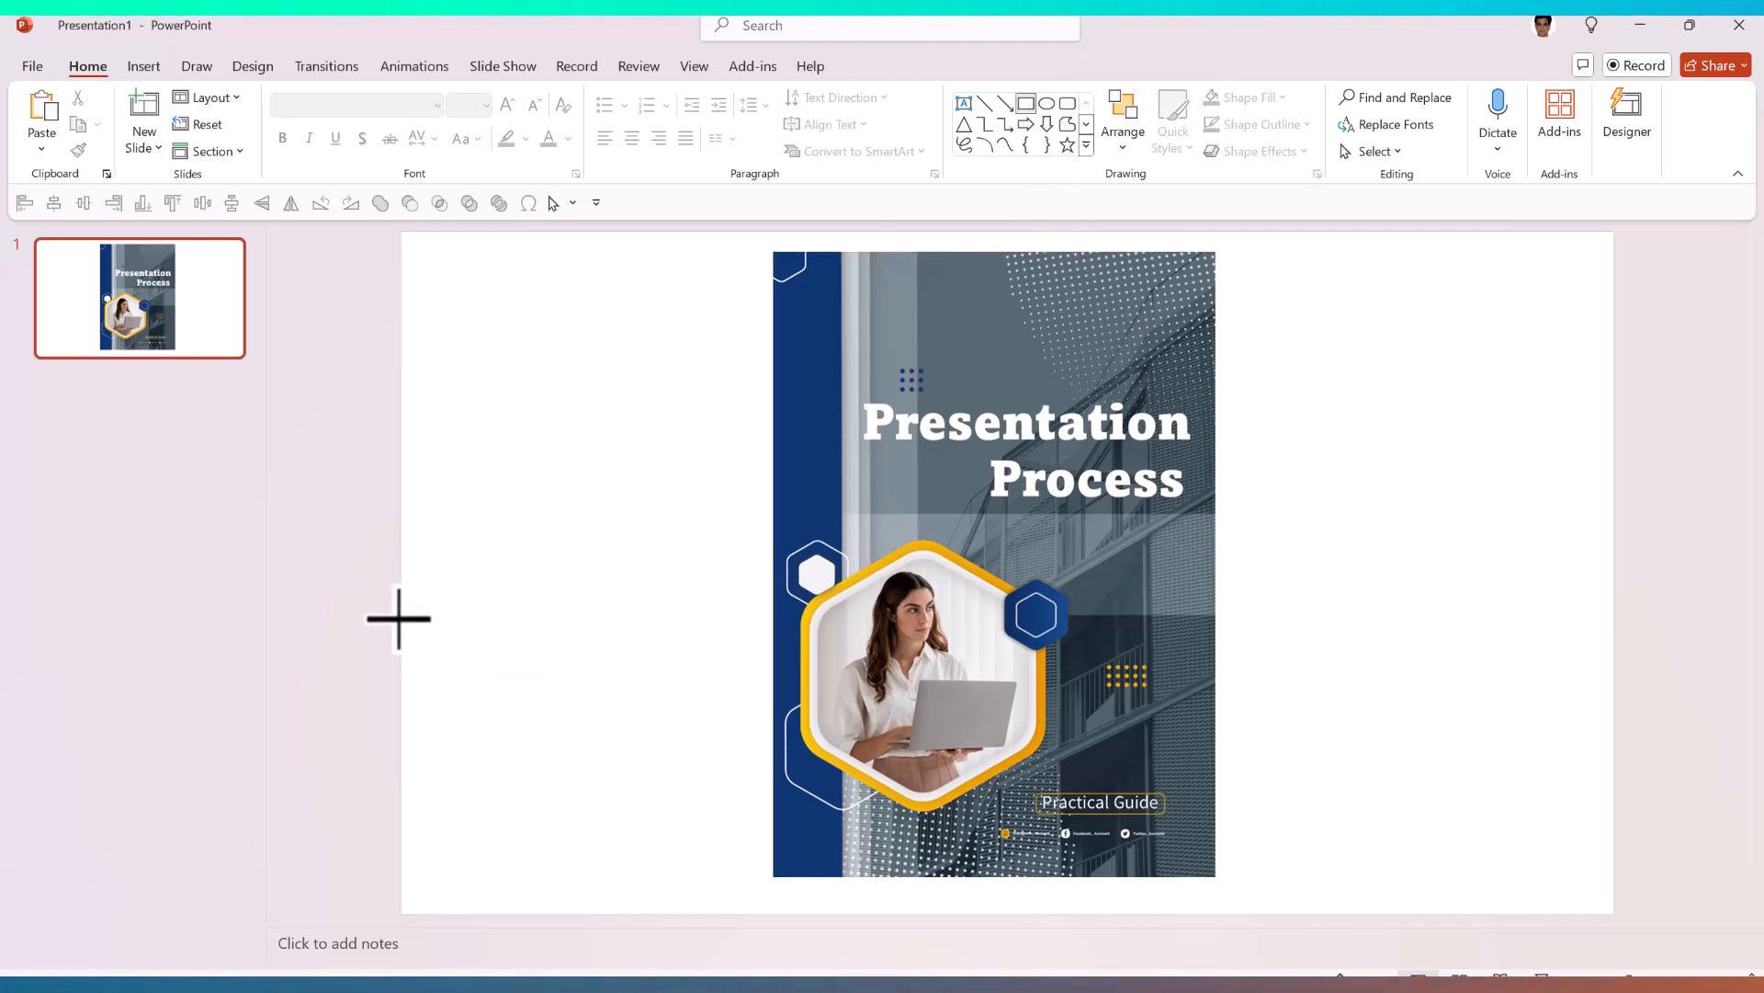
left_click_drag(399, 623, 1379, 901)
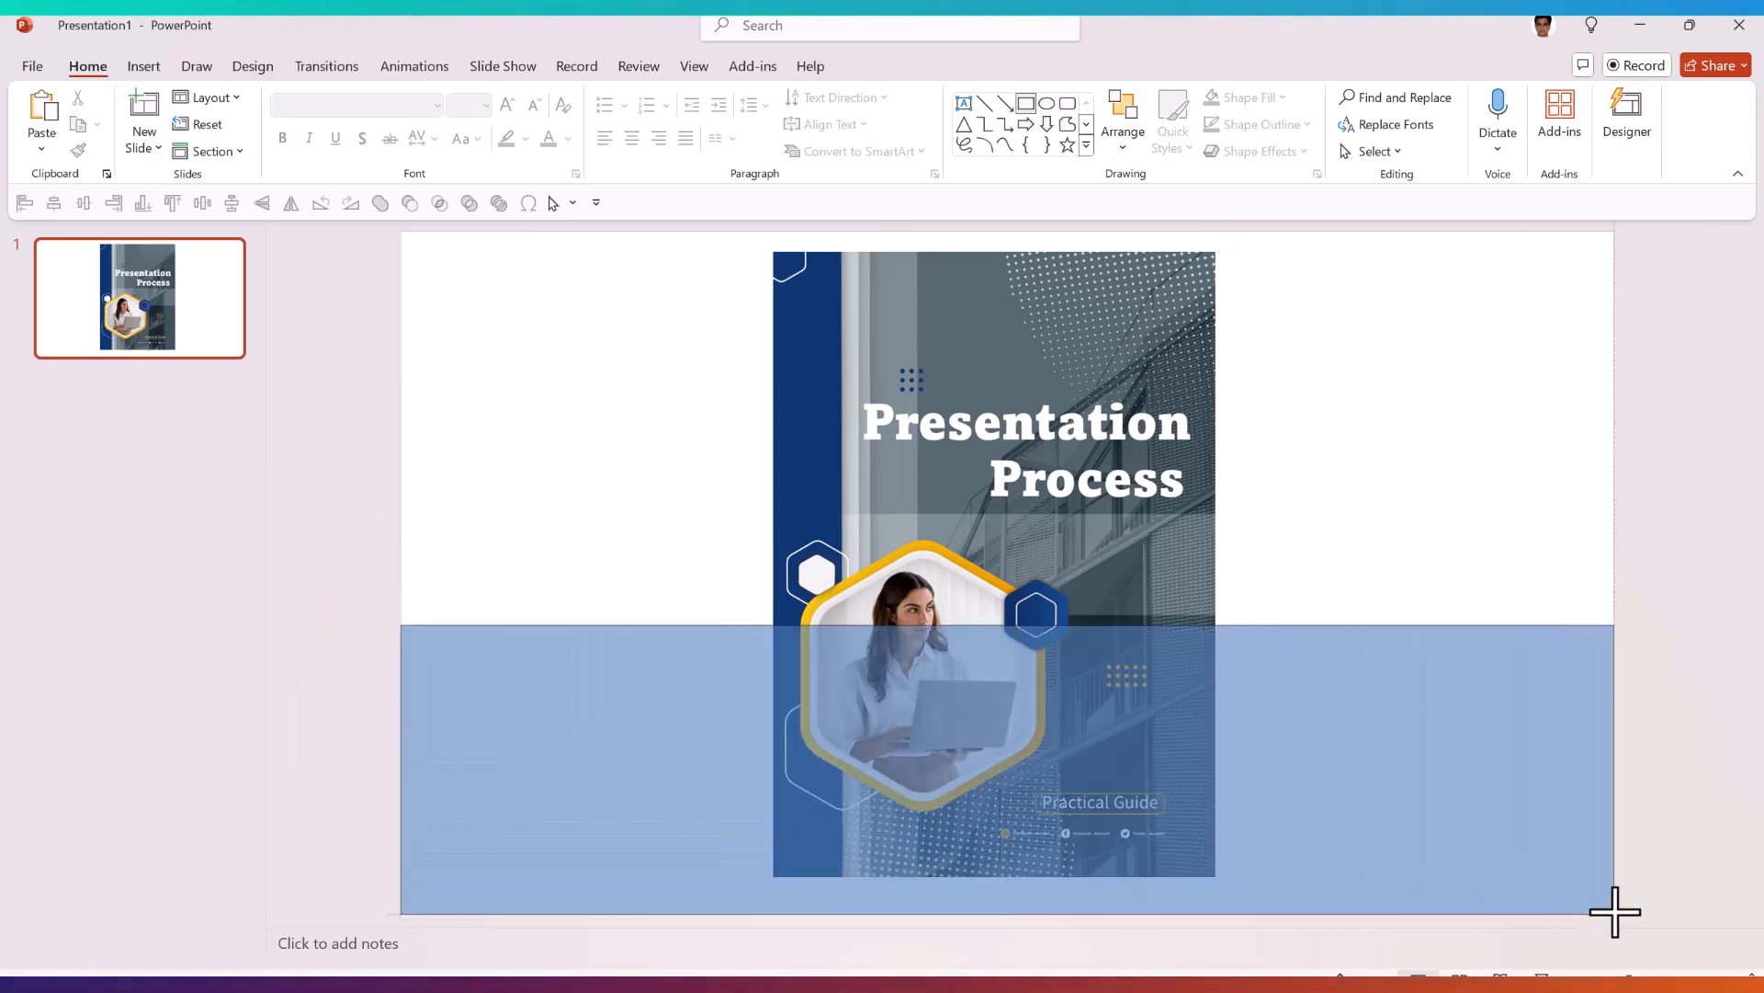
left_click(1007, 765)
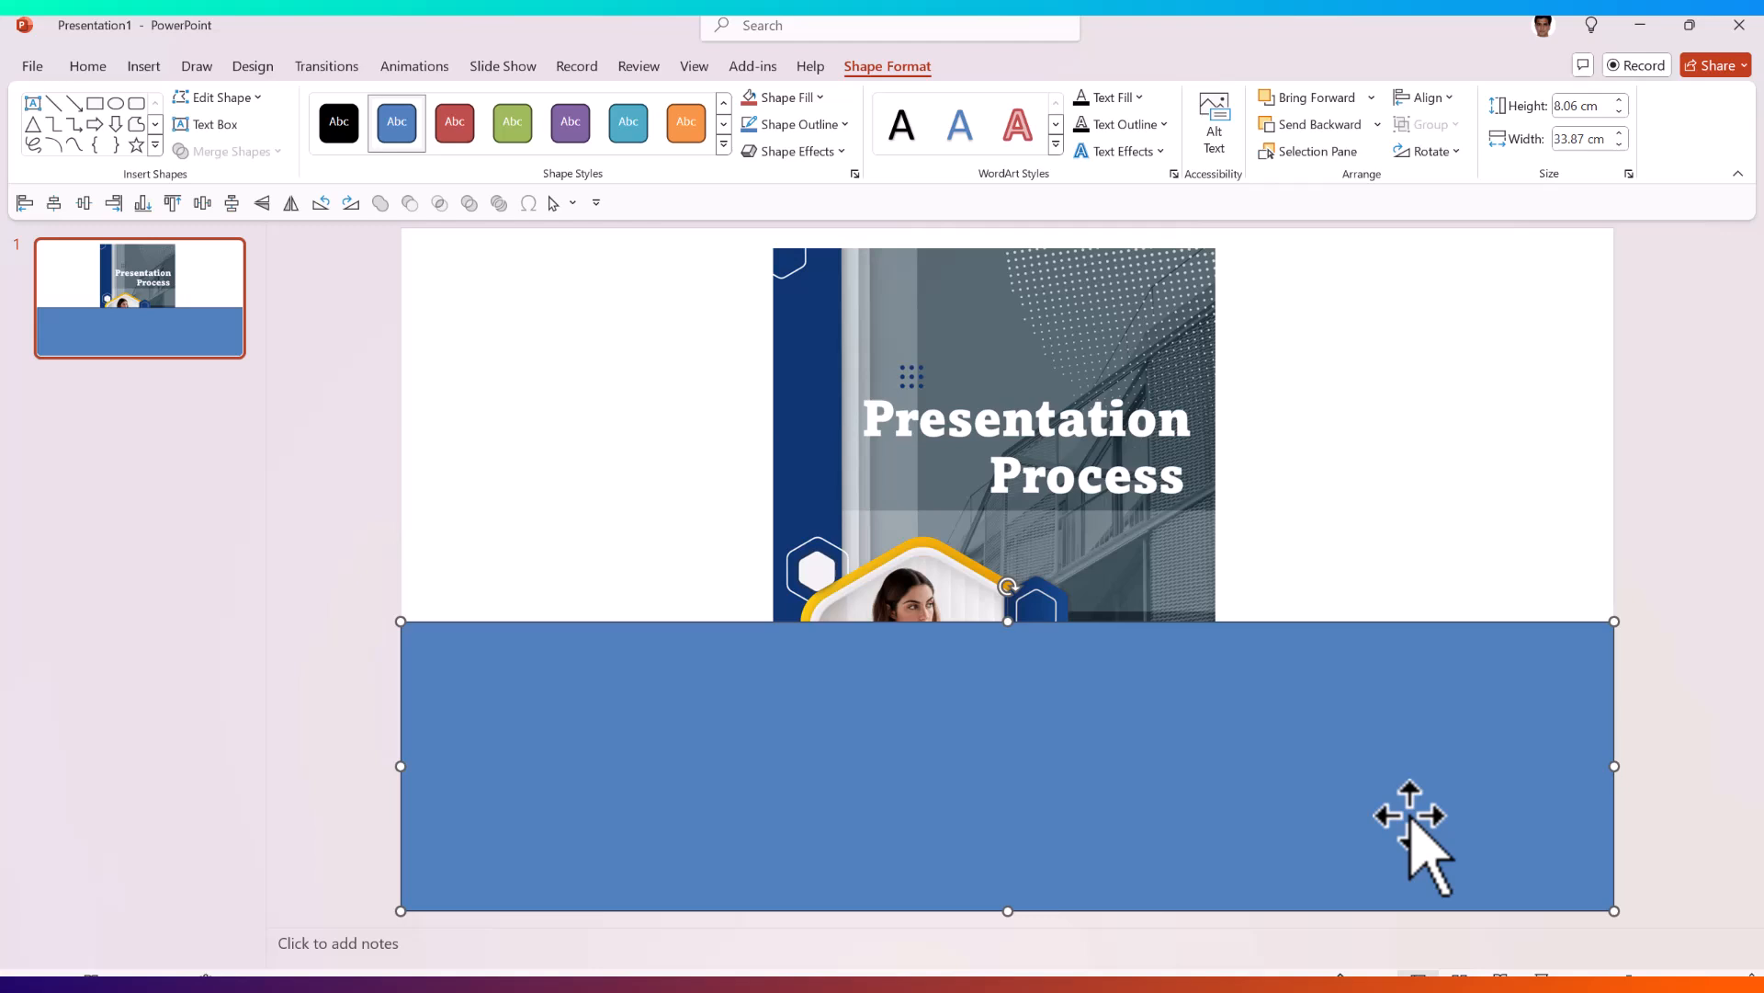
right_click(1423, 838)
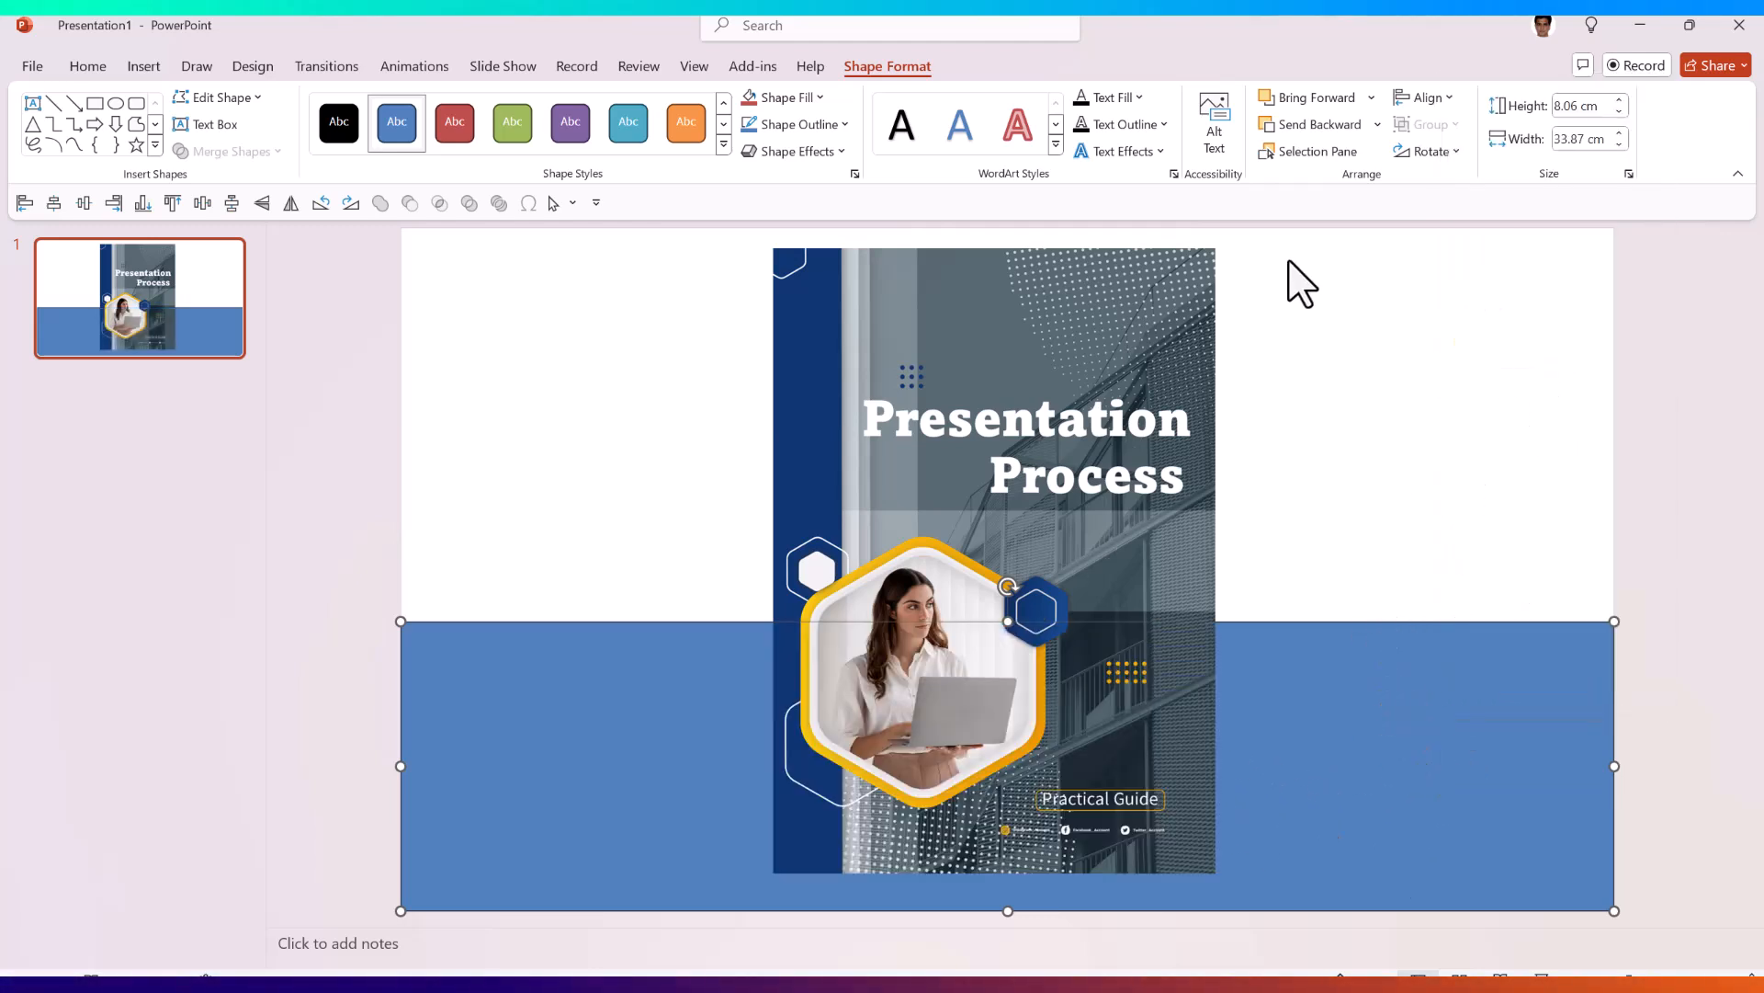
- Give the rectangle a grey fill and no outline so it reads as a floor
left_click(779, 98)
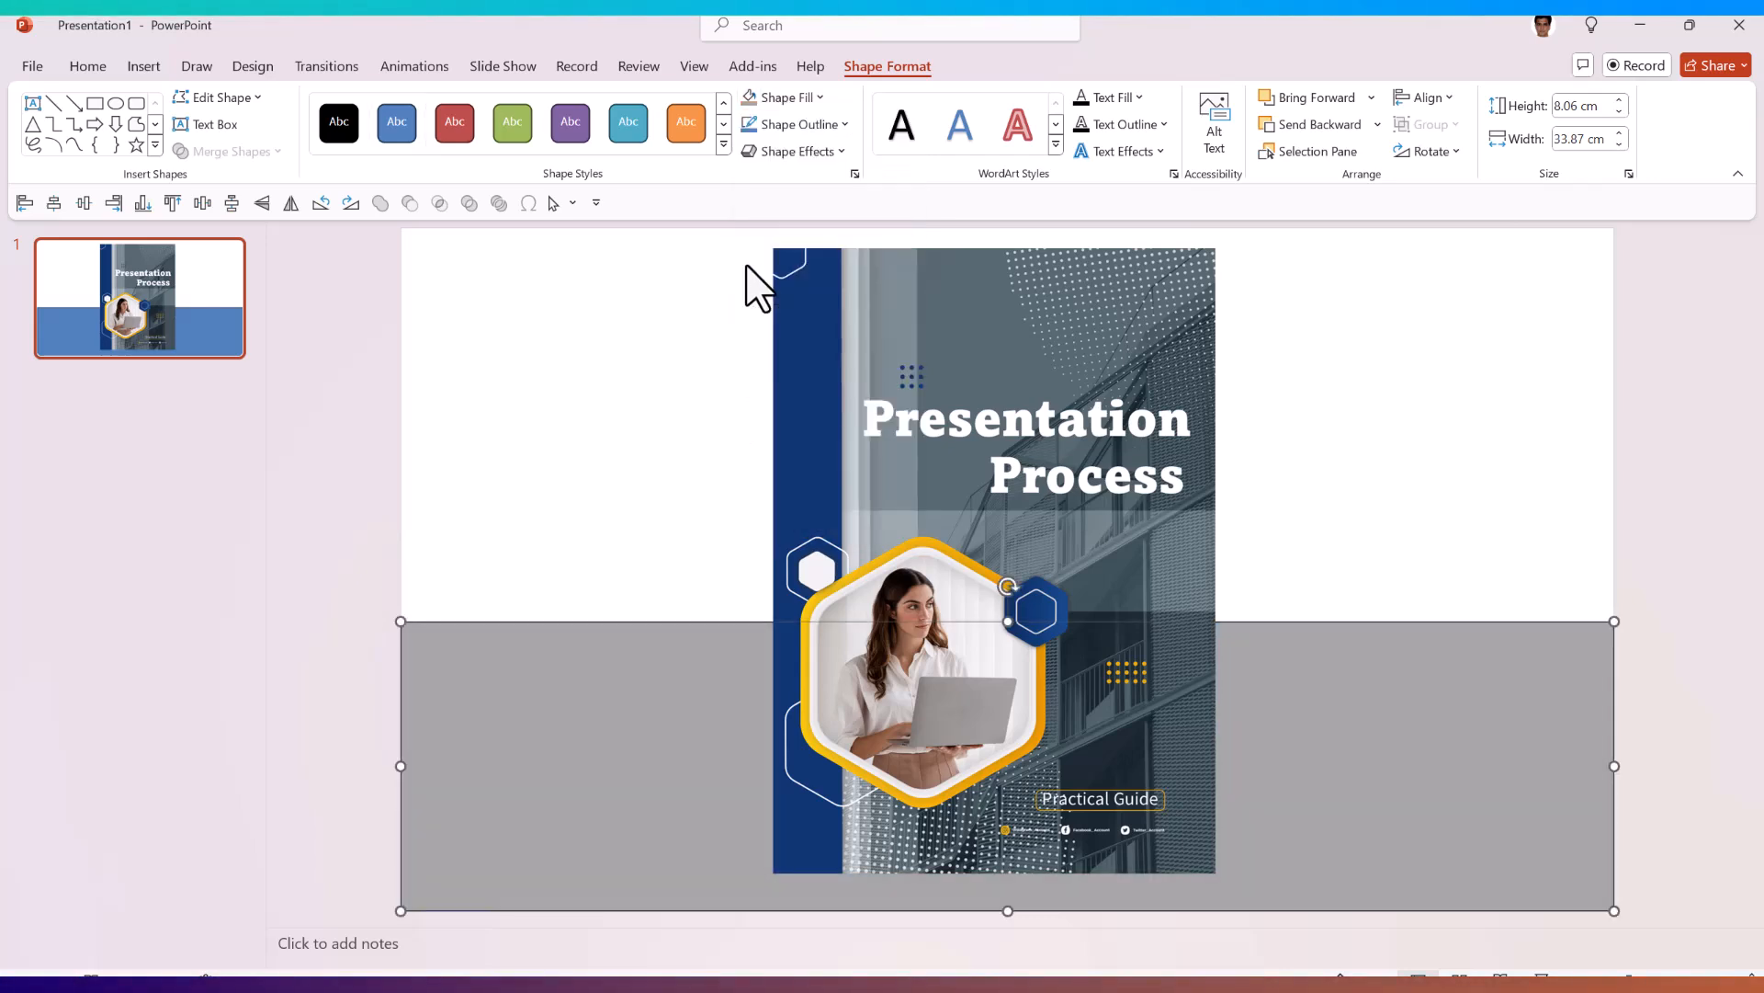
left_click(794, 123)
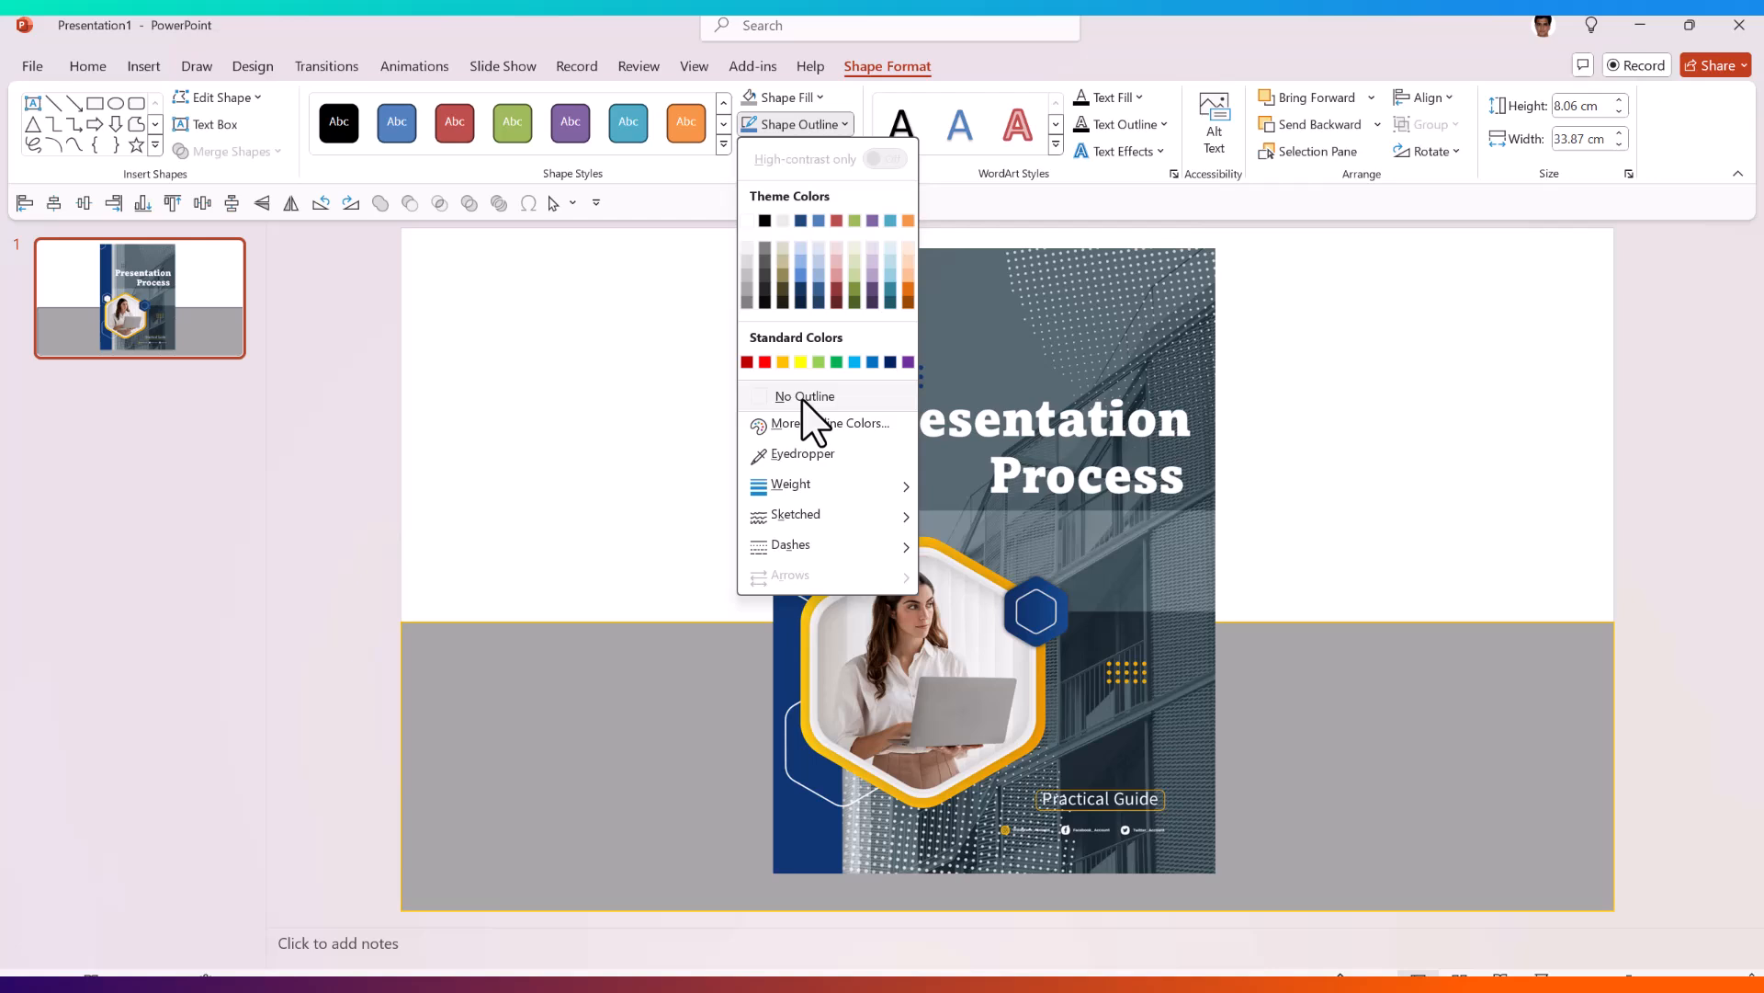
left_click(803, 397)
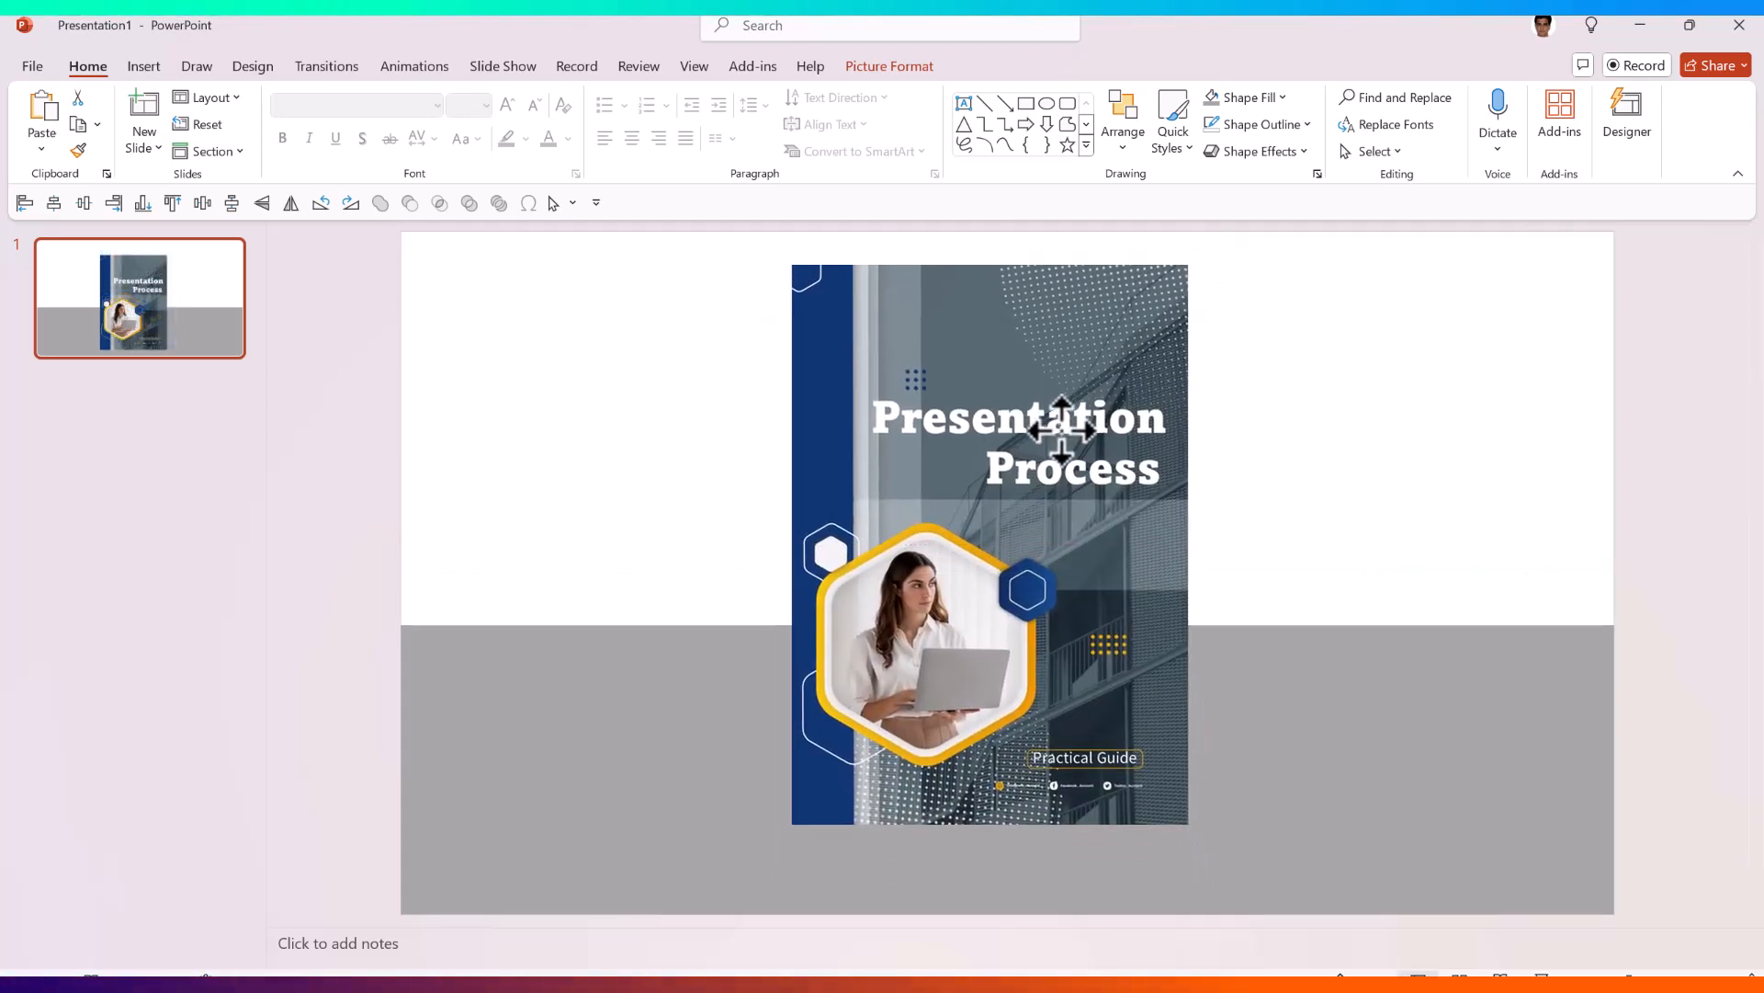
- Apply a Perspective Diagonal Upper Left shadow to the book cover picture
left_click(1019, 439)
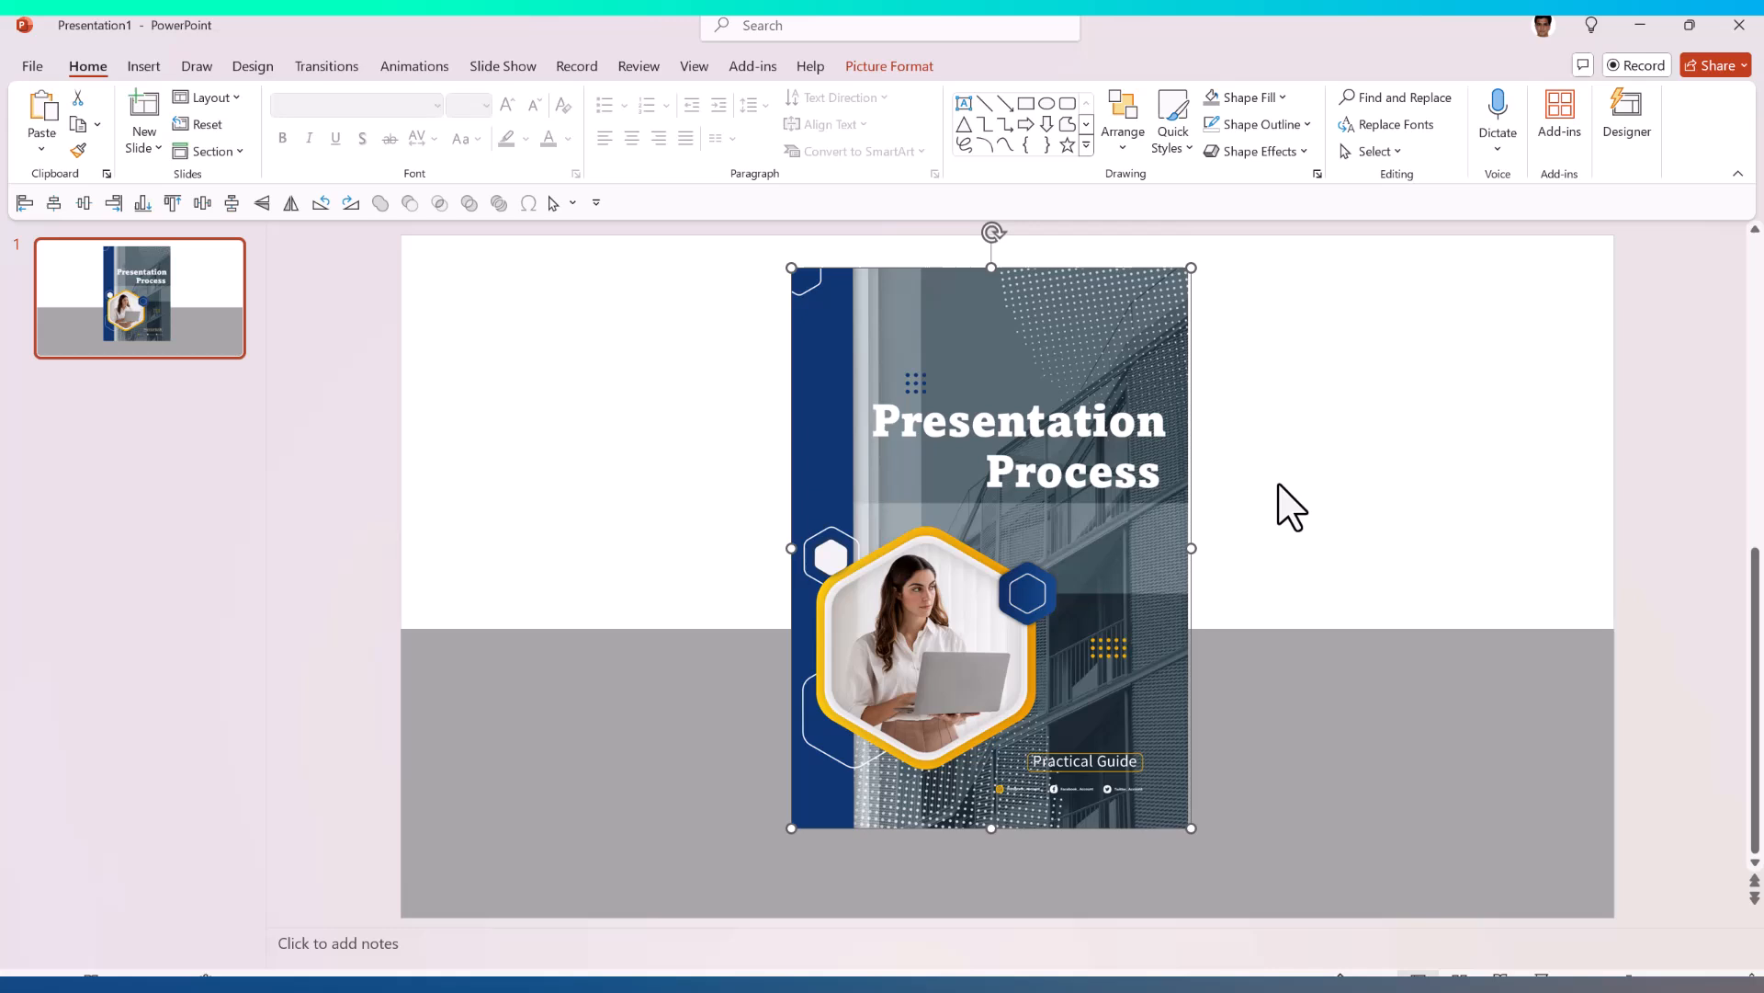
left_click(1247, 149)
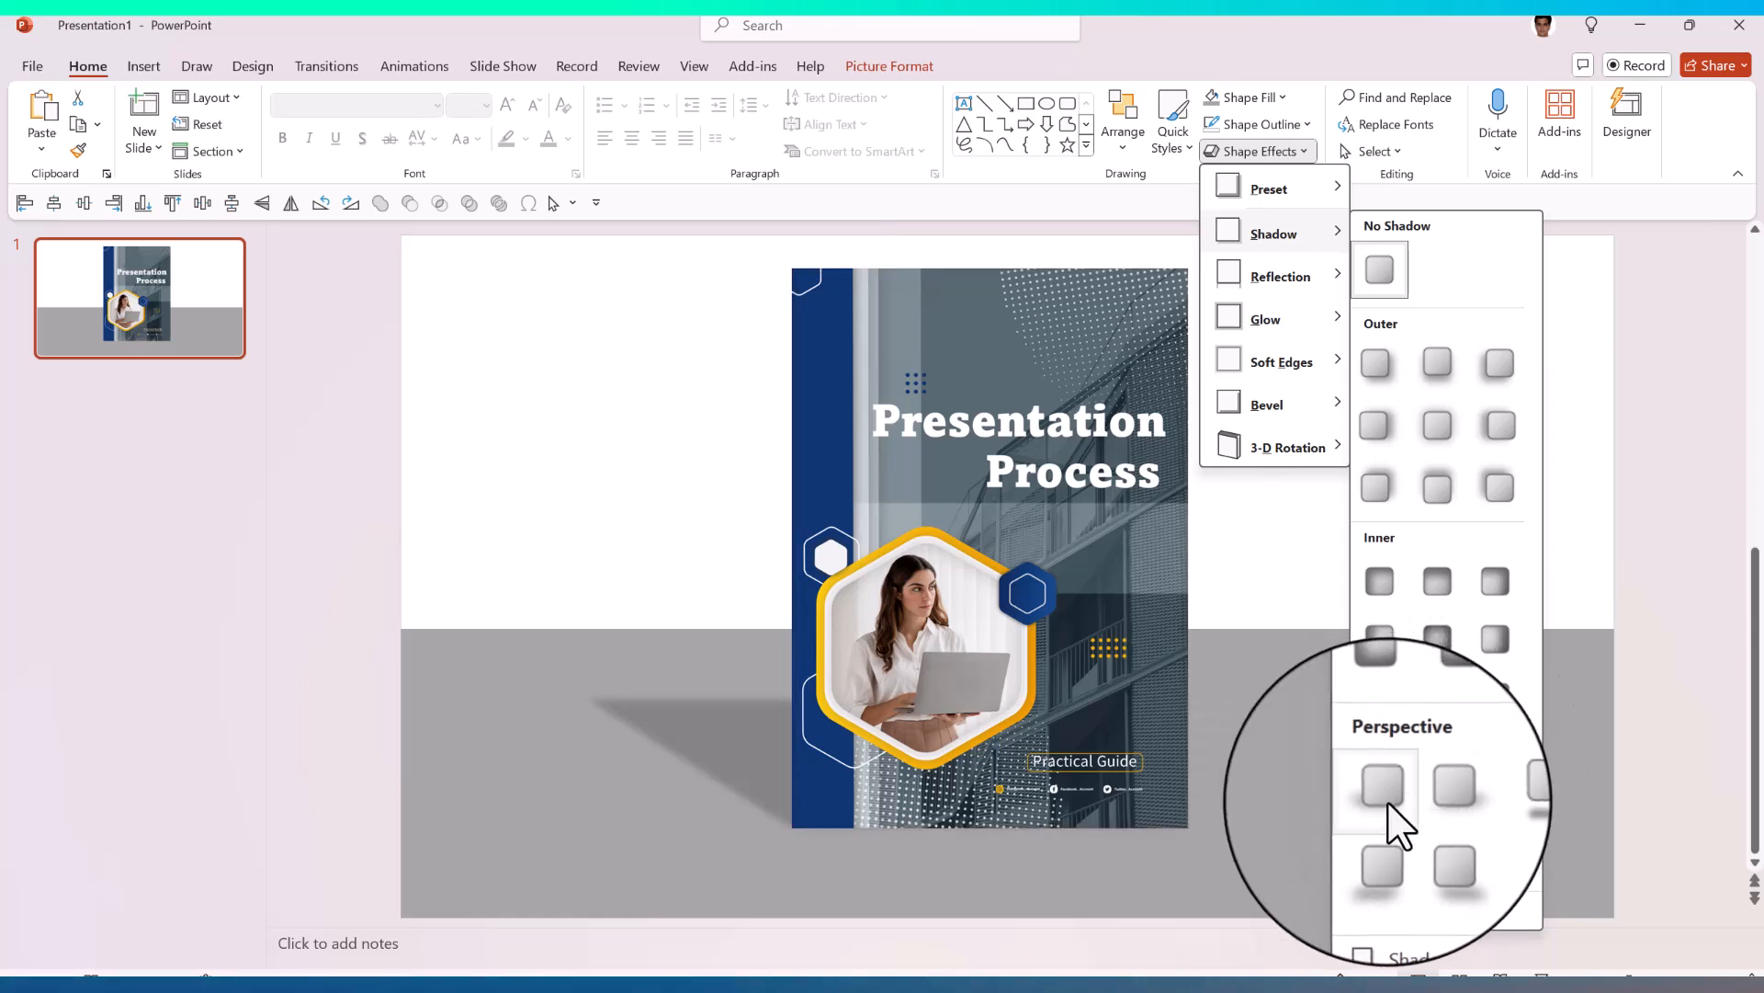
mouse_move(1381, 785)
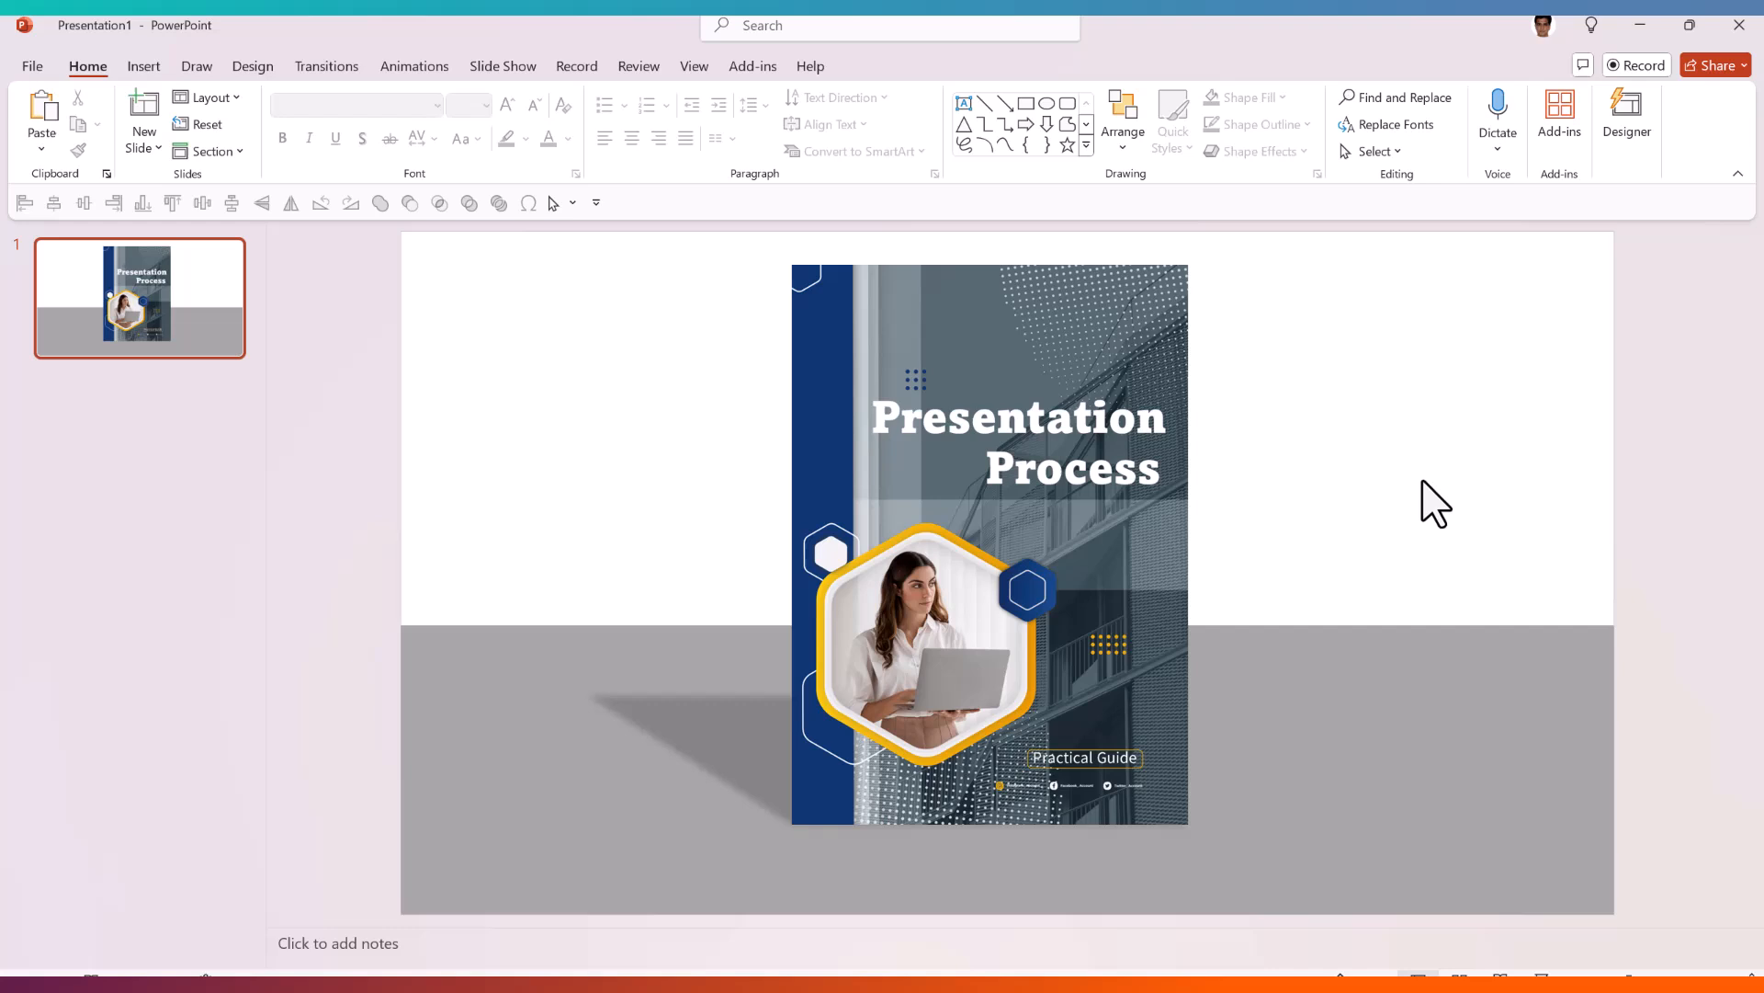
mouse_move(1160, 529)
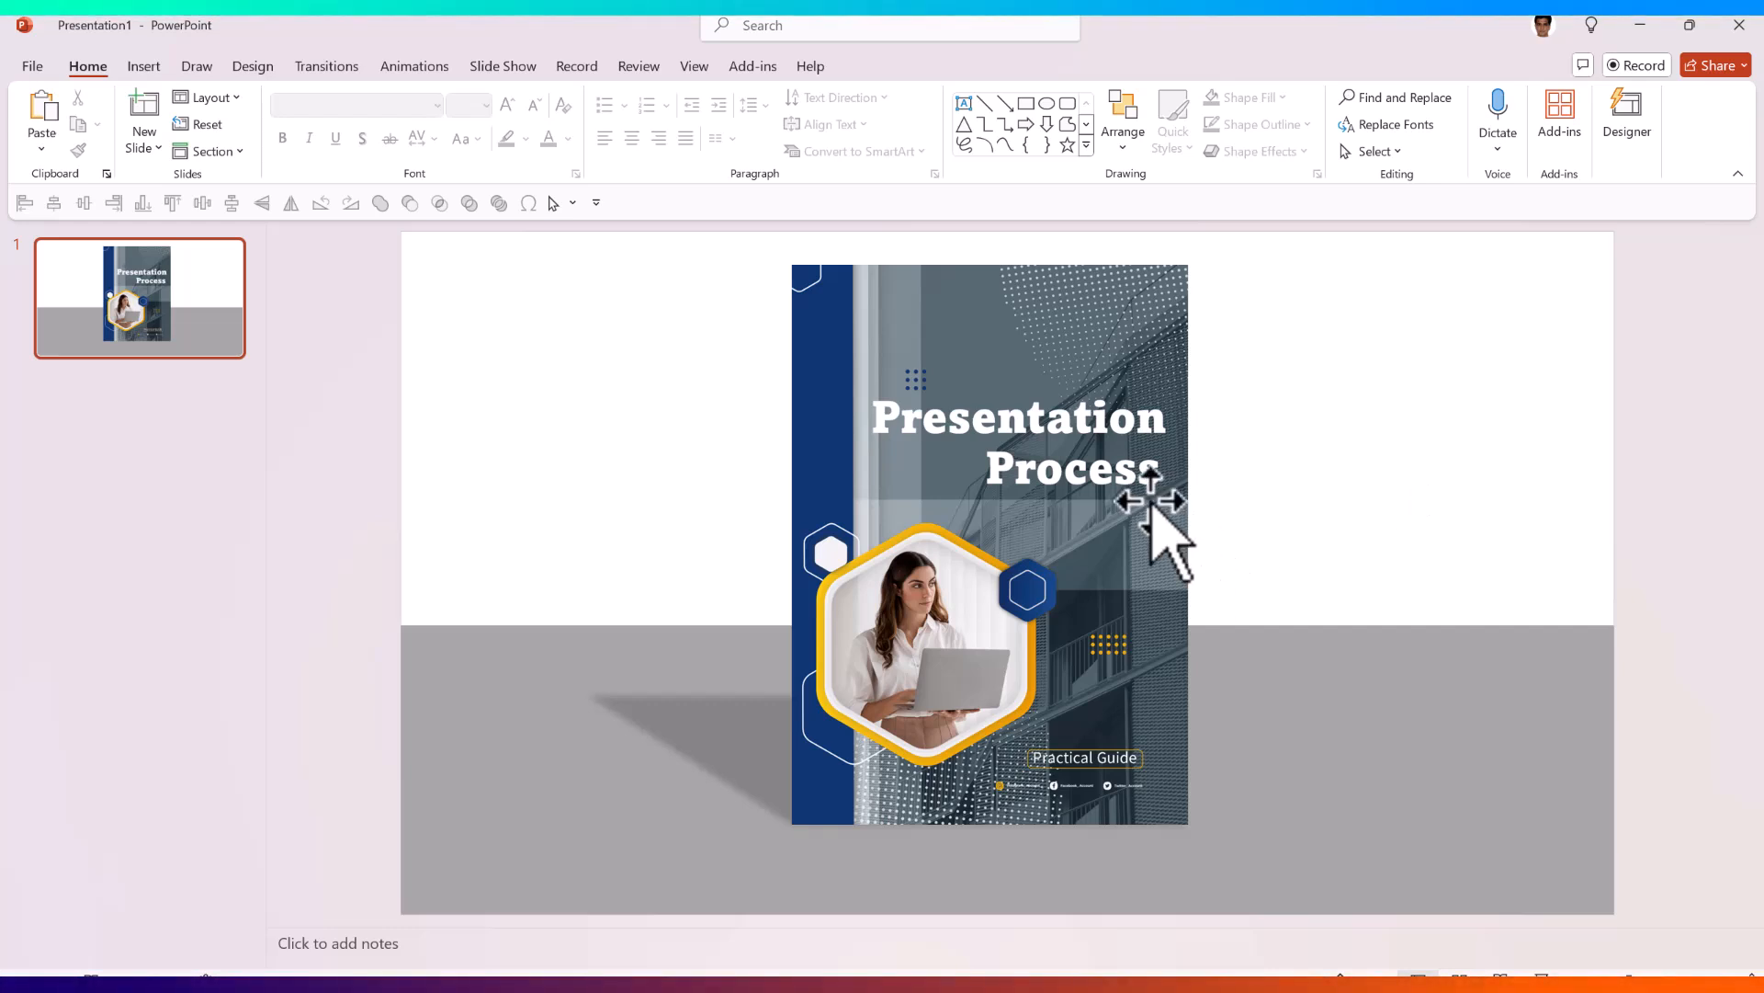
- Duplicate slide 1 to create a second slide
right_click(138, 298)
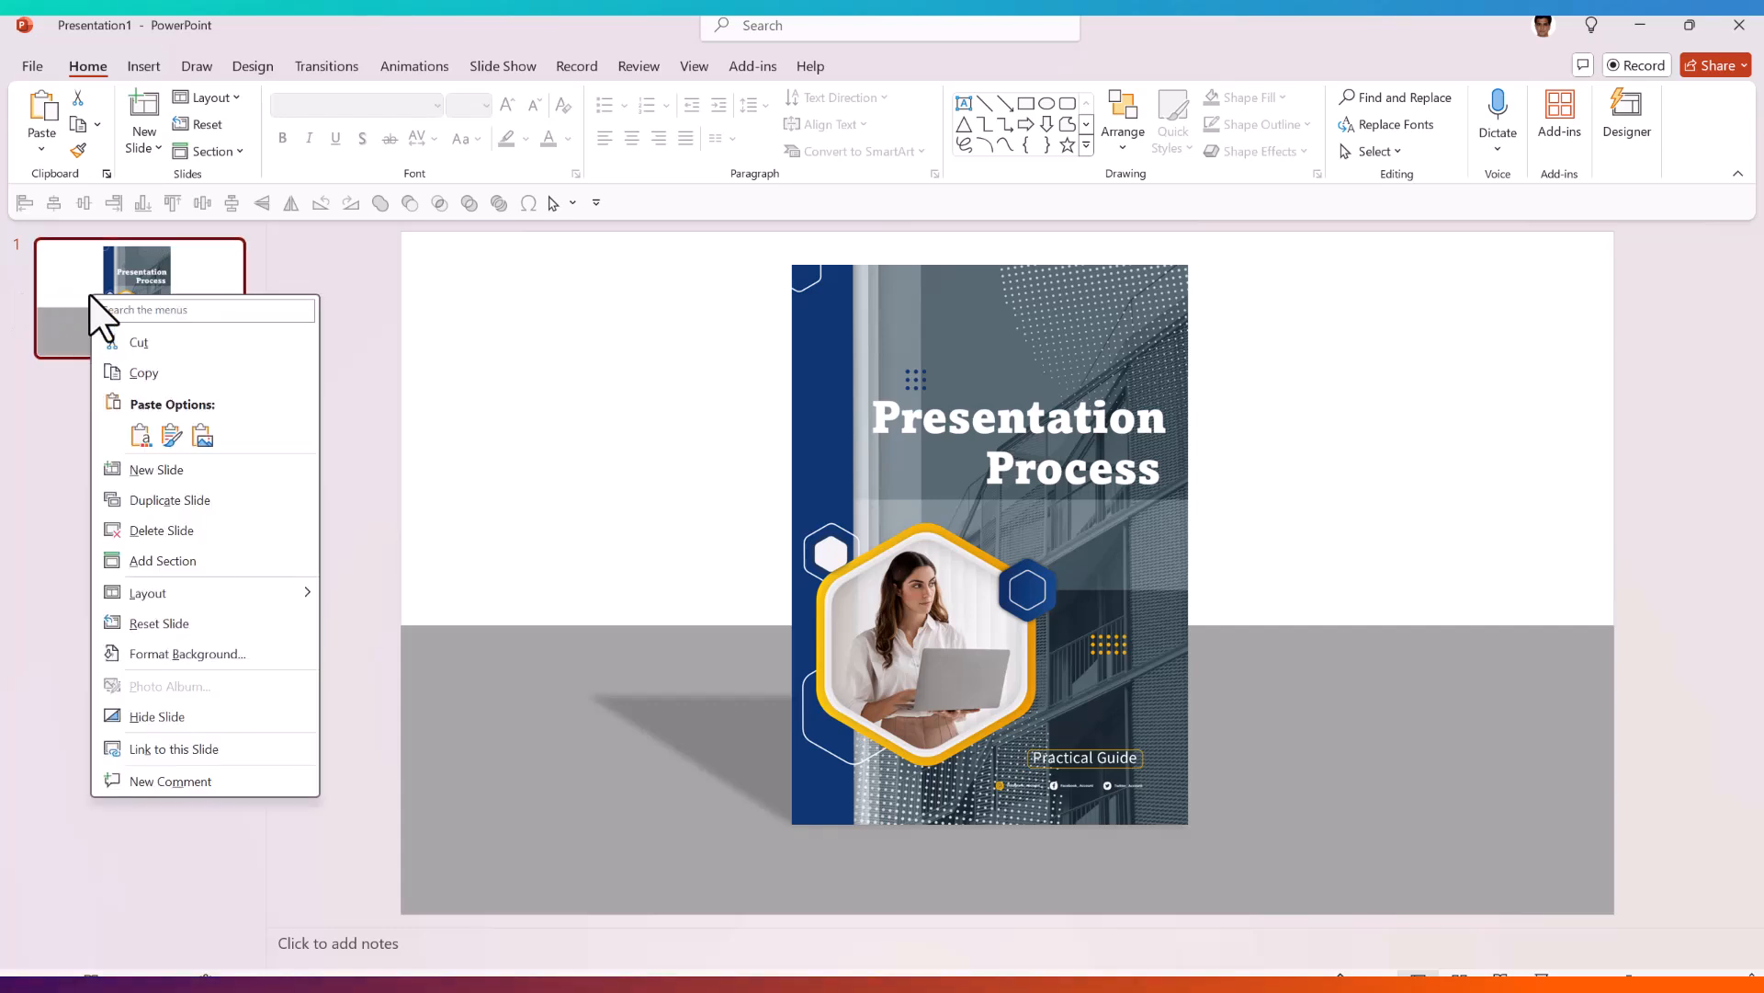
left_click(156, 468)
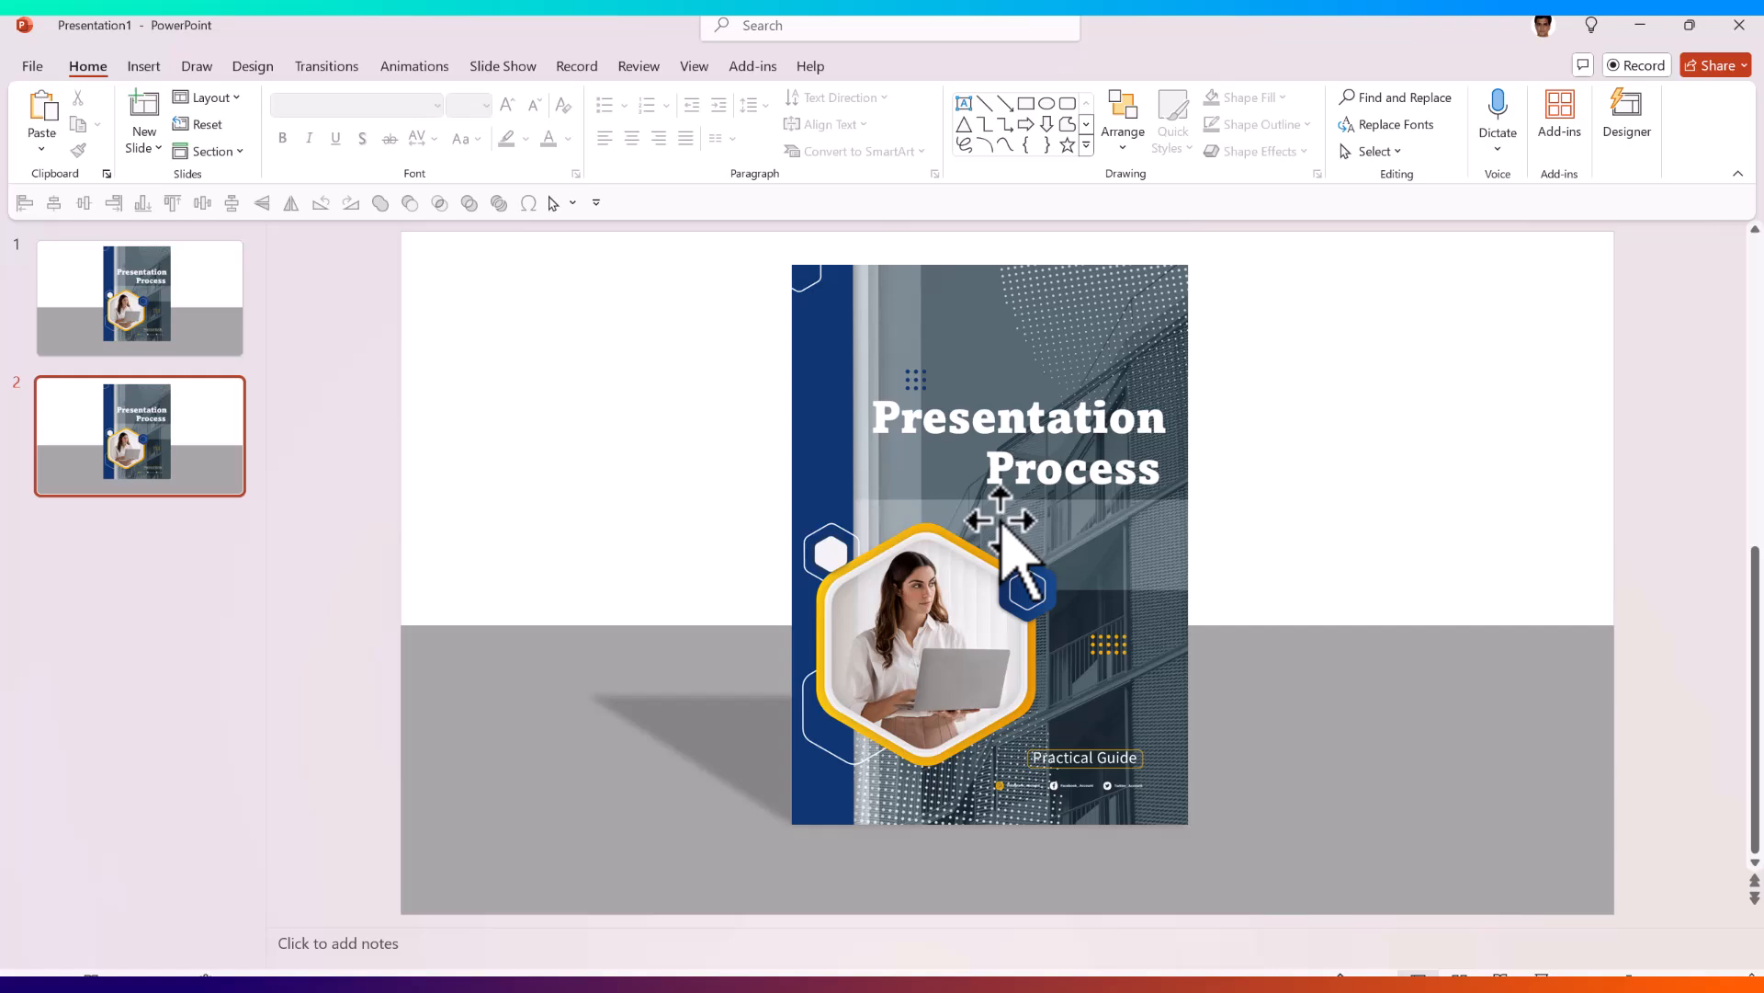
- Give the cover on slide 2 the Perspective Contrasting Right 3-D rotation
right_click(1000, 521)
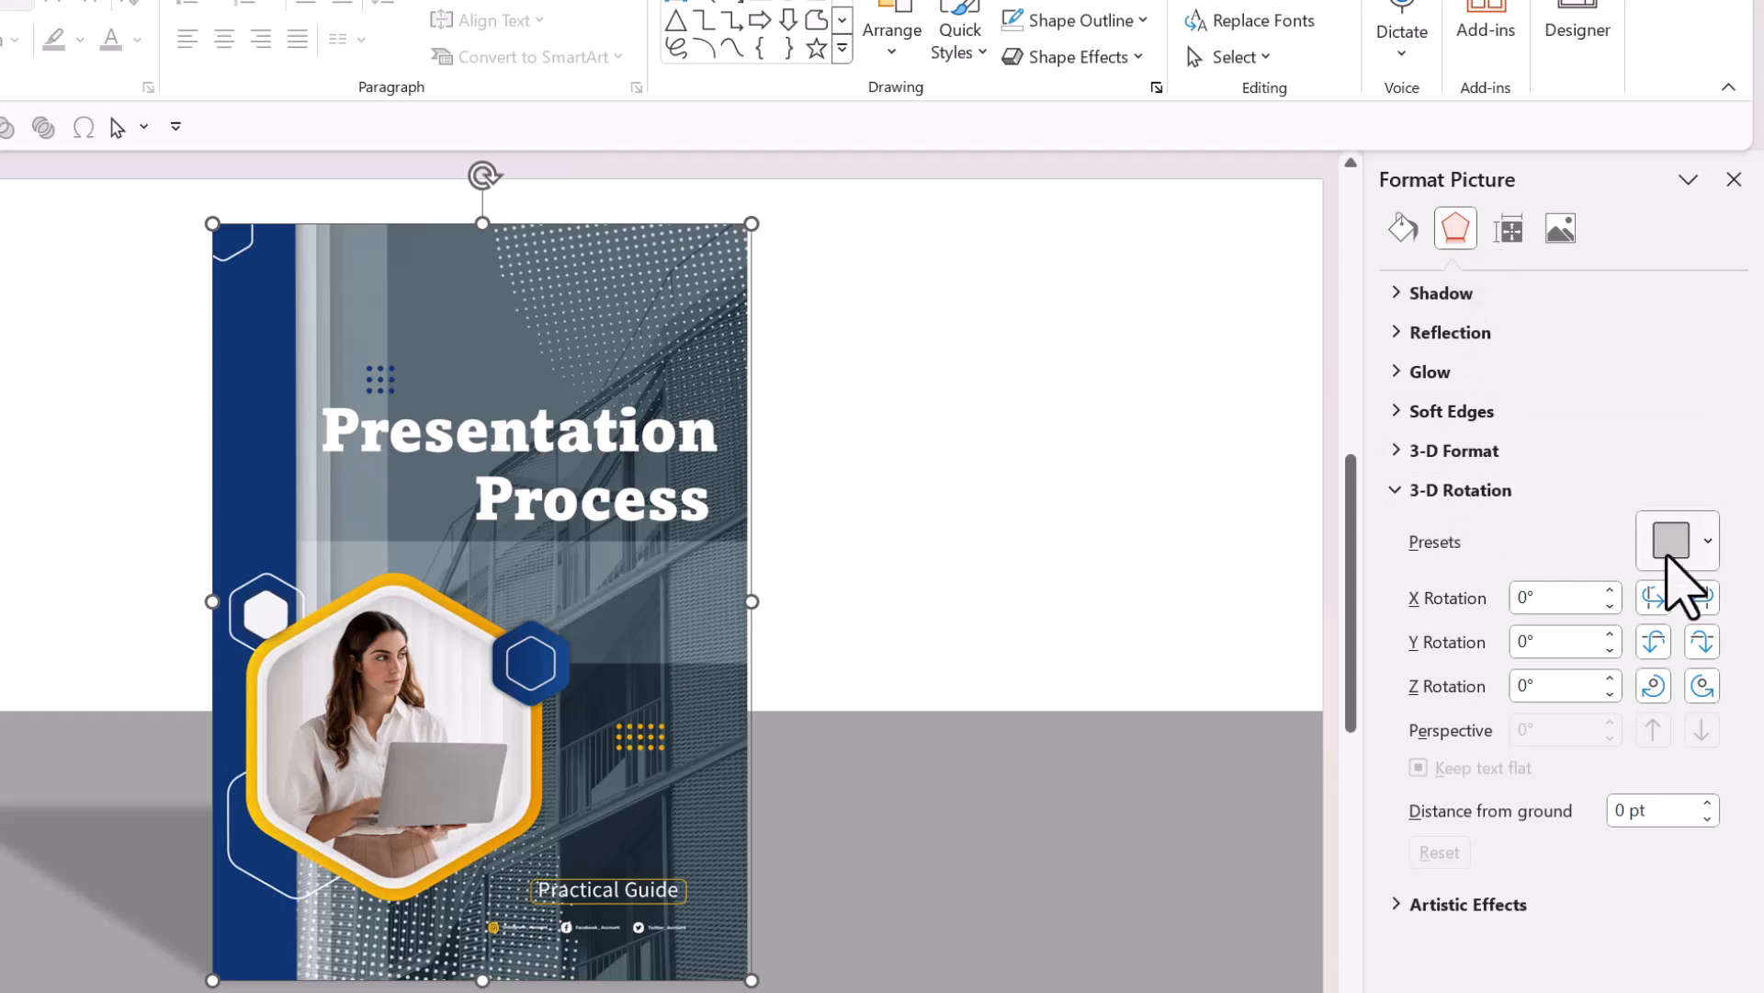
left_click(1676, 540)
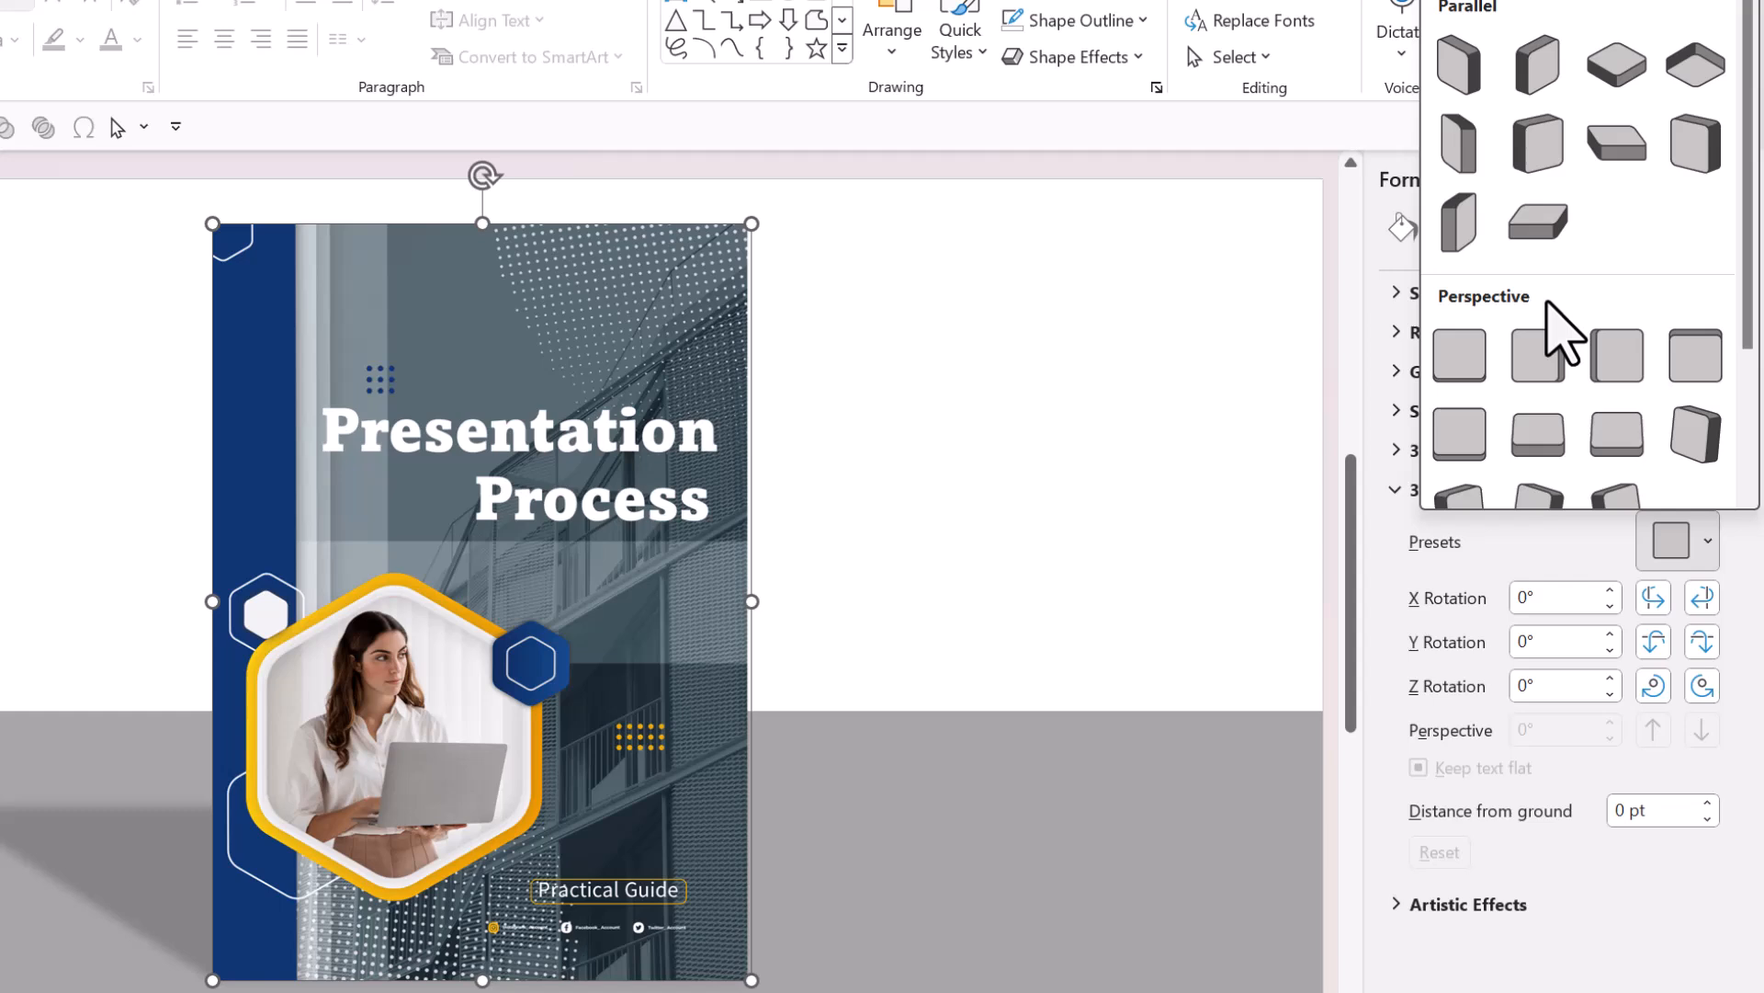
scroll("down", 3)
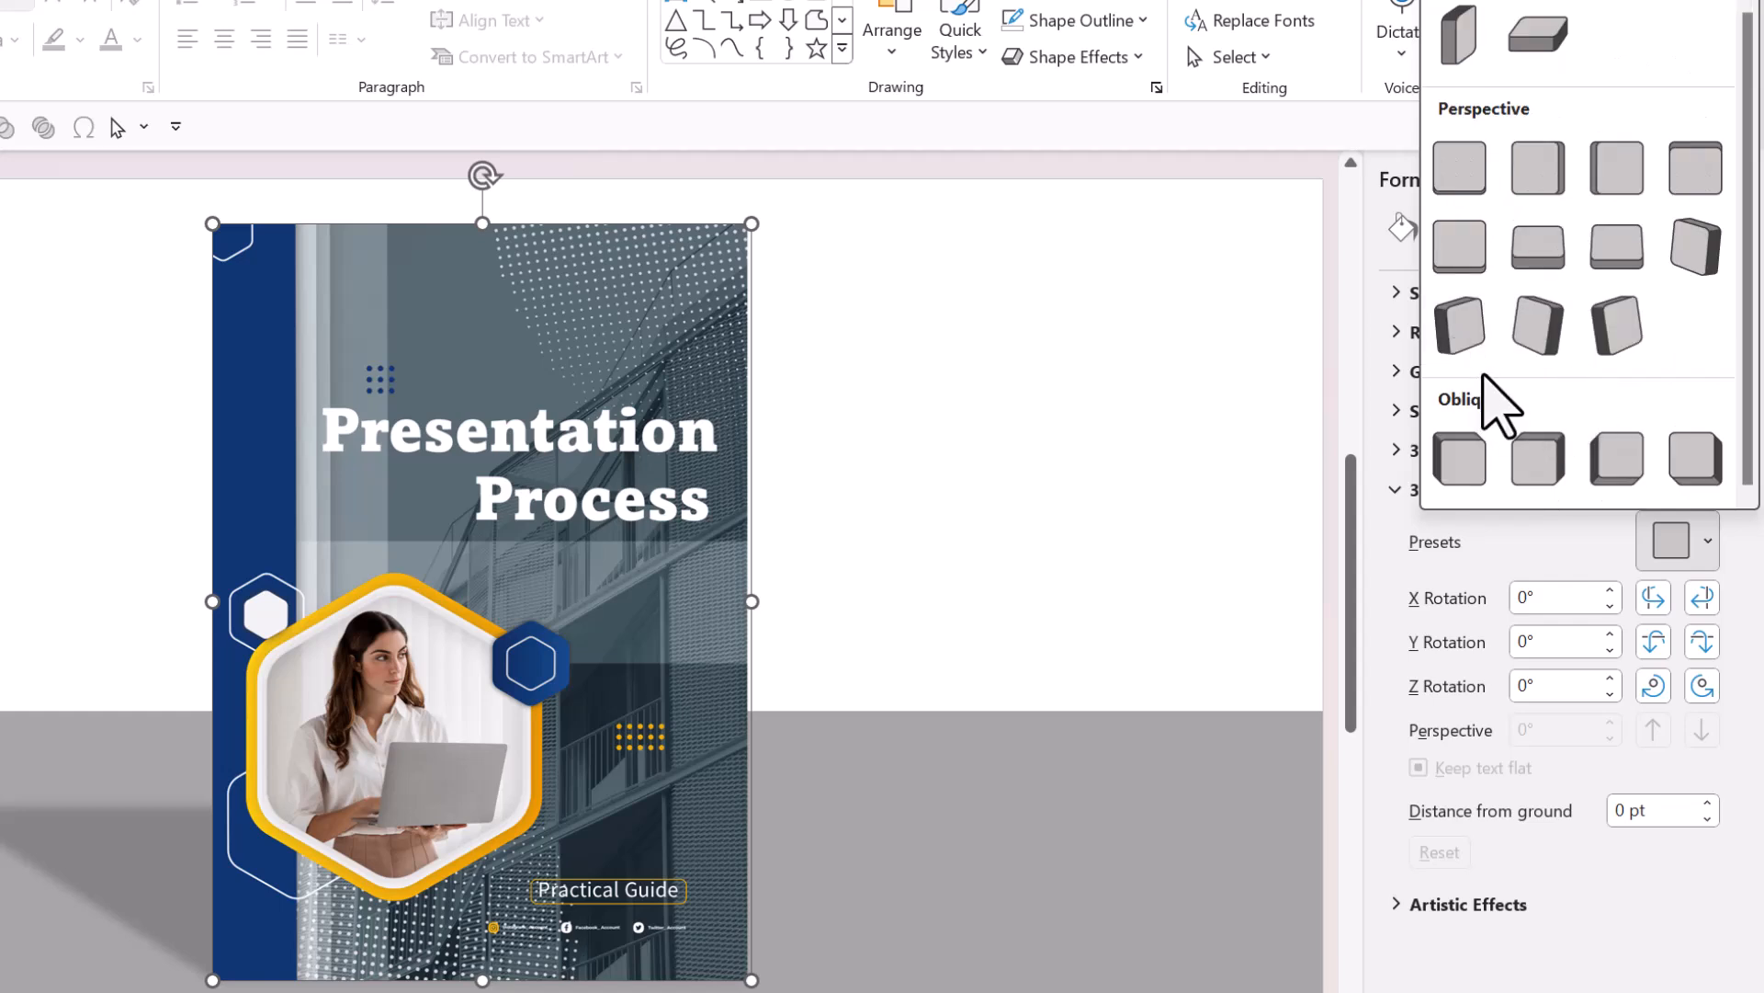
mouse_move(1460, 327)
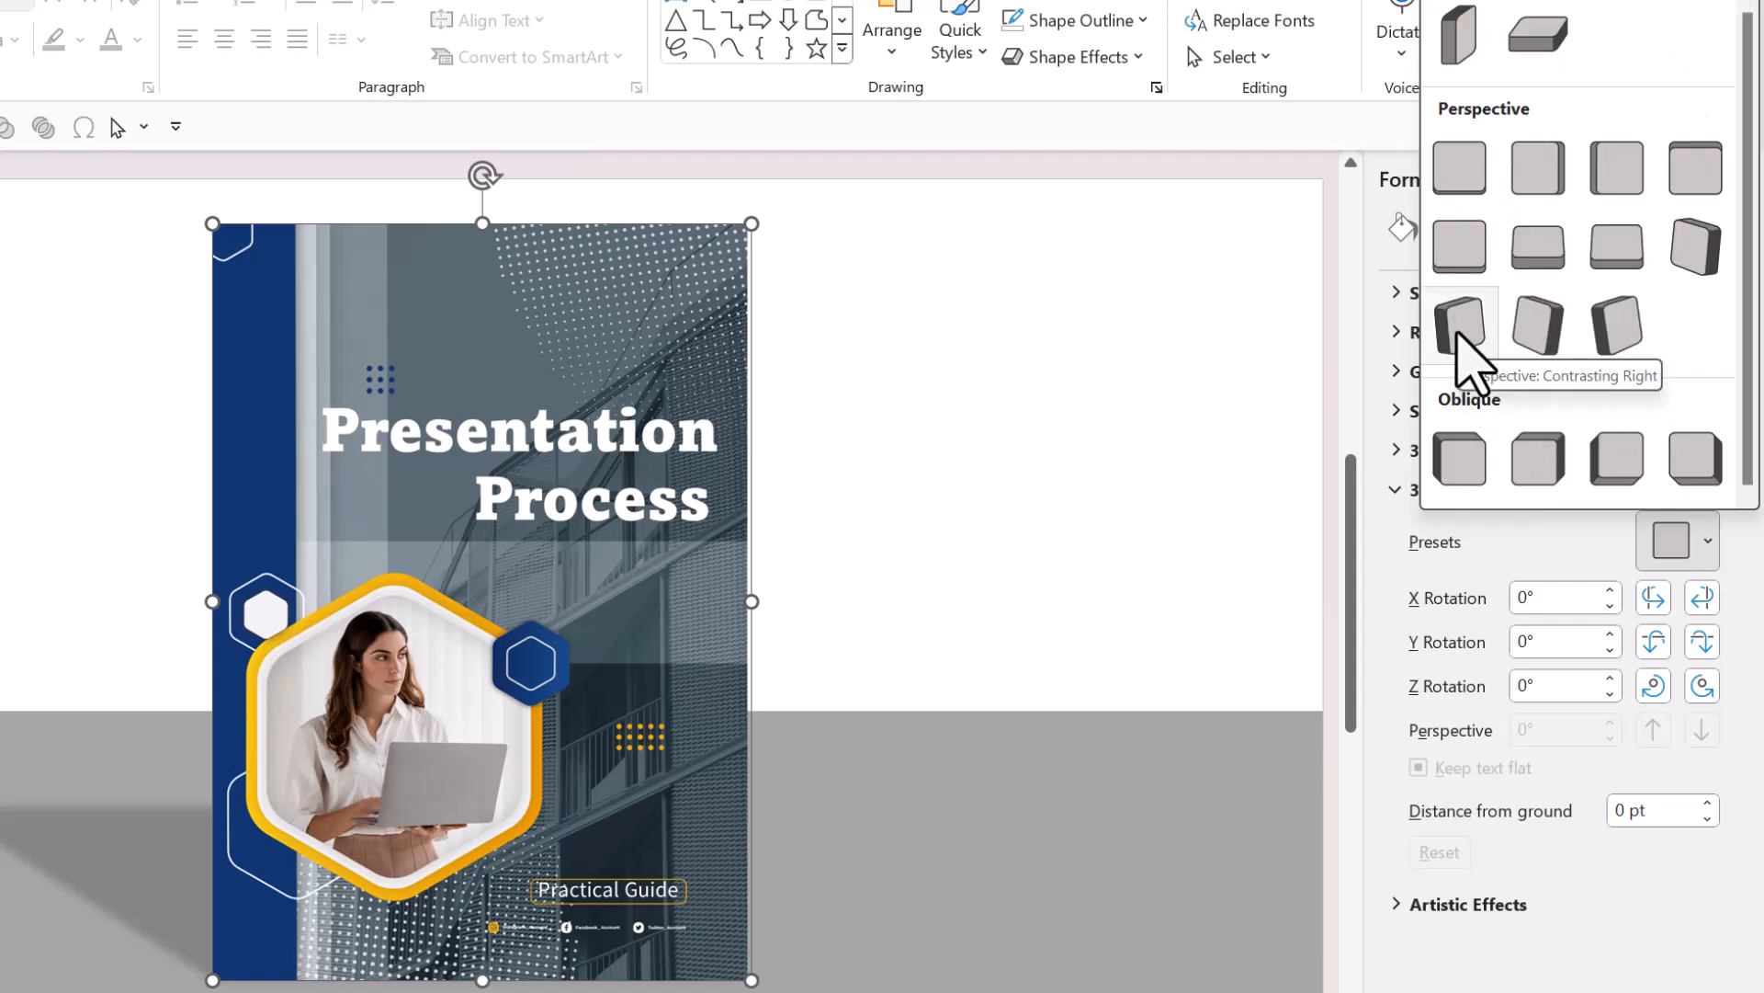
left_click(1460, 327)
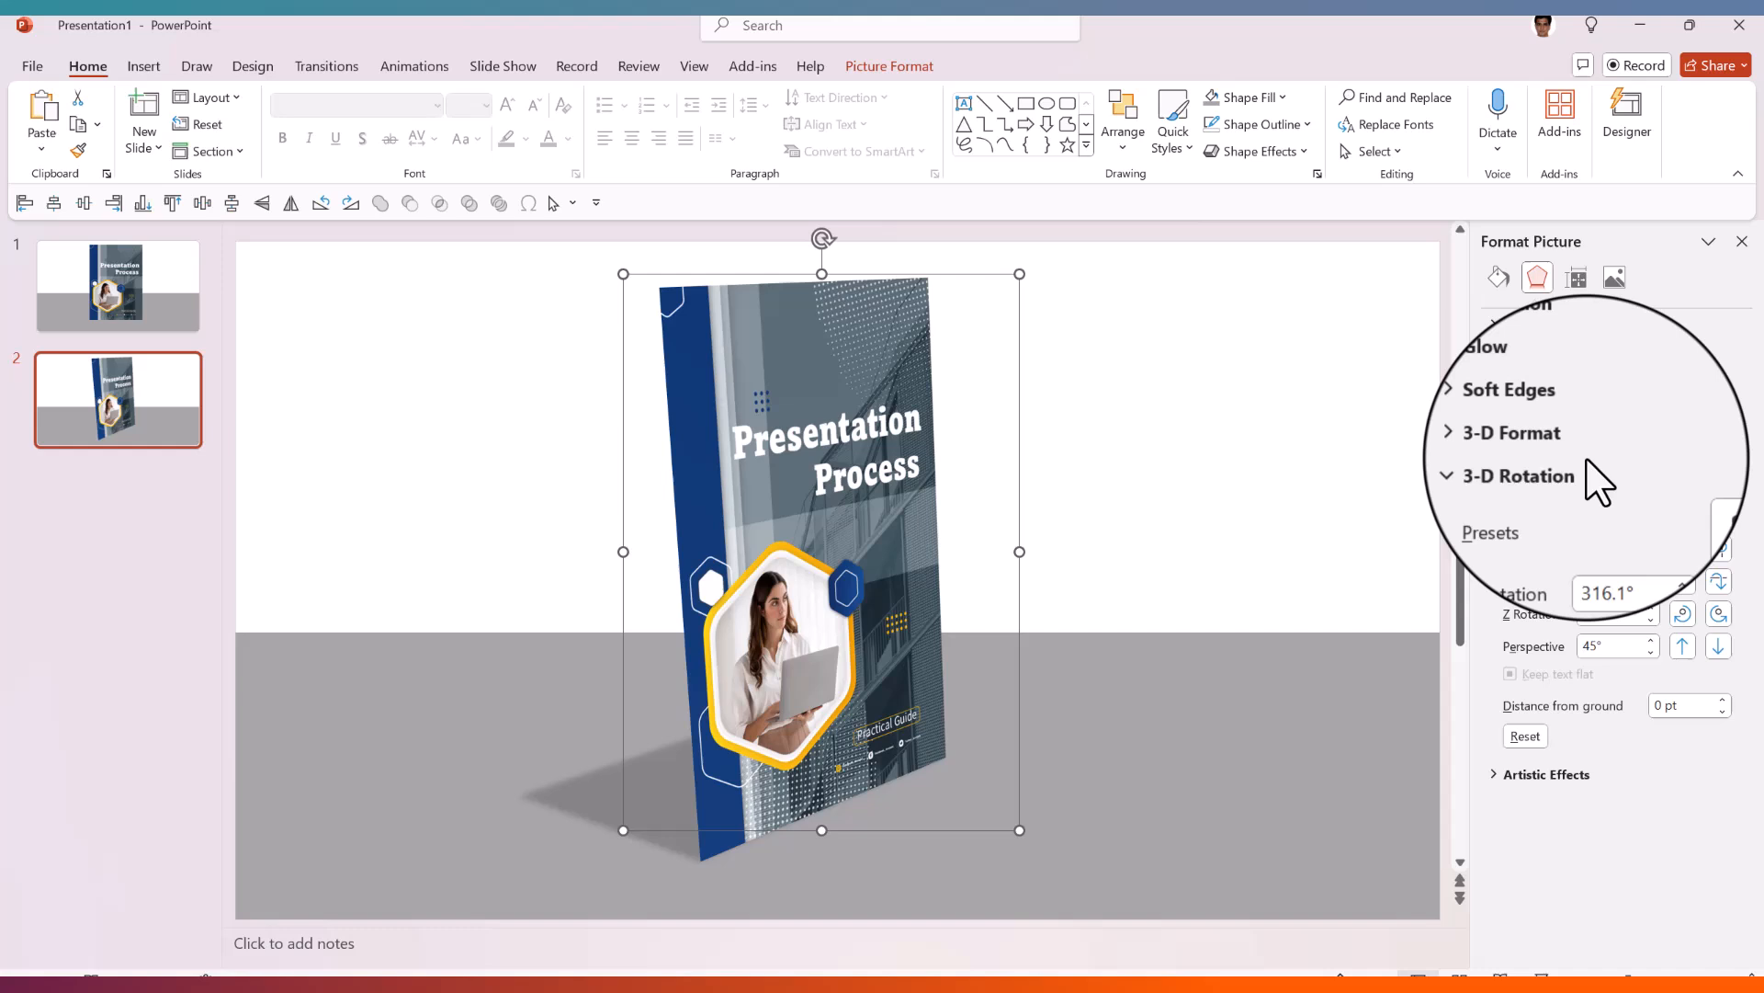
- Set the cover's 3-D depth to 25 pt so it looks like a thick book
left_click(1511, 432)
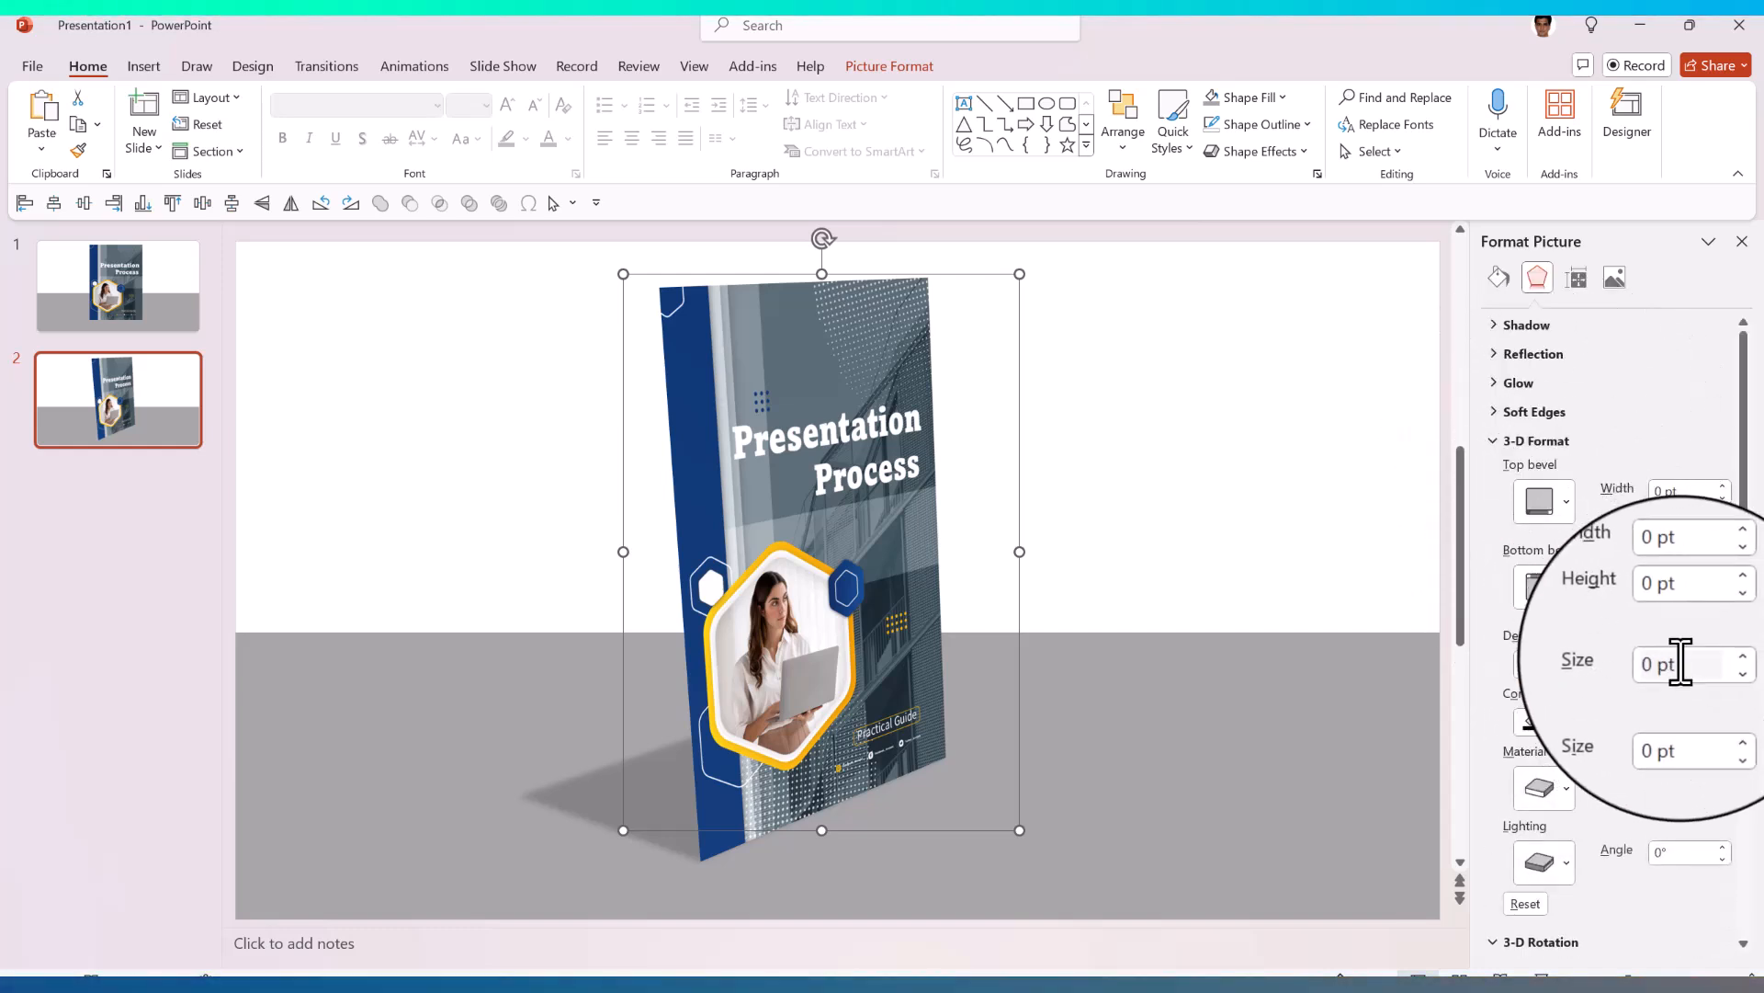
triple_click(1680, 660)
type("25")
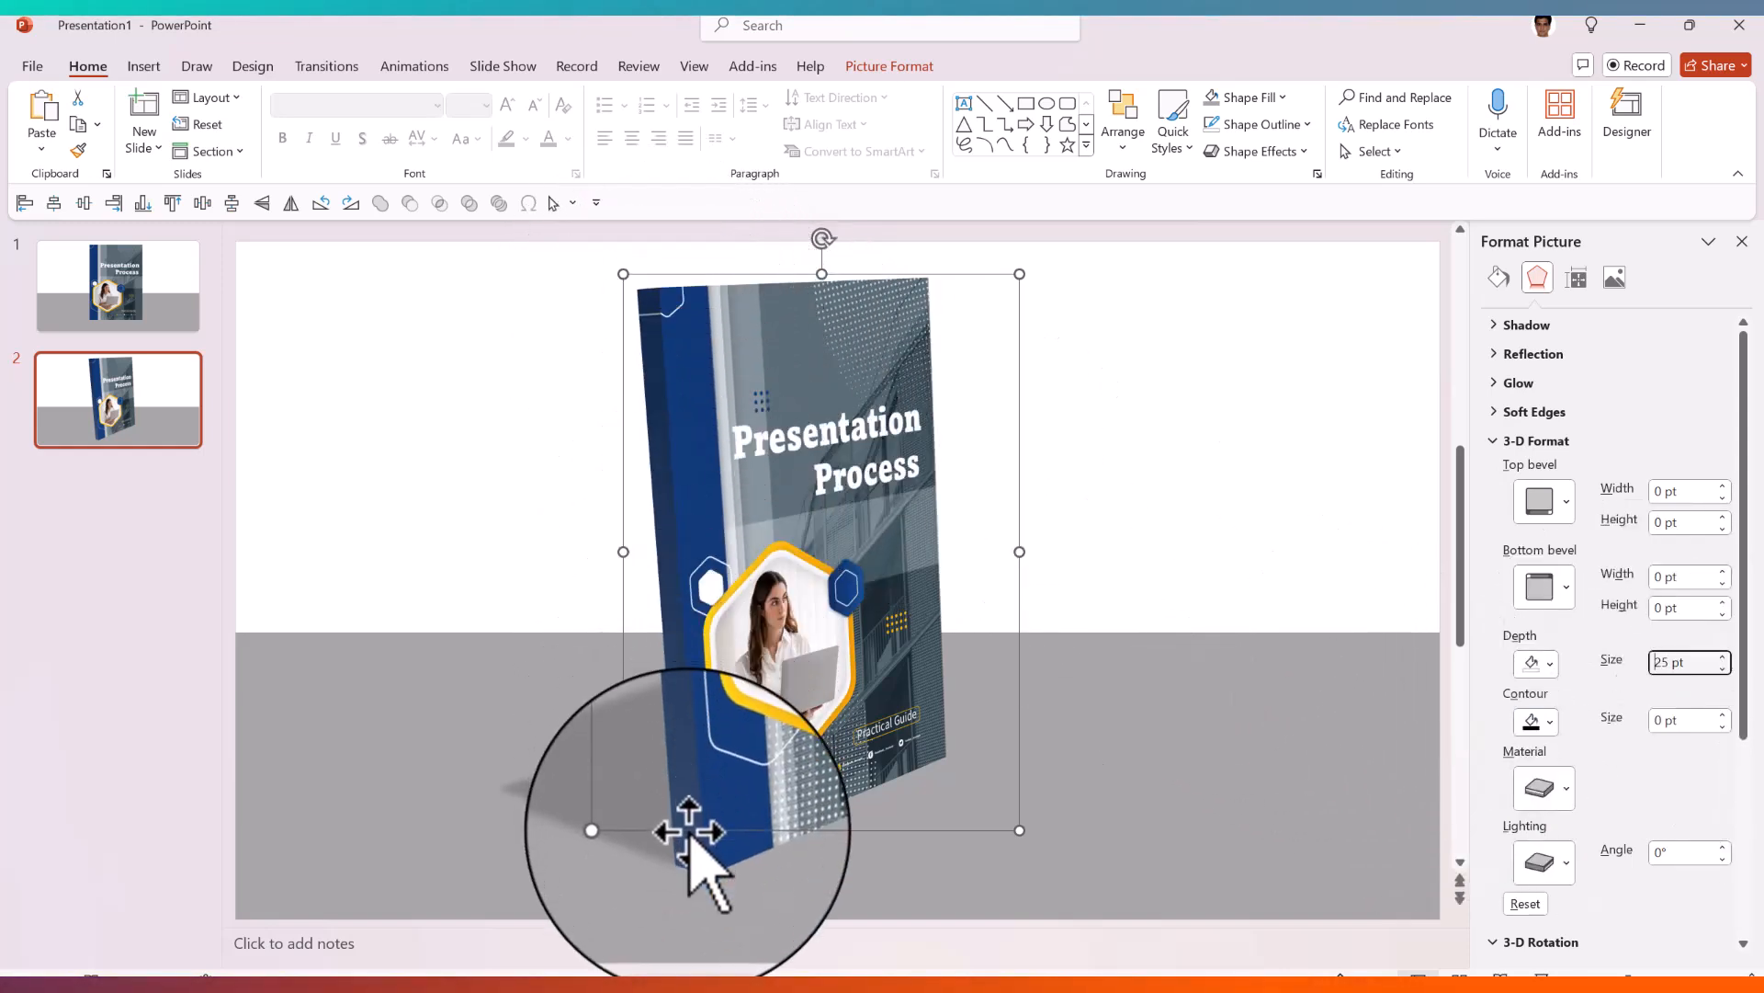
left_click(413, 66)
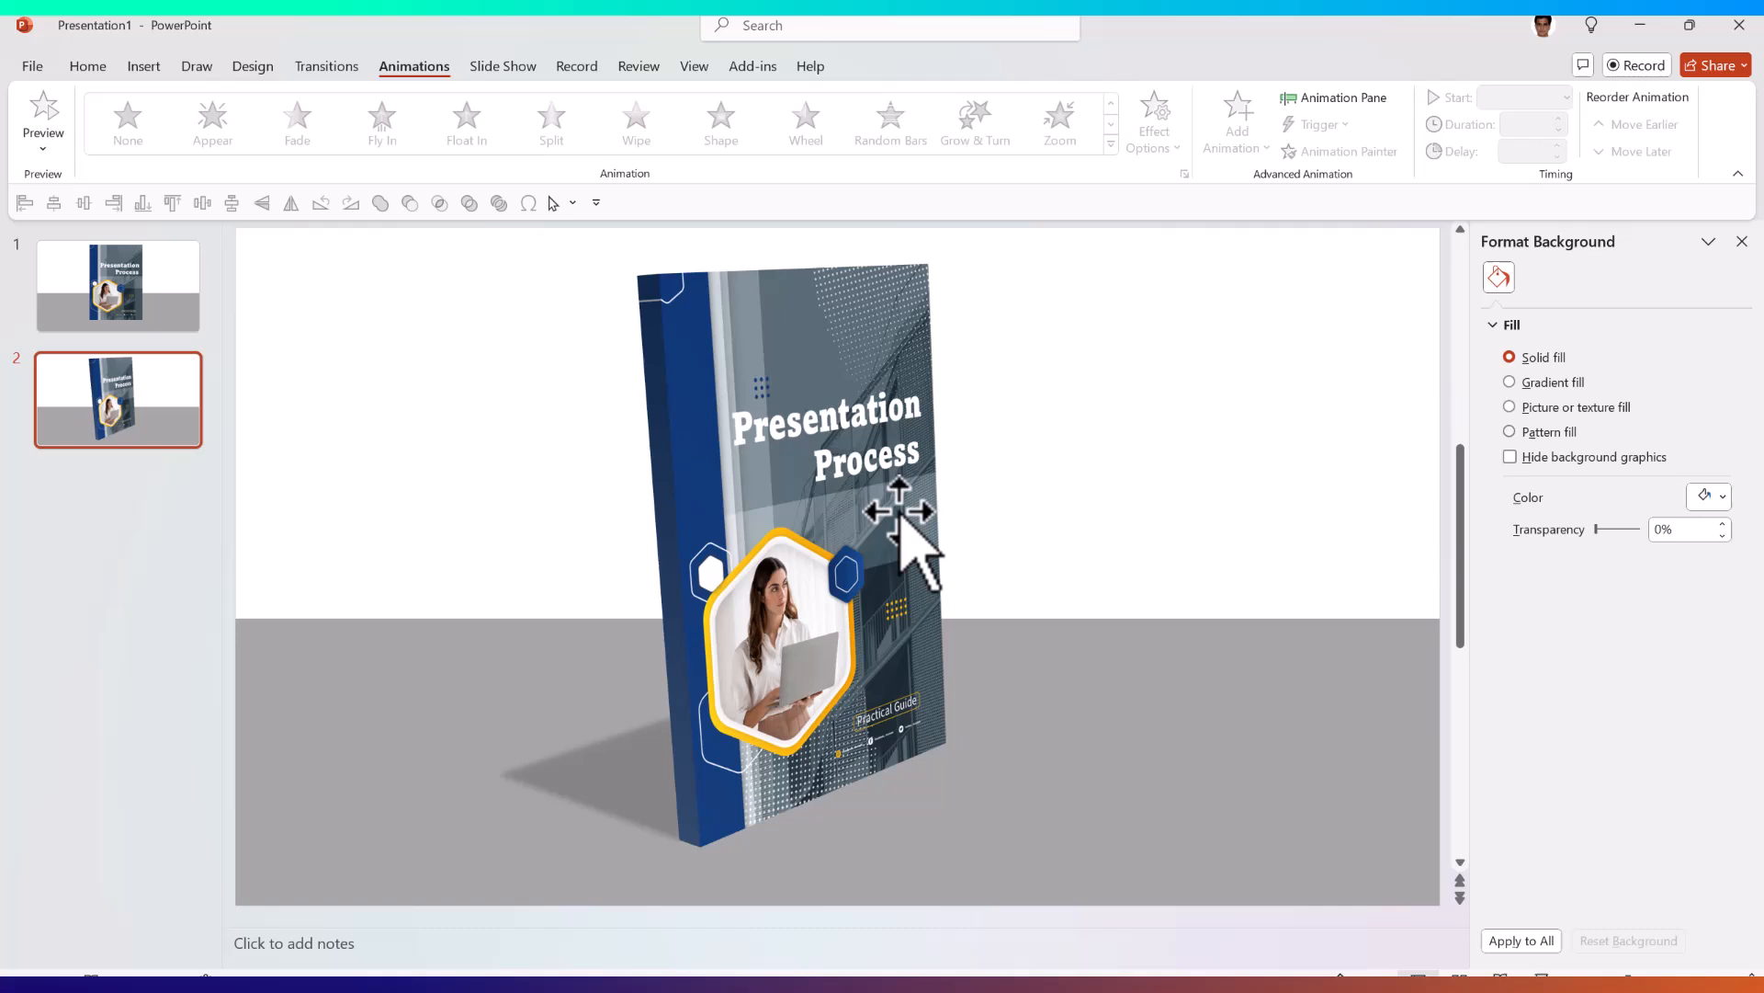
mouse_move(871, 614)
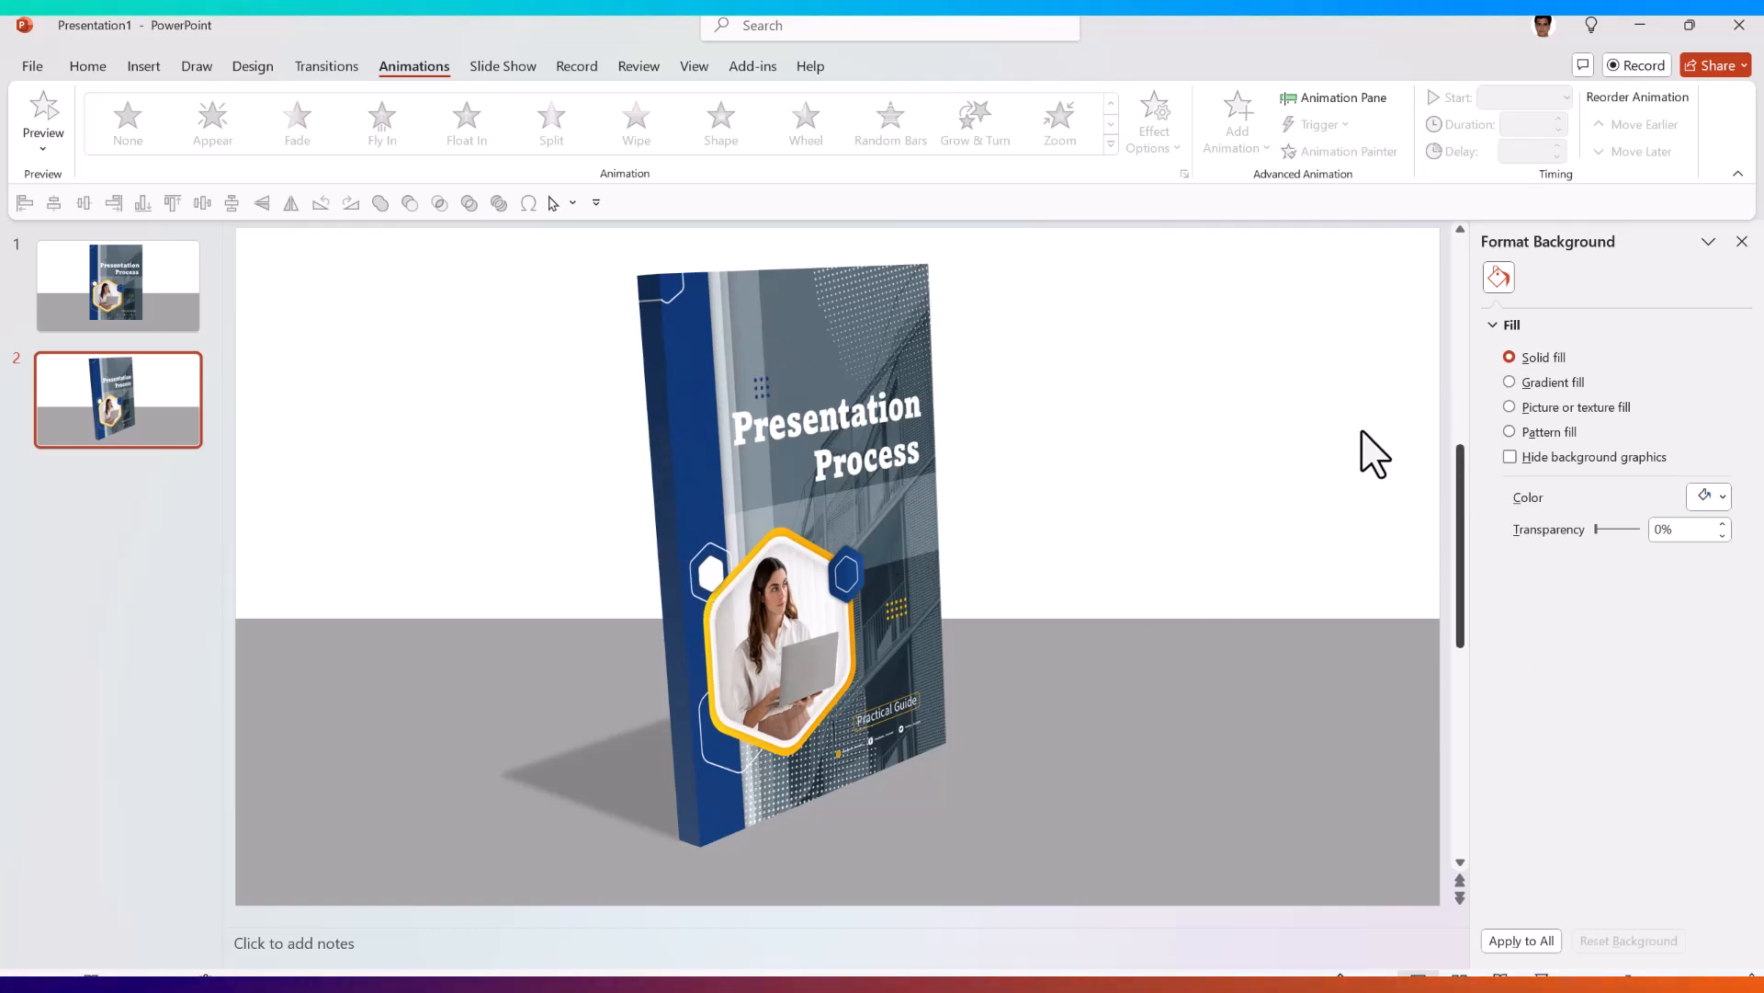
mouse_move(1371, 465)
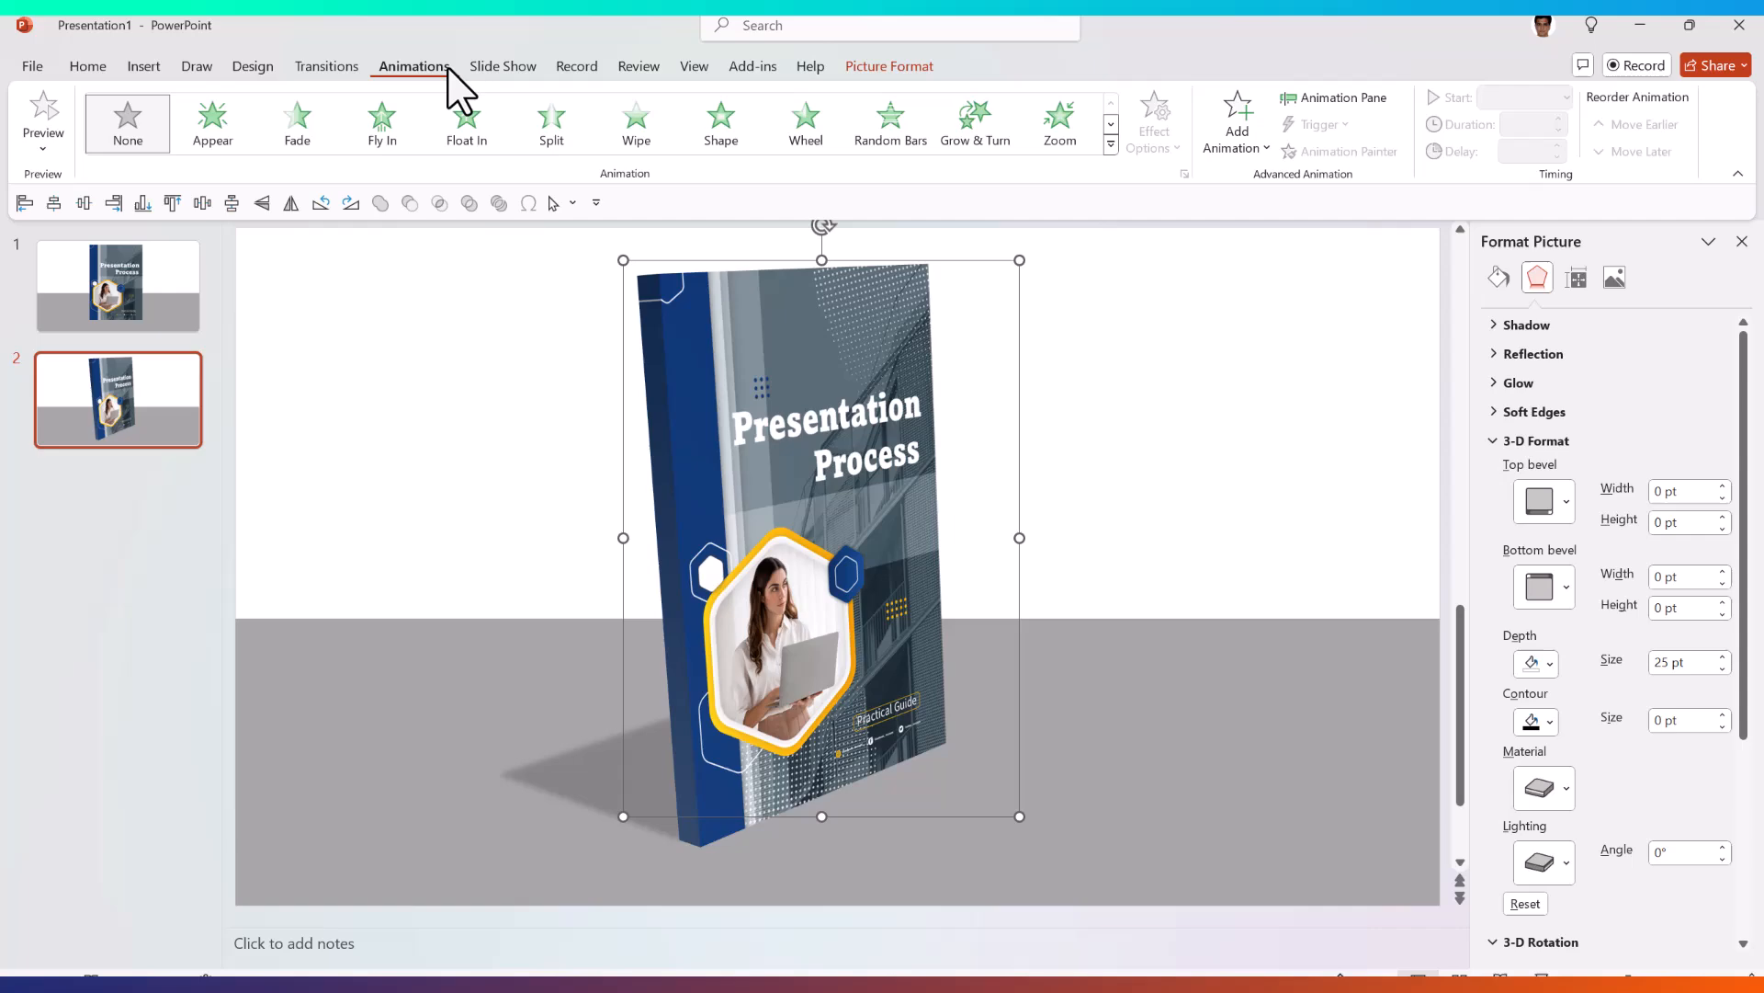
- Apply a Lines motion path to the book travelling to the left
left_click(1110, 143)
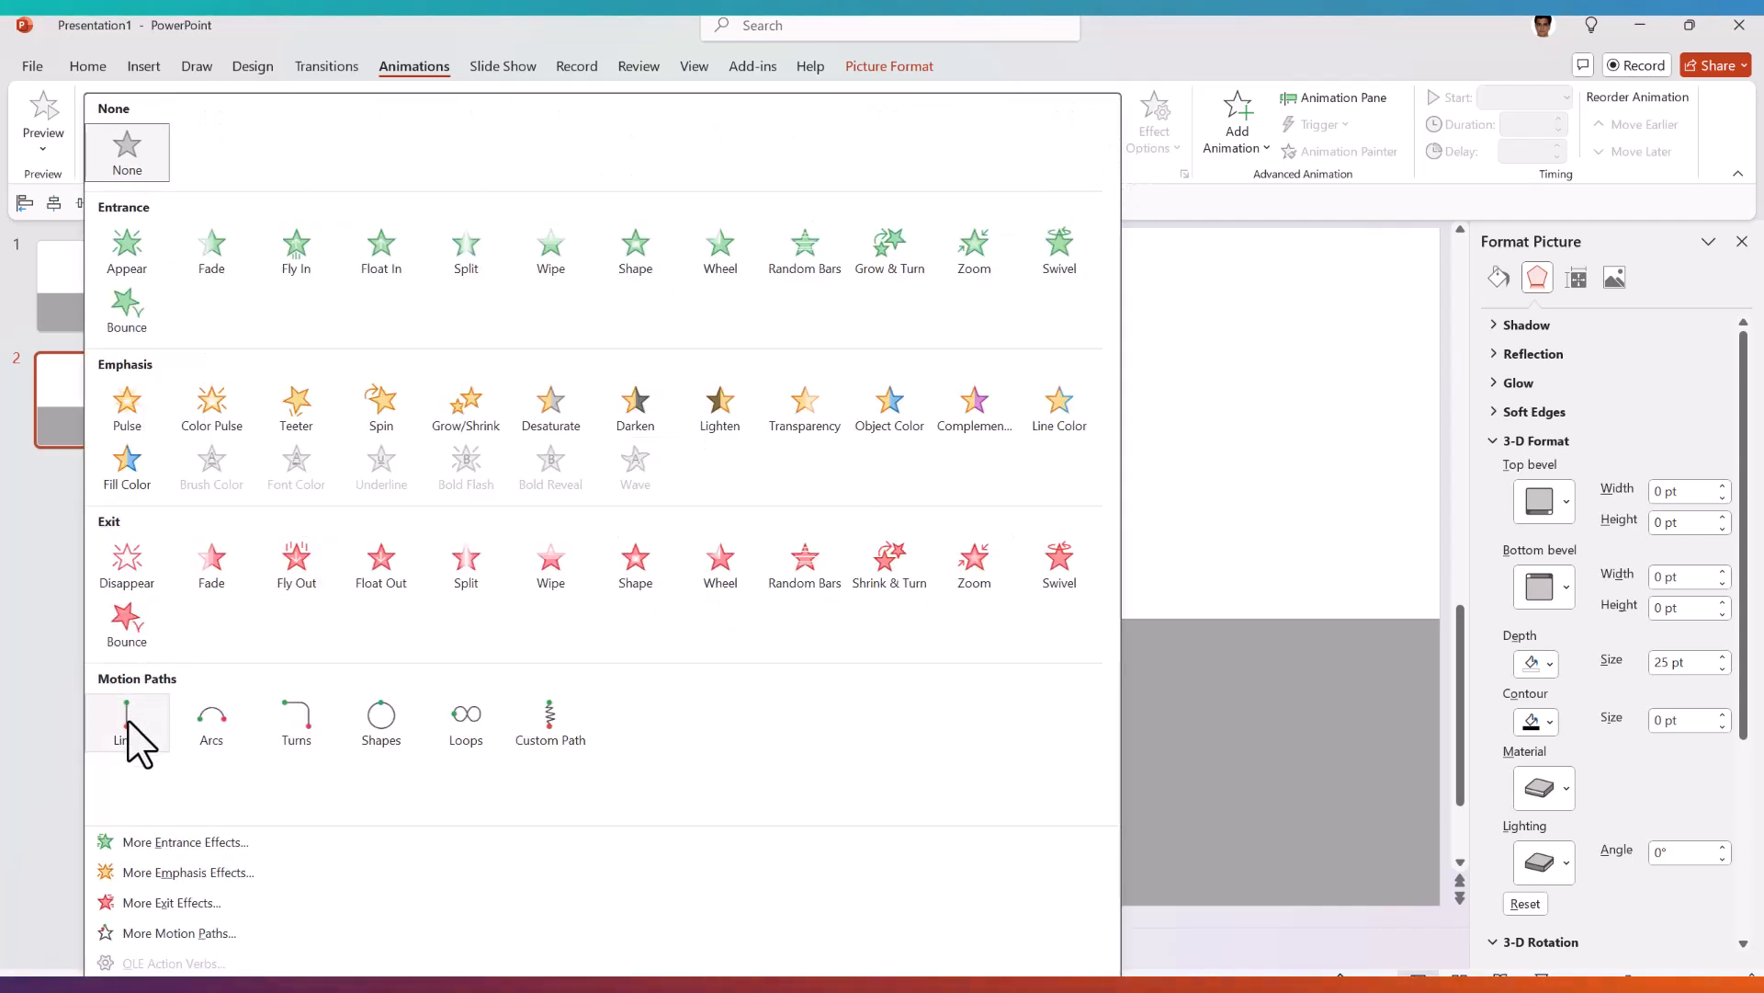
left_click(127, 720)
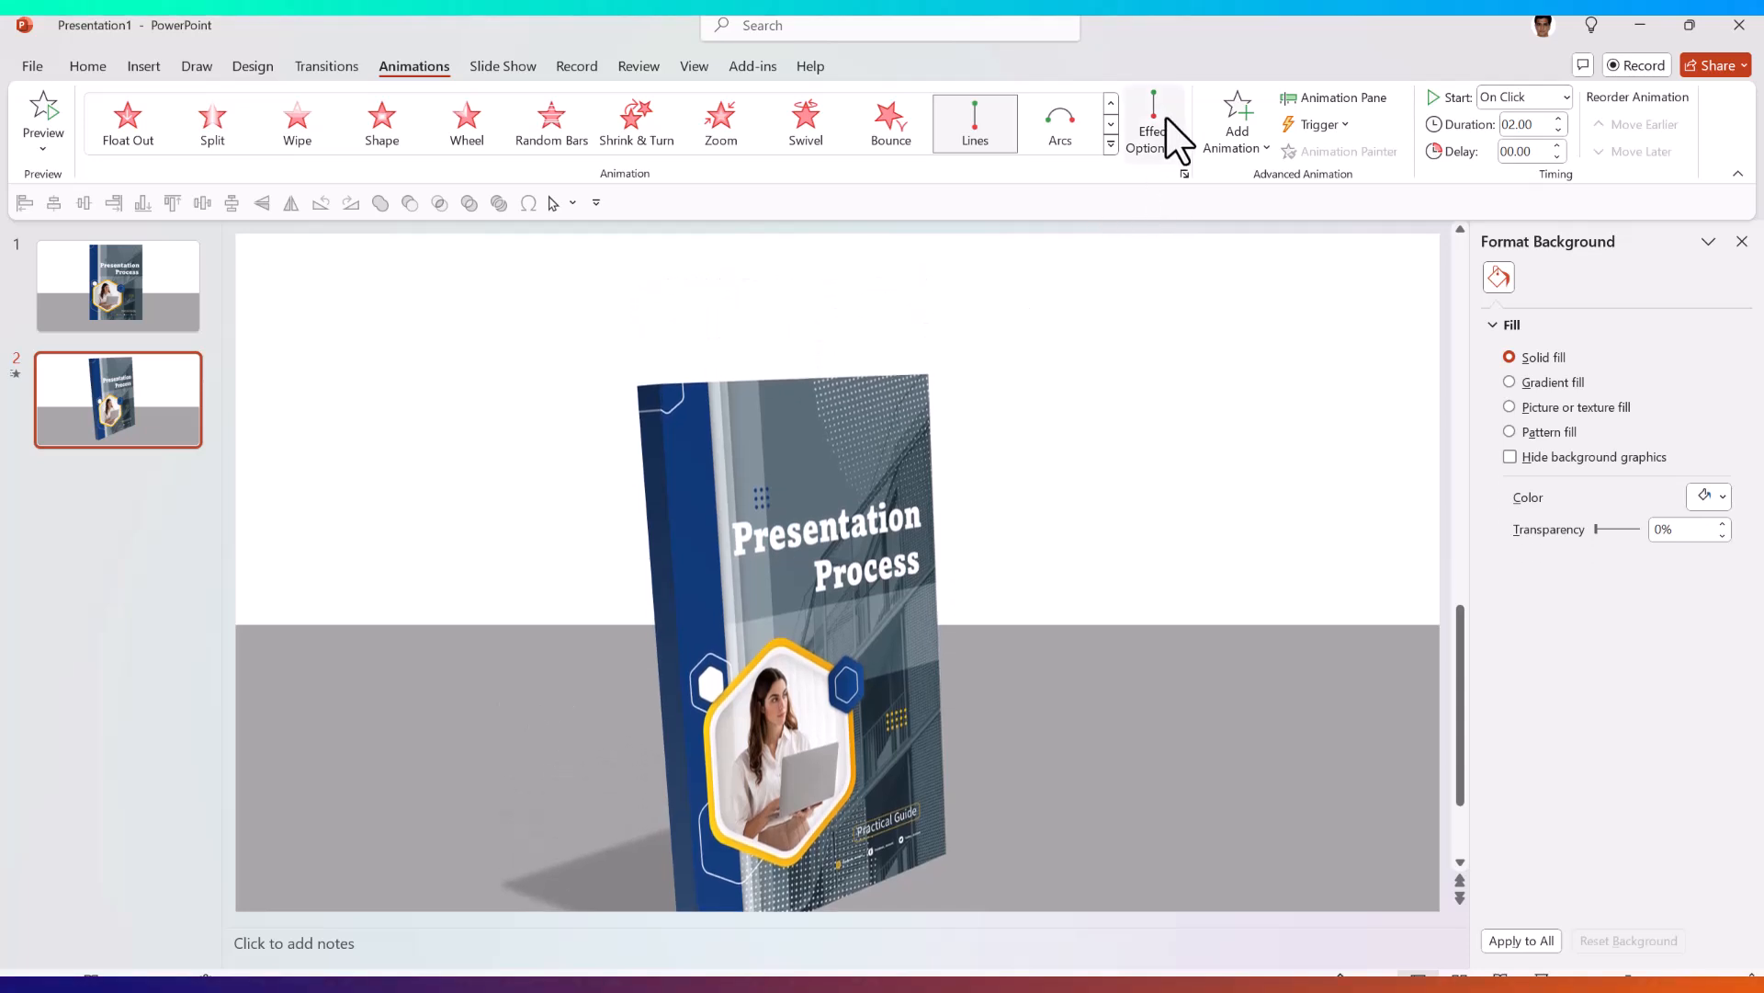
left_click(1151, 121)
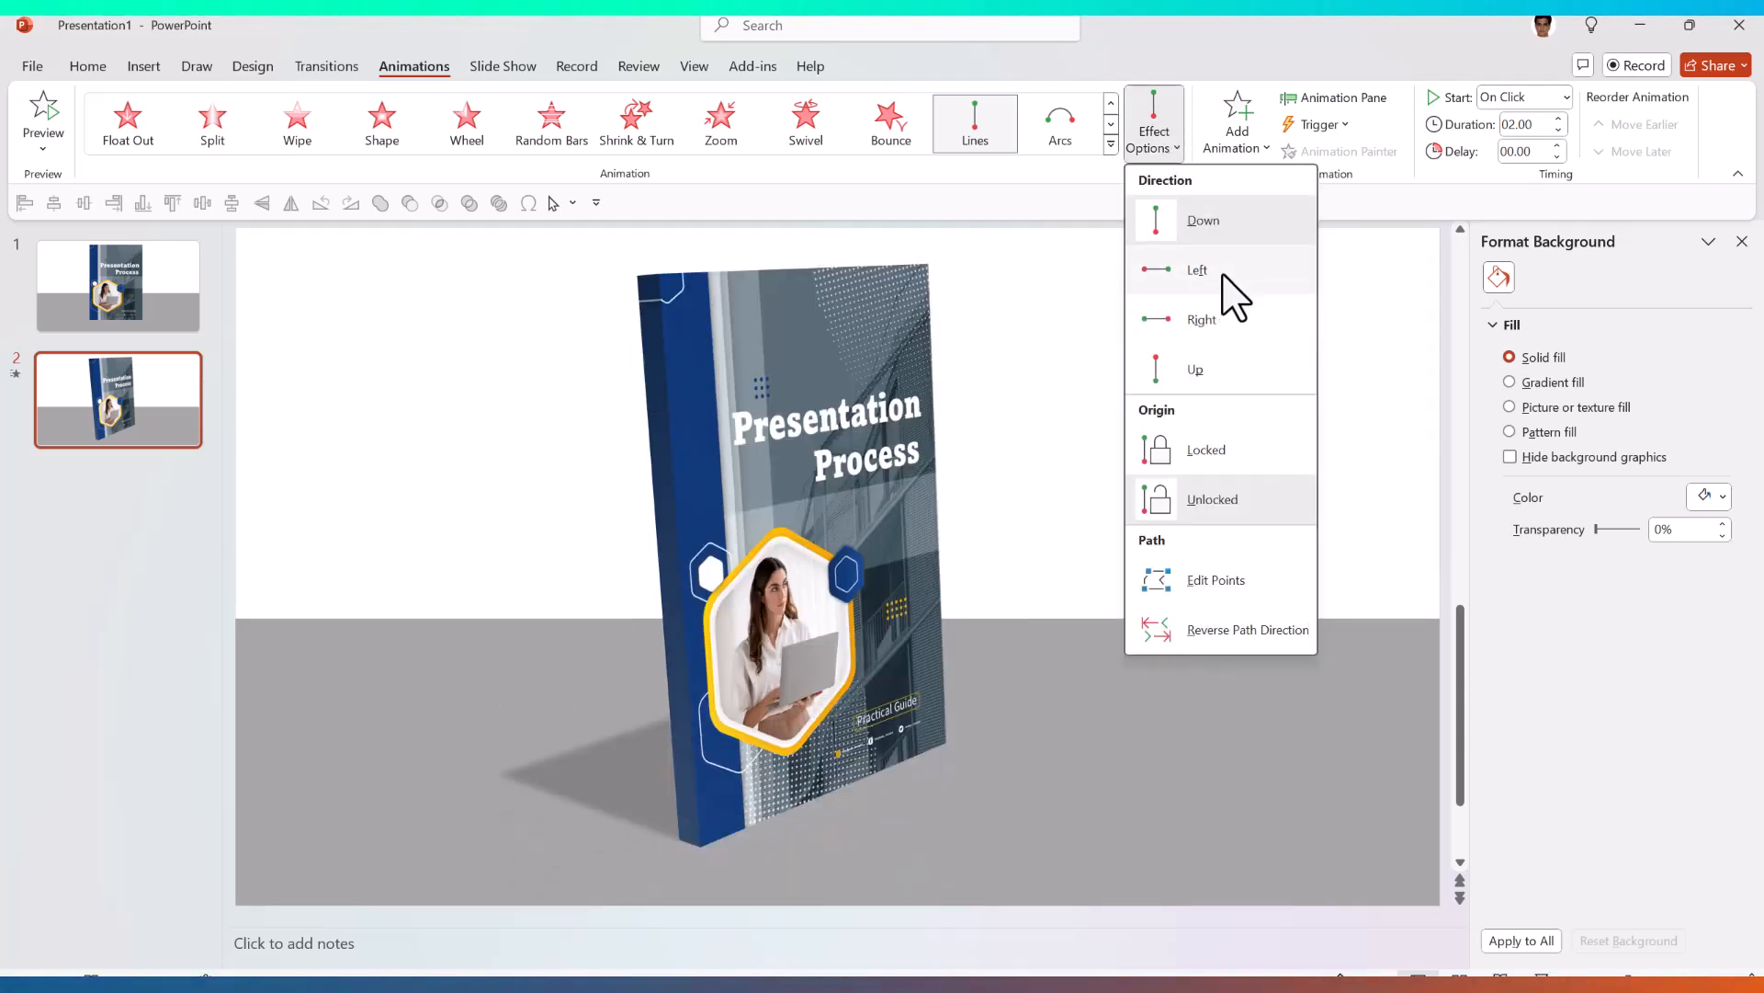
left_click(1197, 270)
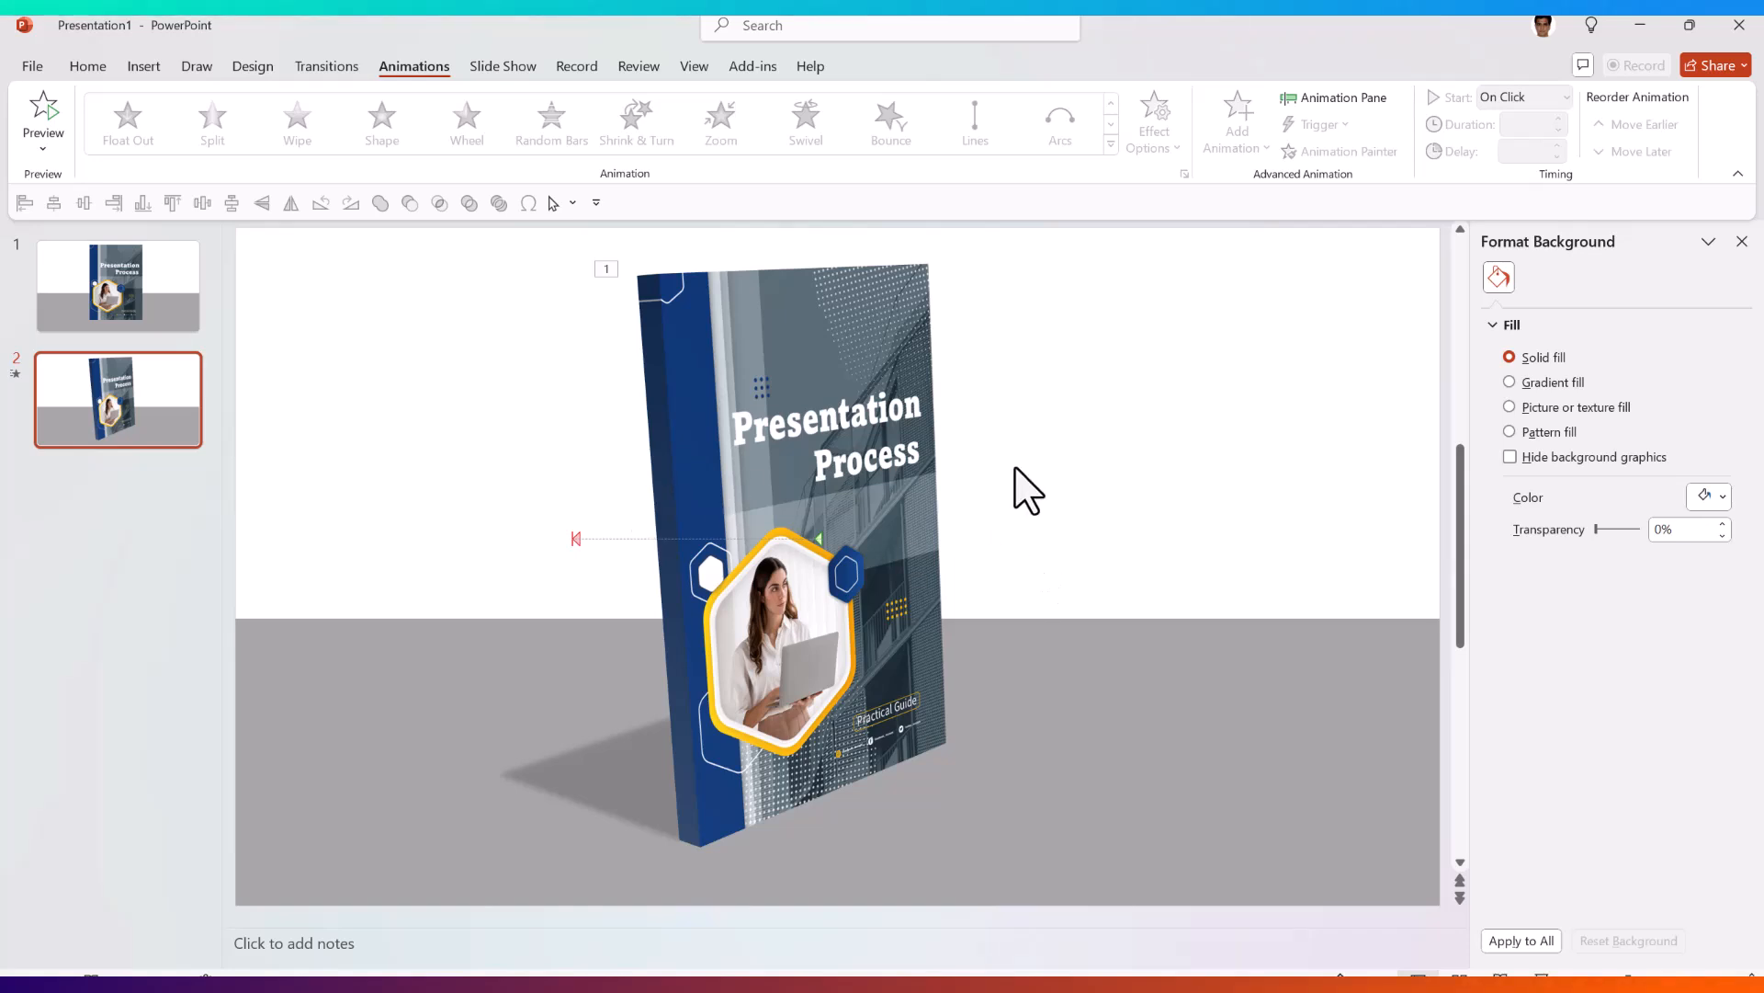
mouse_move(1321, 473)
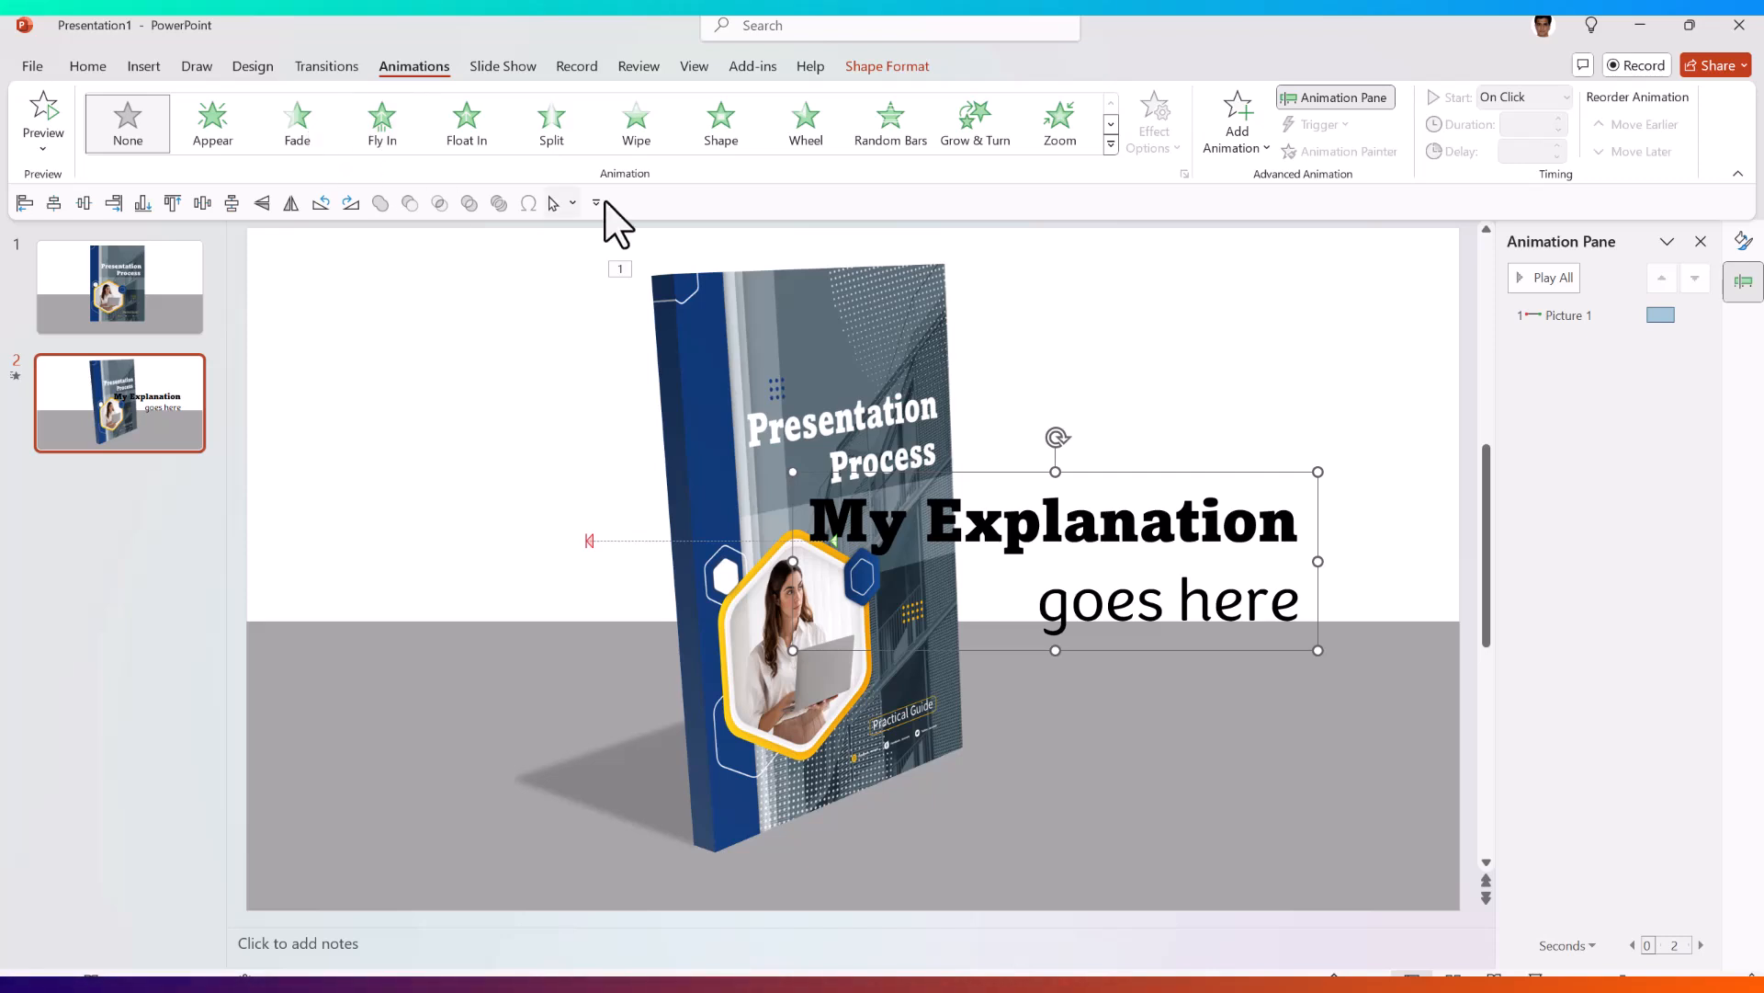
mouse_move(465, 124)
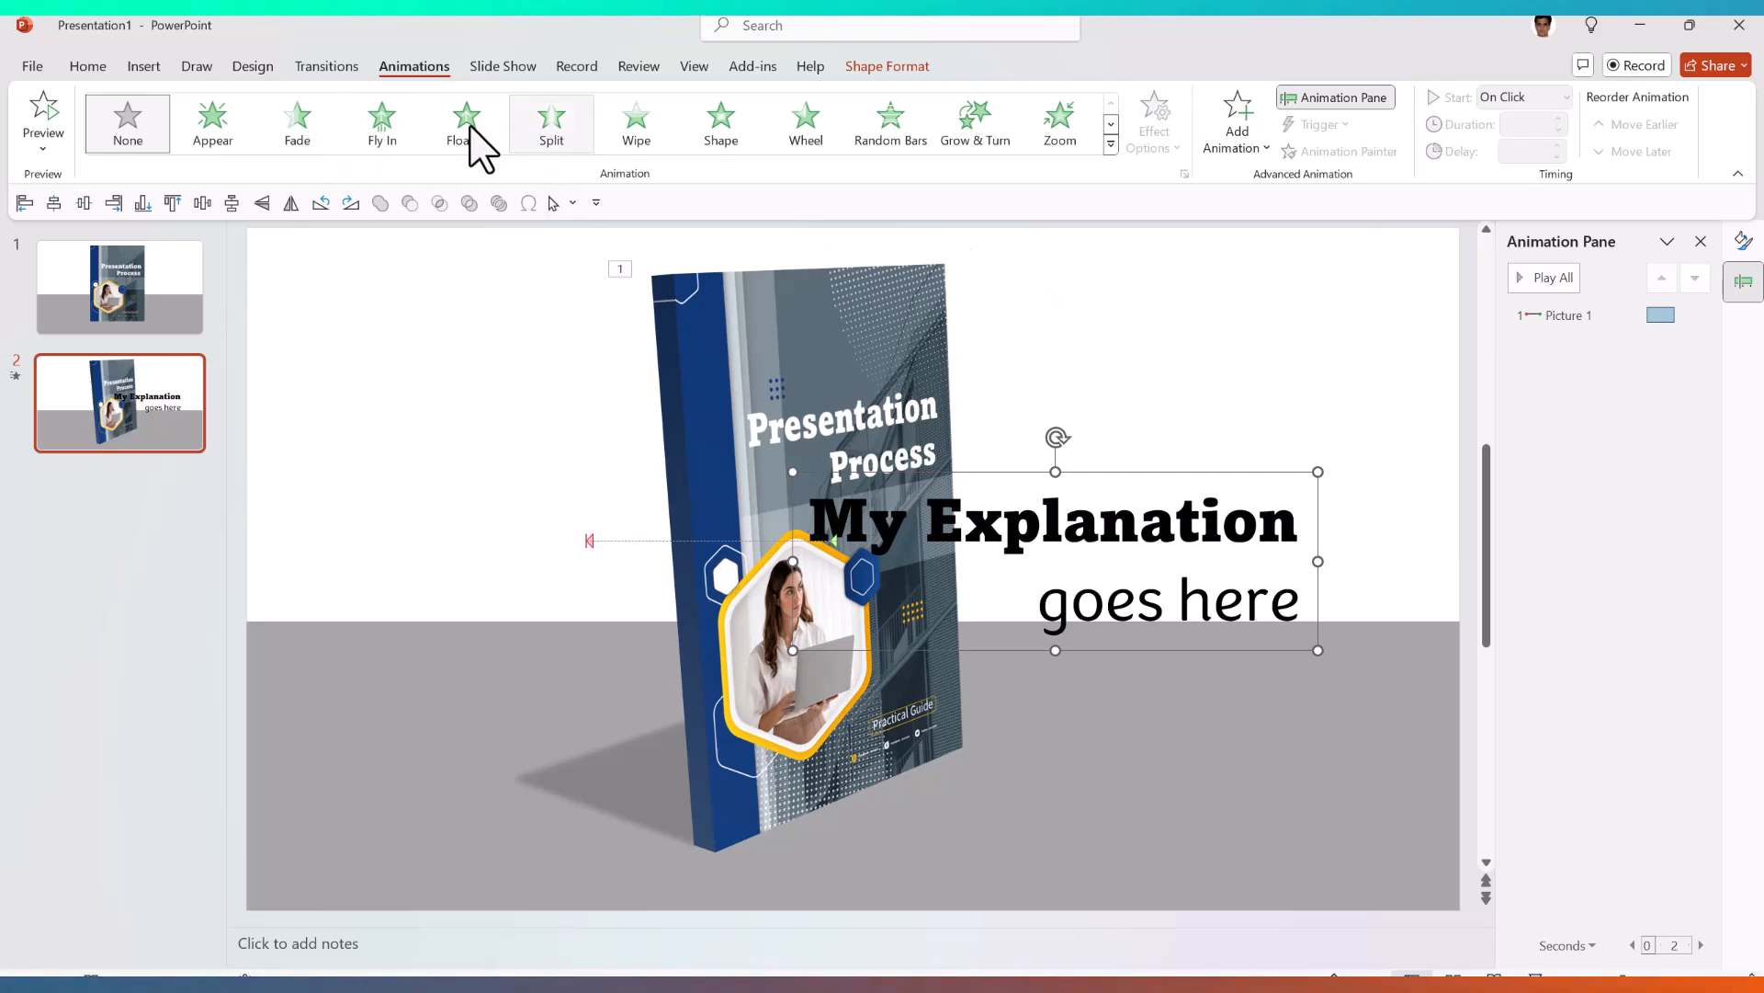
- Animate the text with Float In downward, starting With Previous after a 1-second delay
left_click(465, 121)
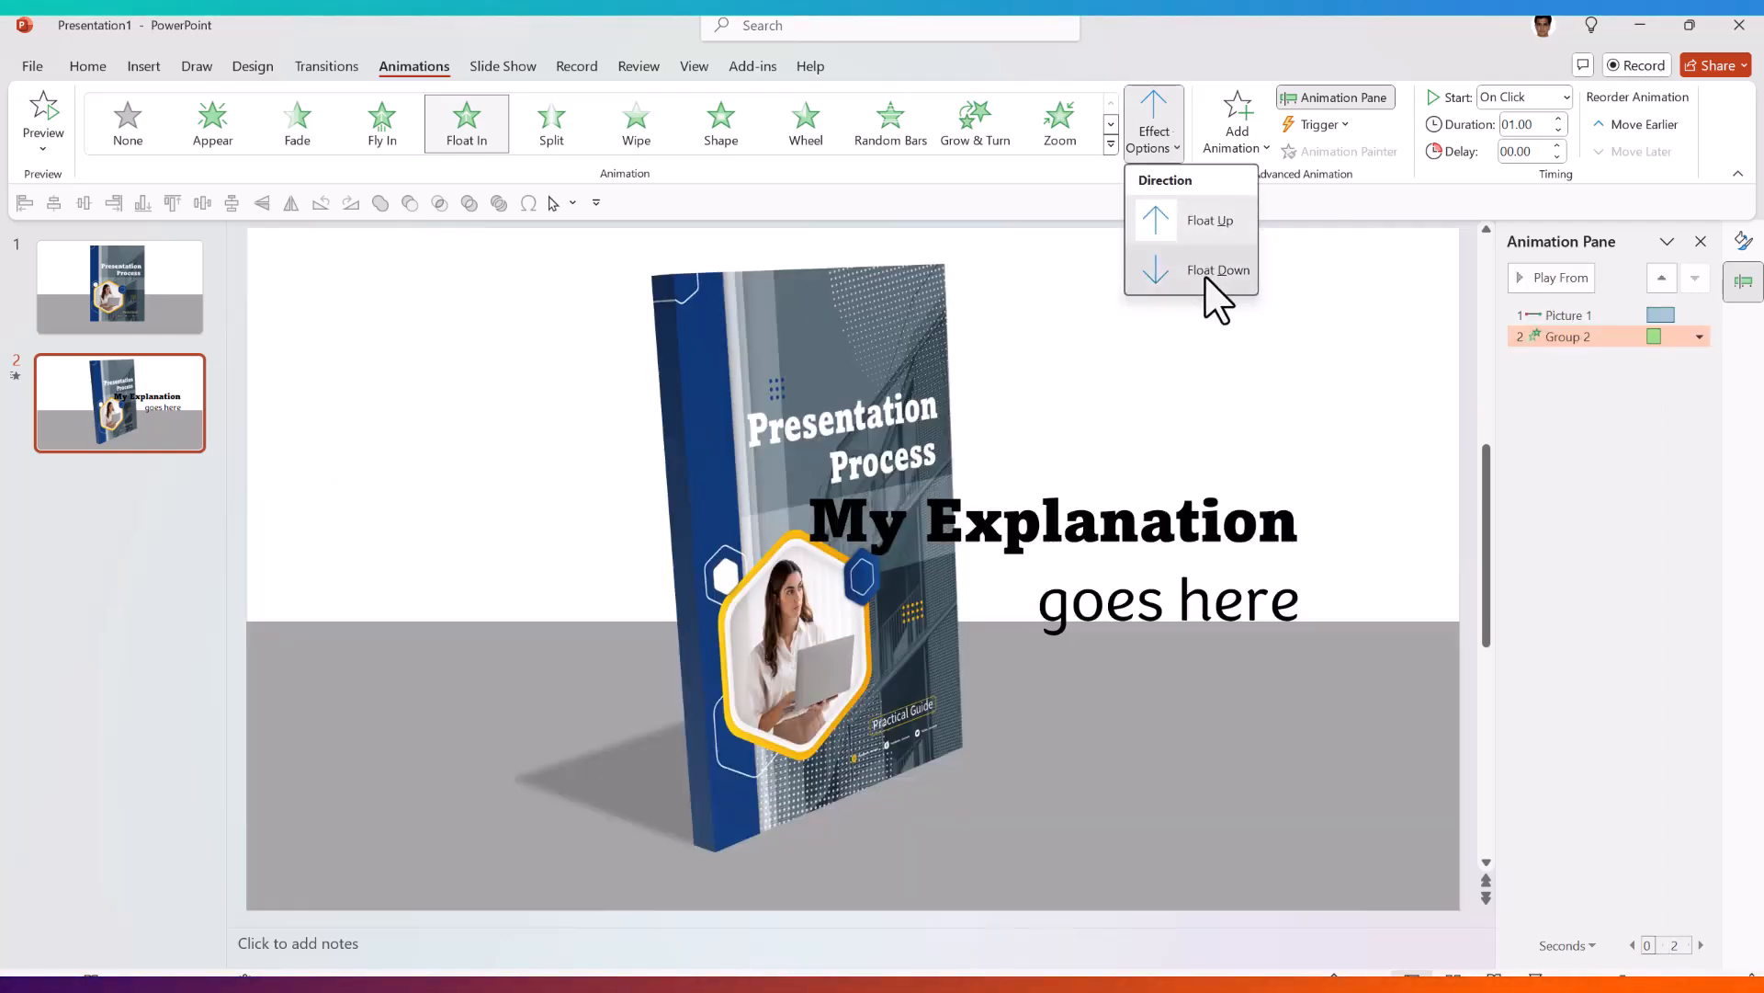
left_click(1218, 271)
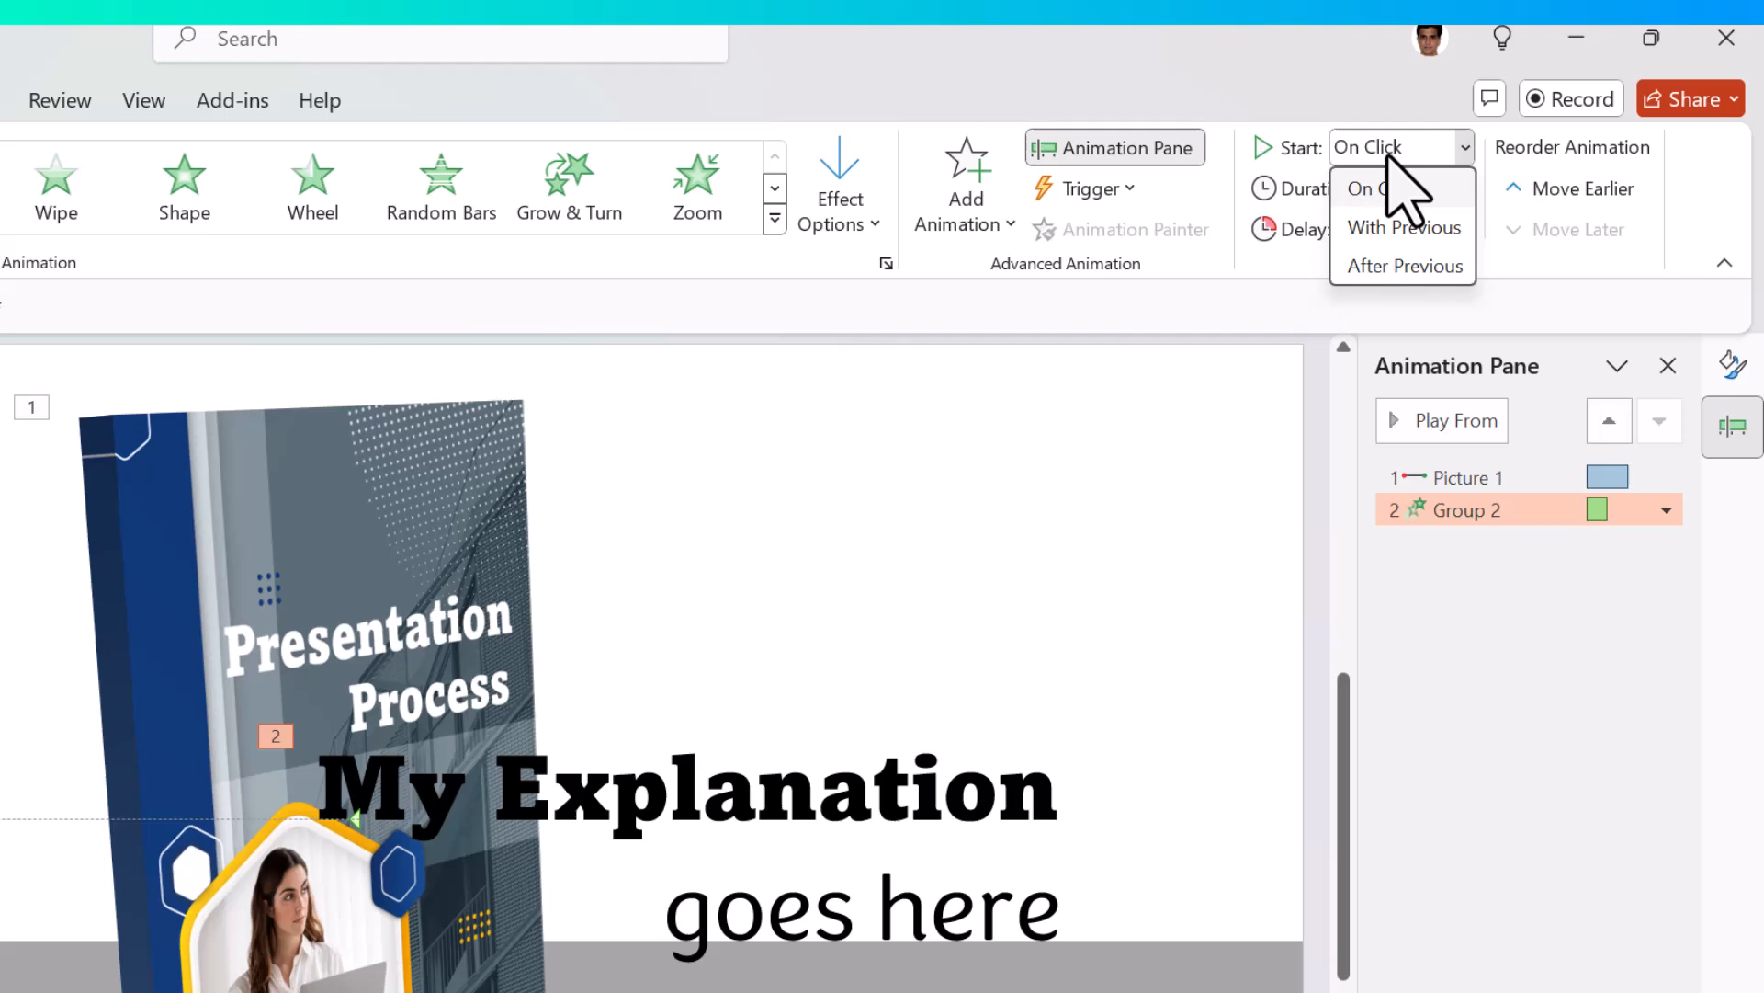
left_click(1402, 226)
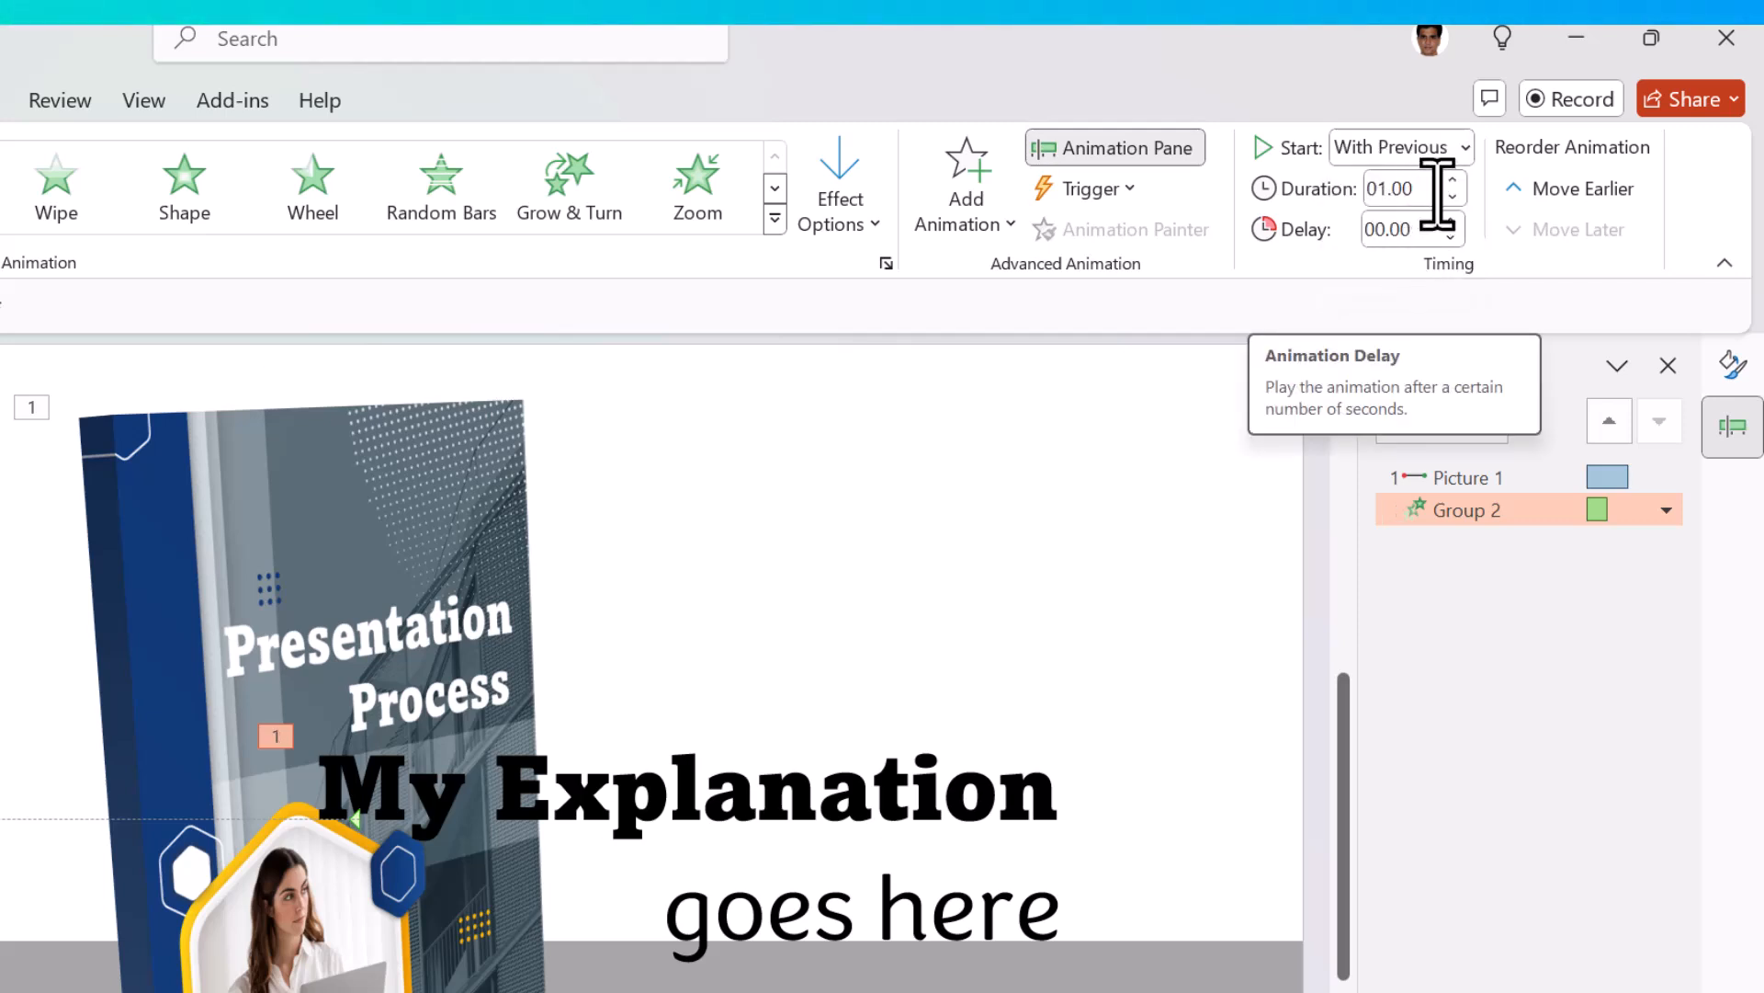
left_click(1452, 222)
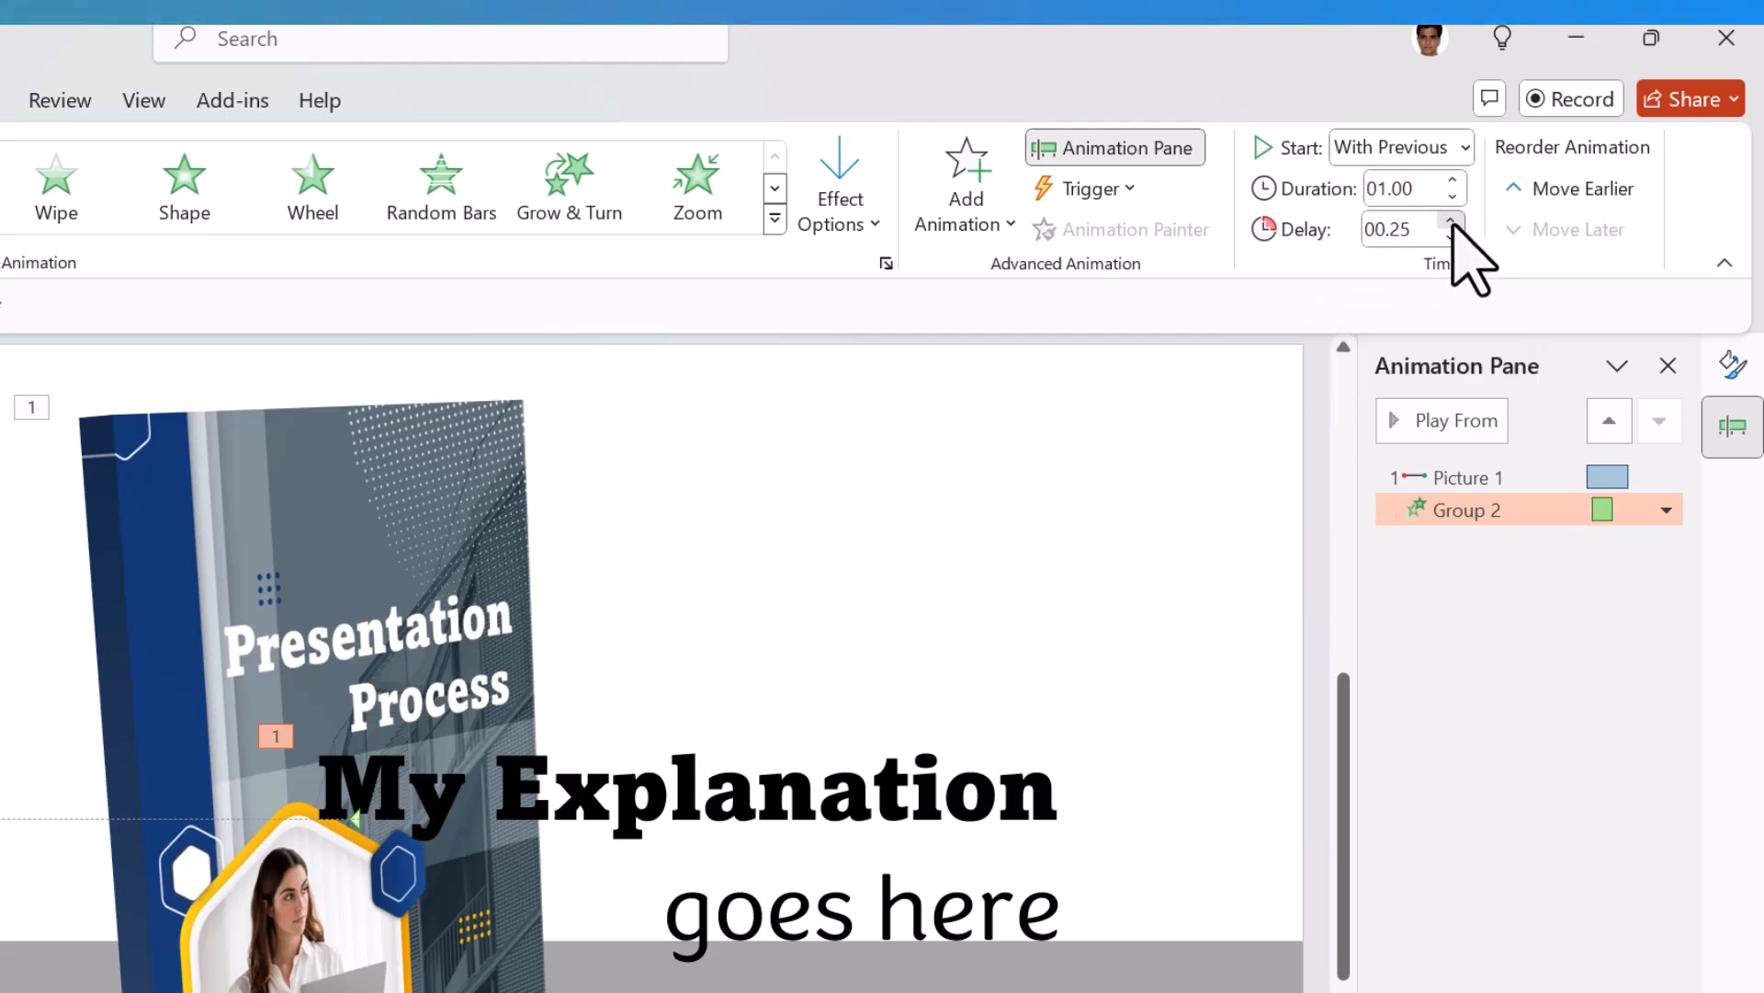
left_click(1450, 223)
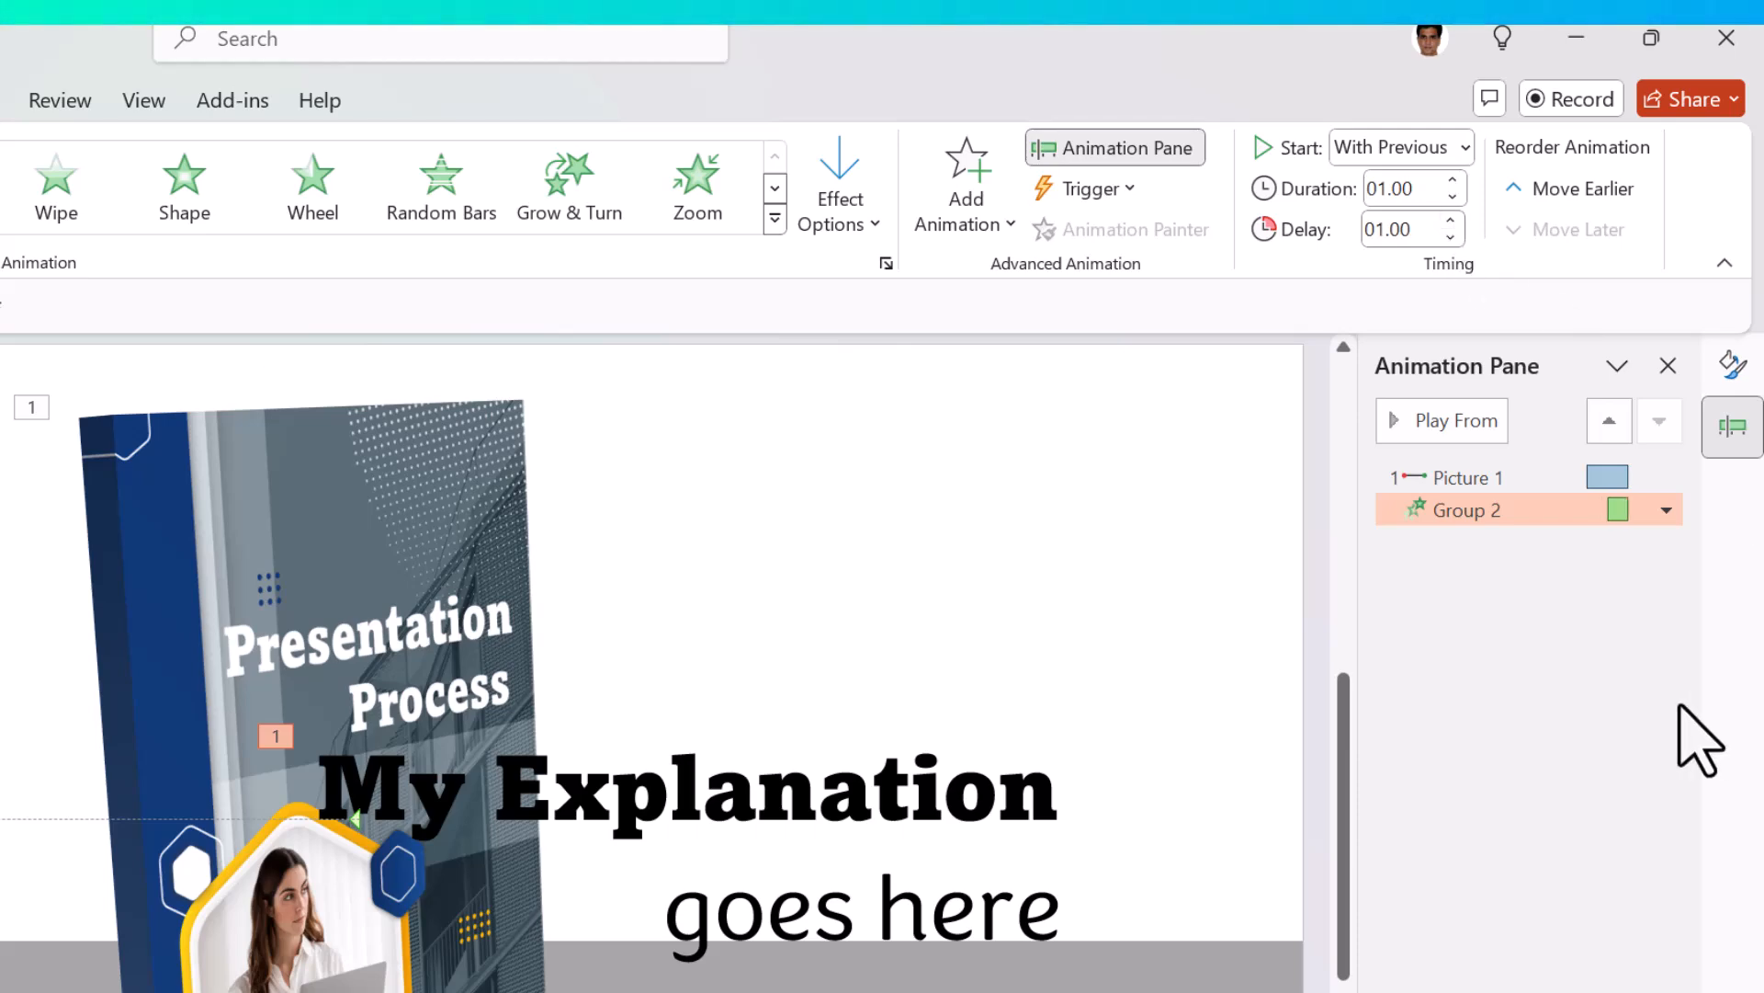
mouse_move(1648, 568)
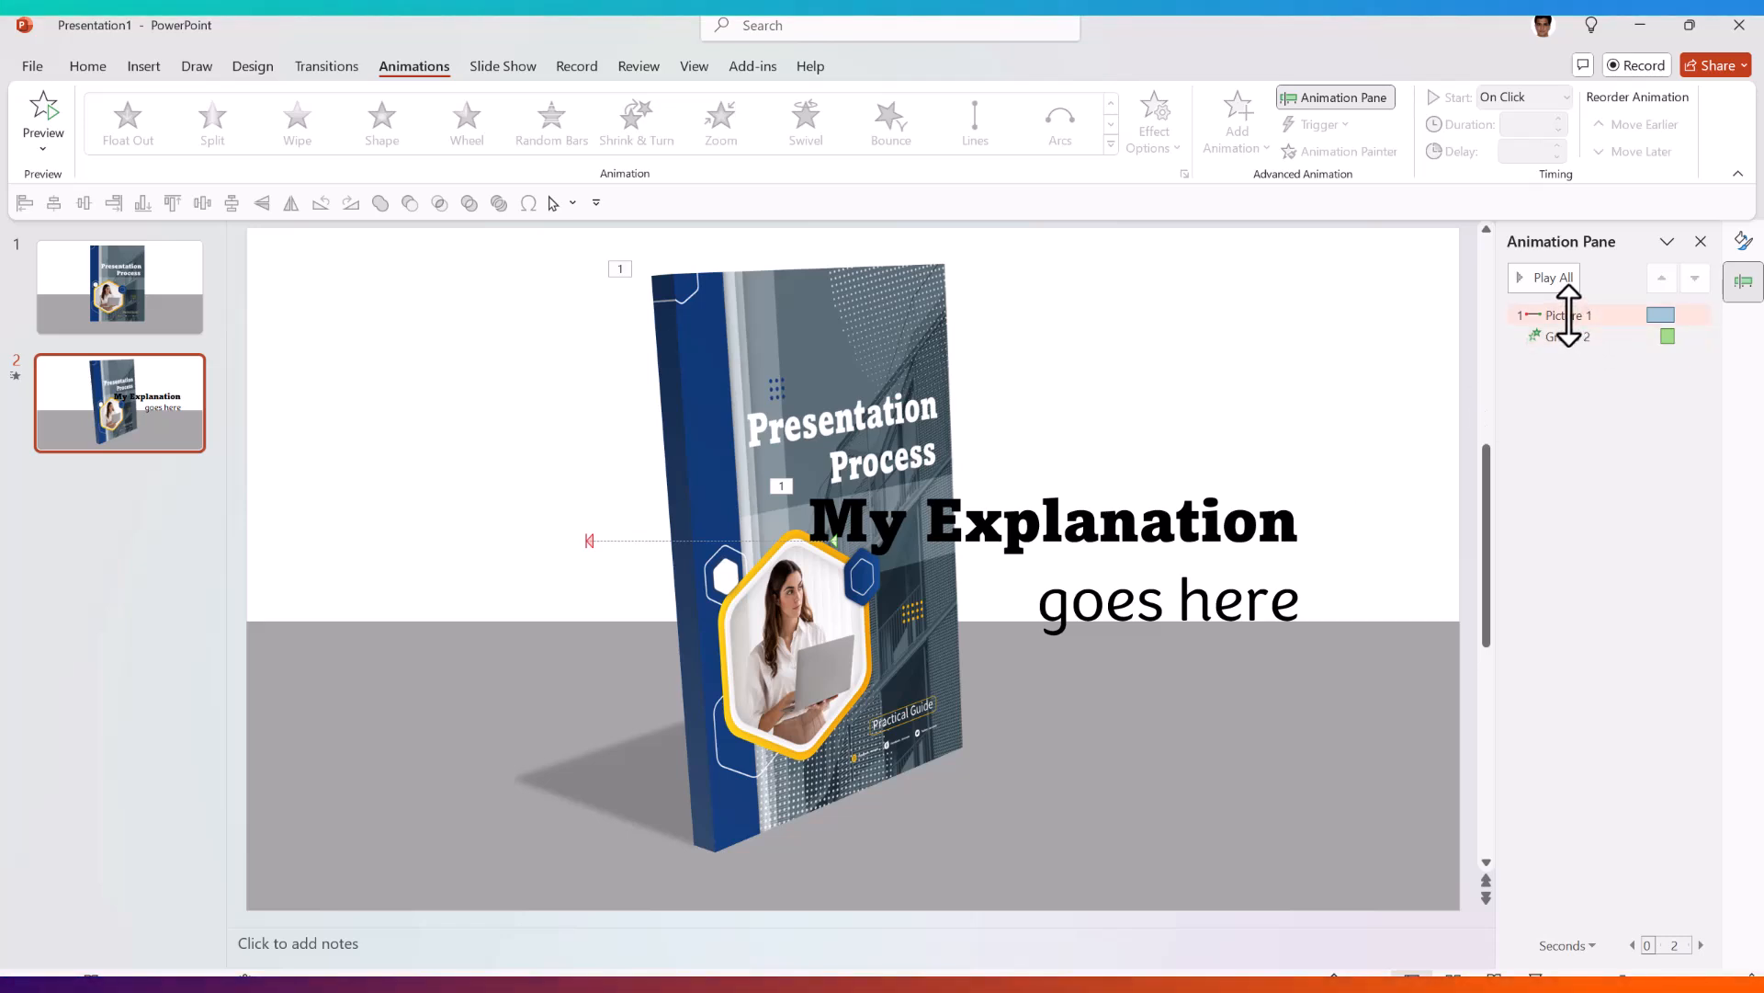
- Set the book's motion path to start After Previous instead of on click
left_click(974, 122)
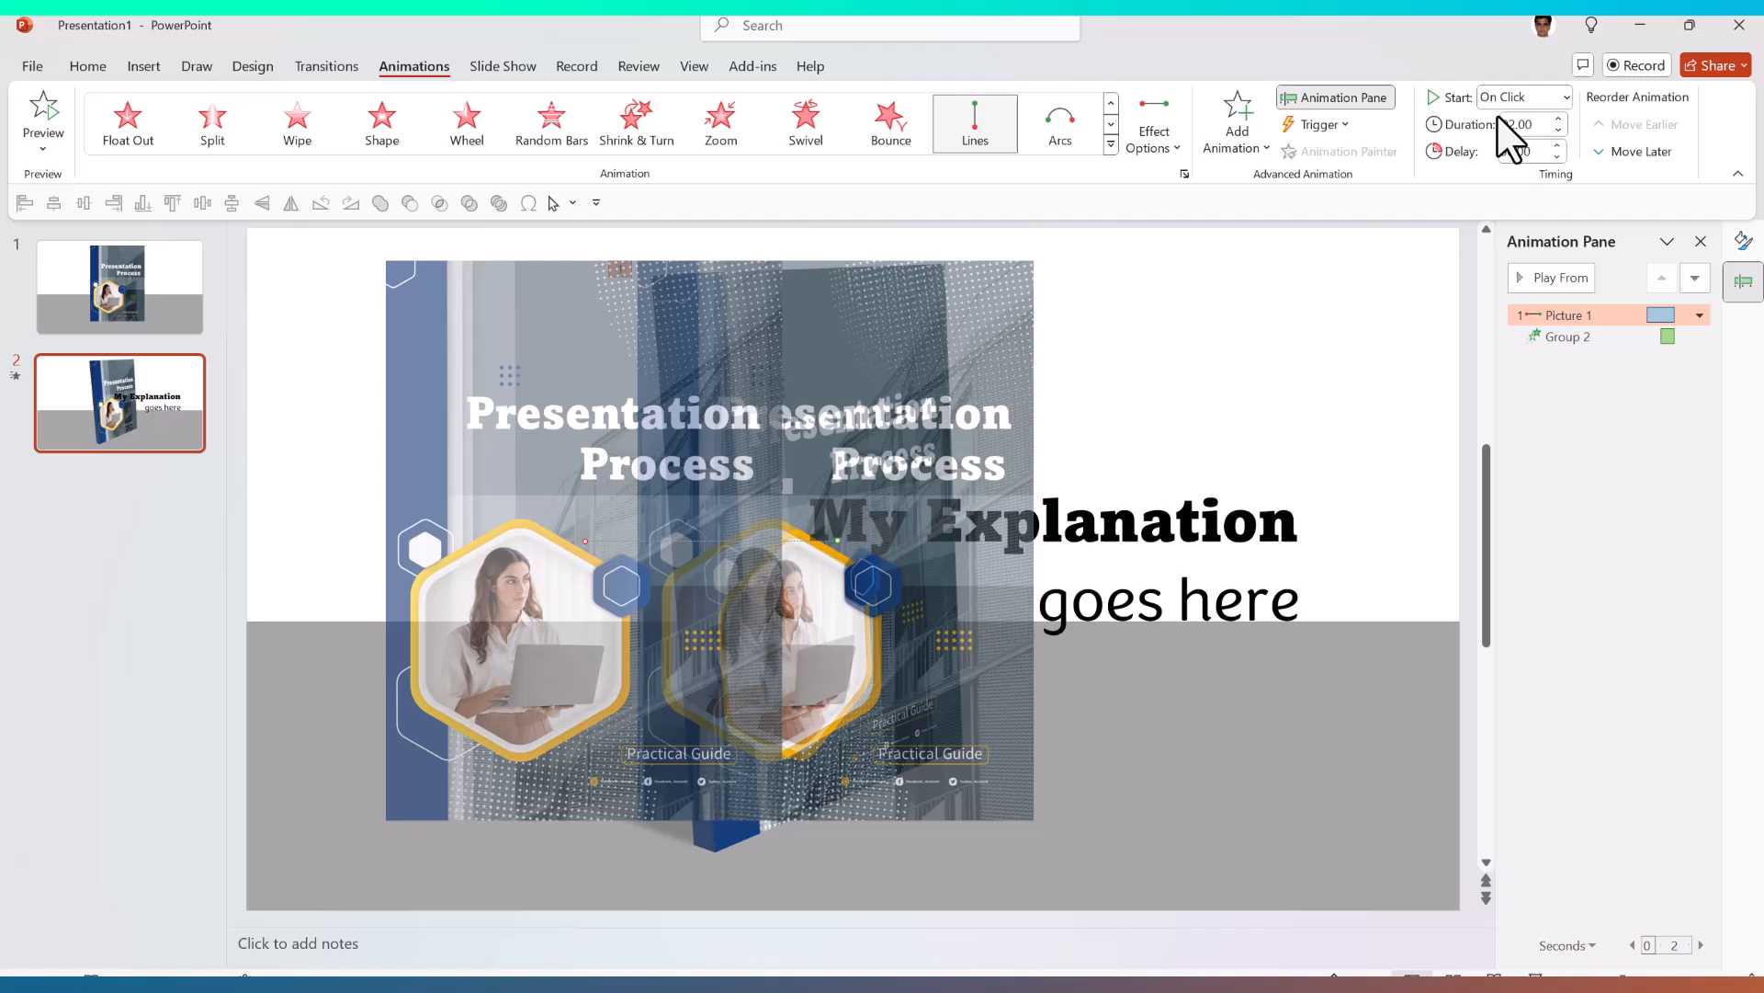
left_click(1564, 97)
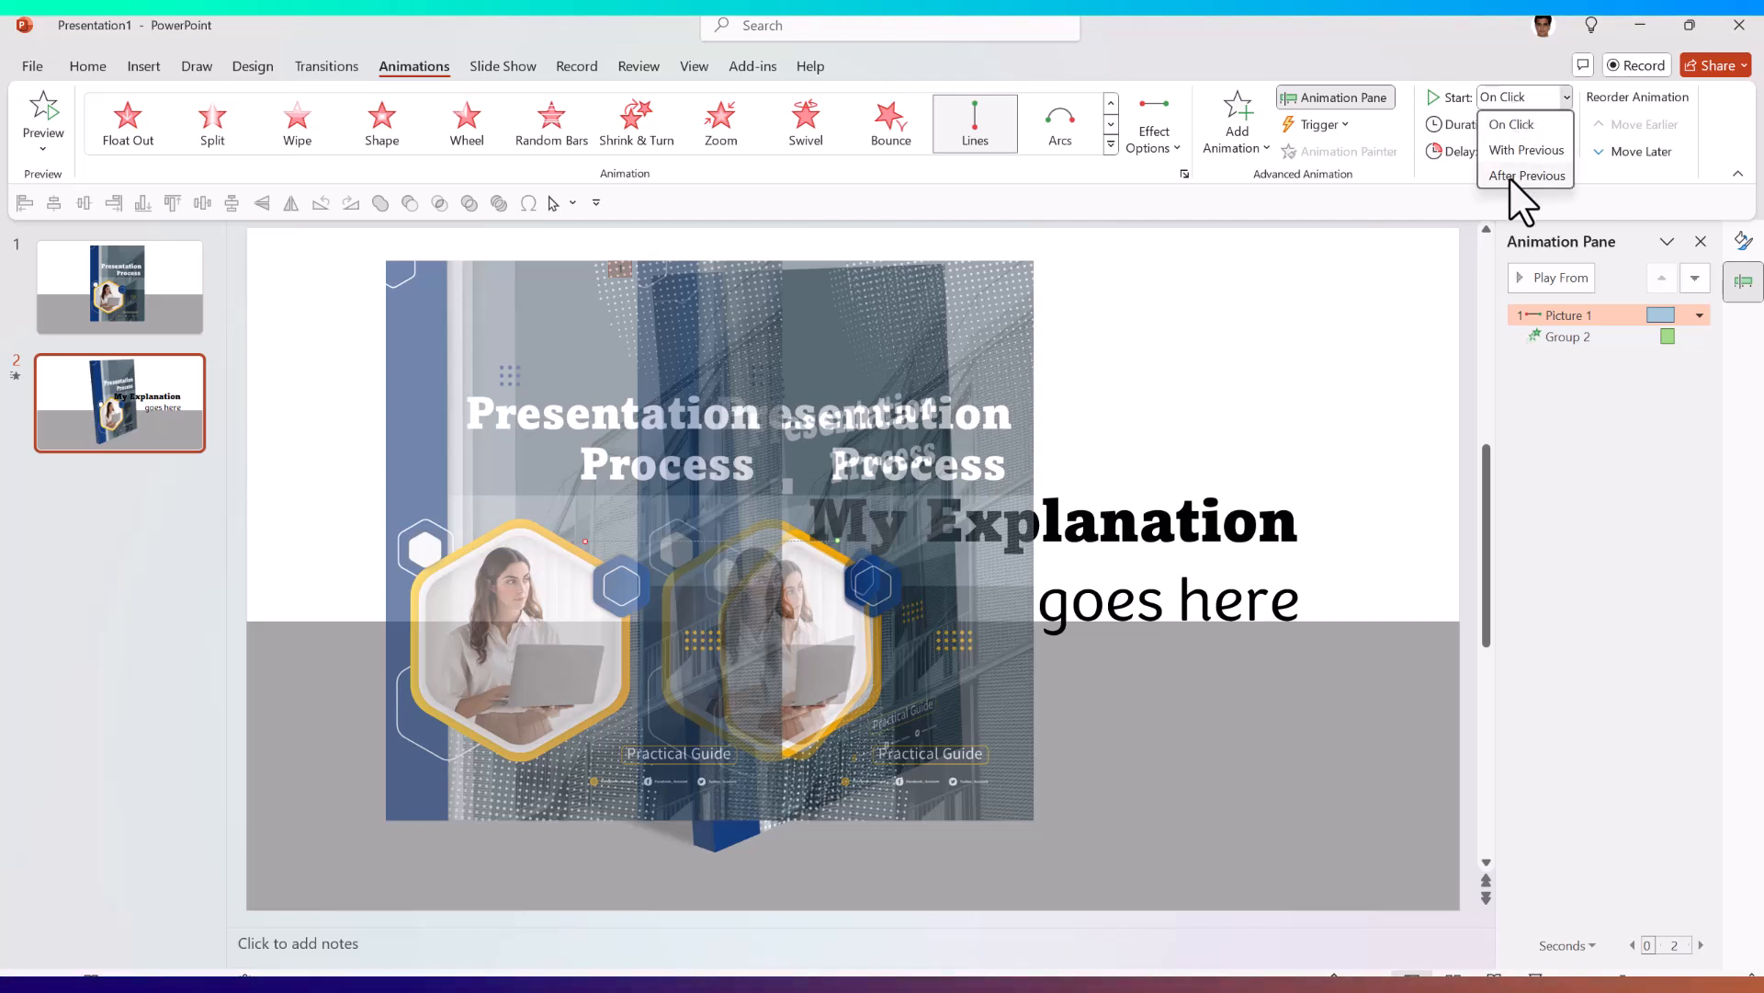
left_click(1527, 176)
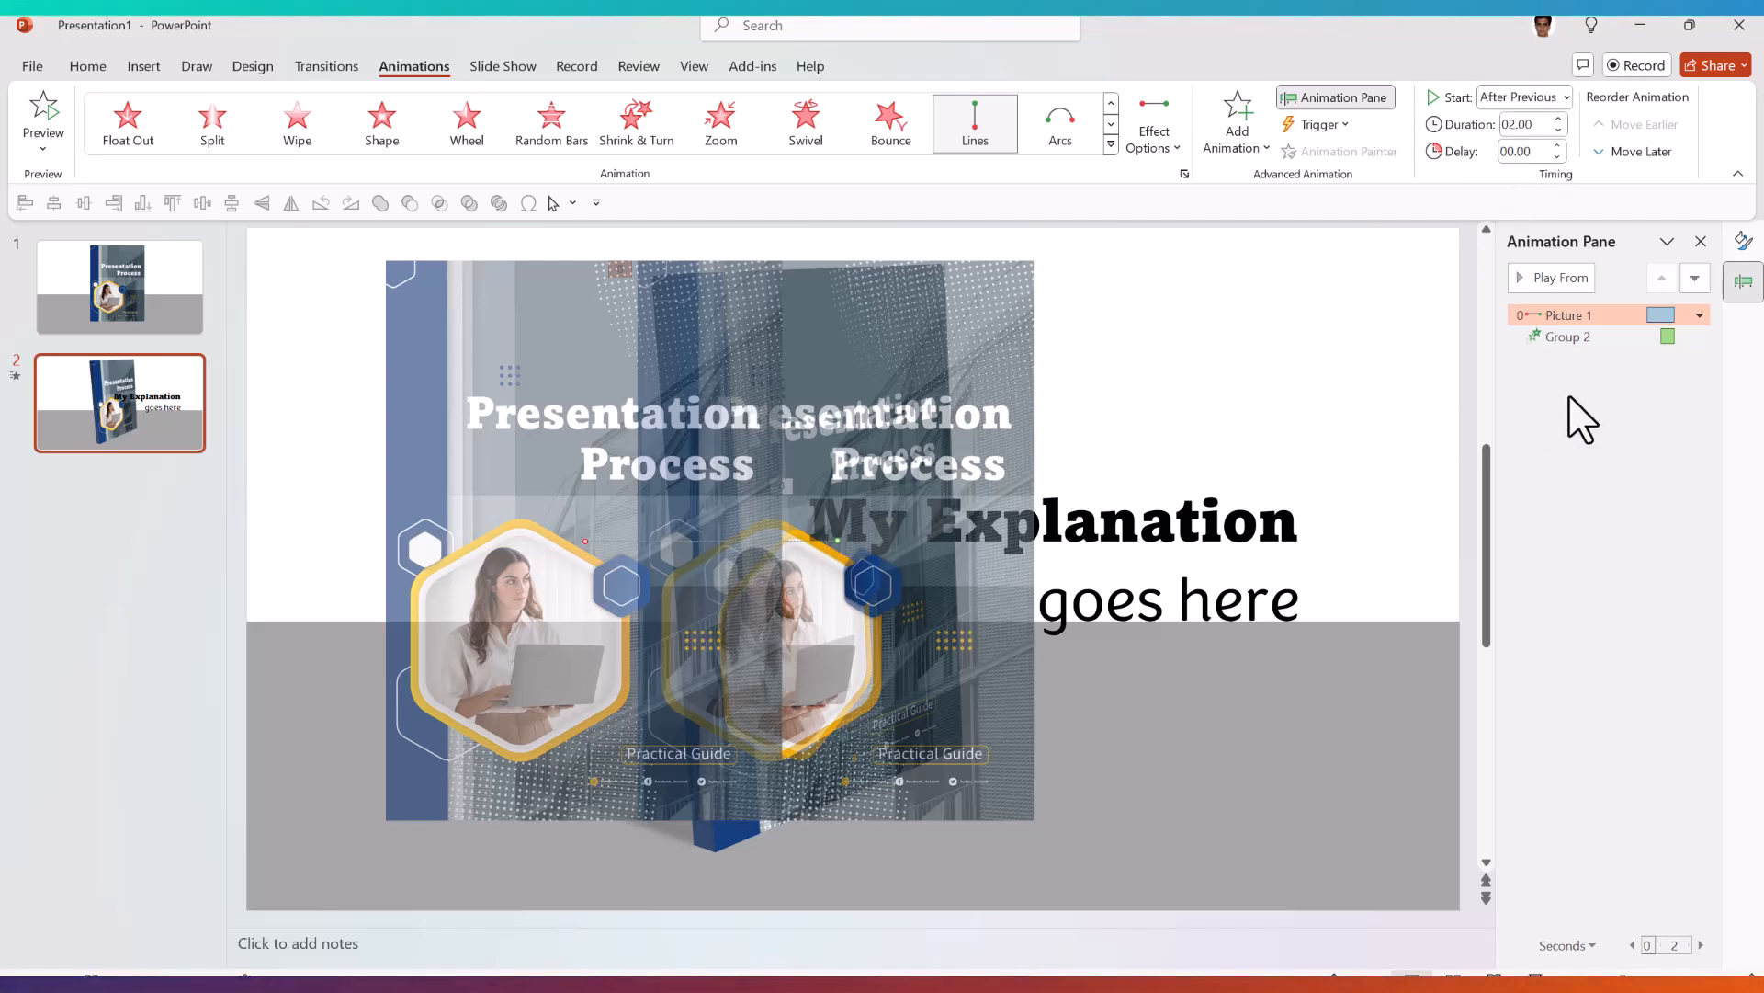
mouse_move(1486, 419)
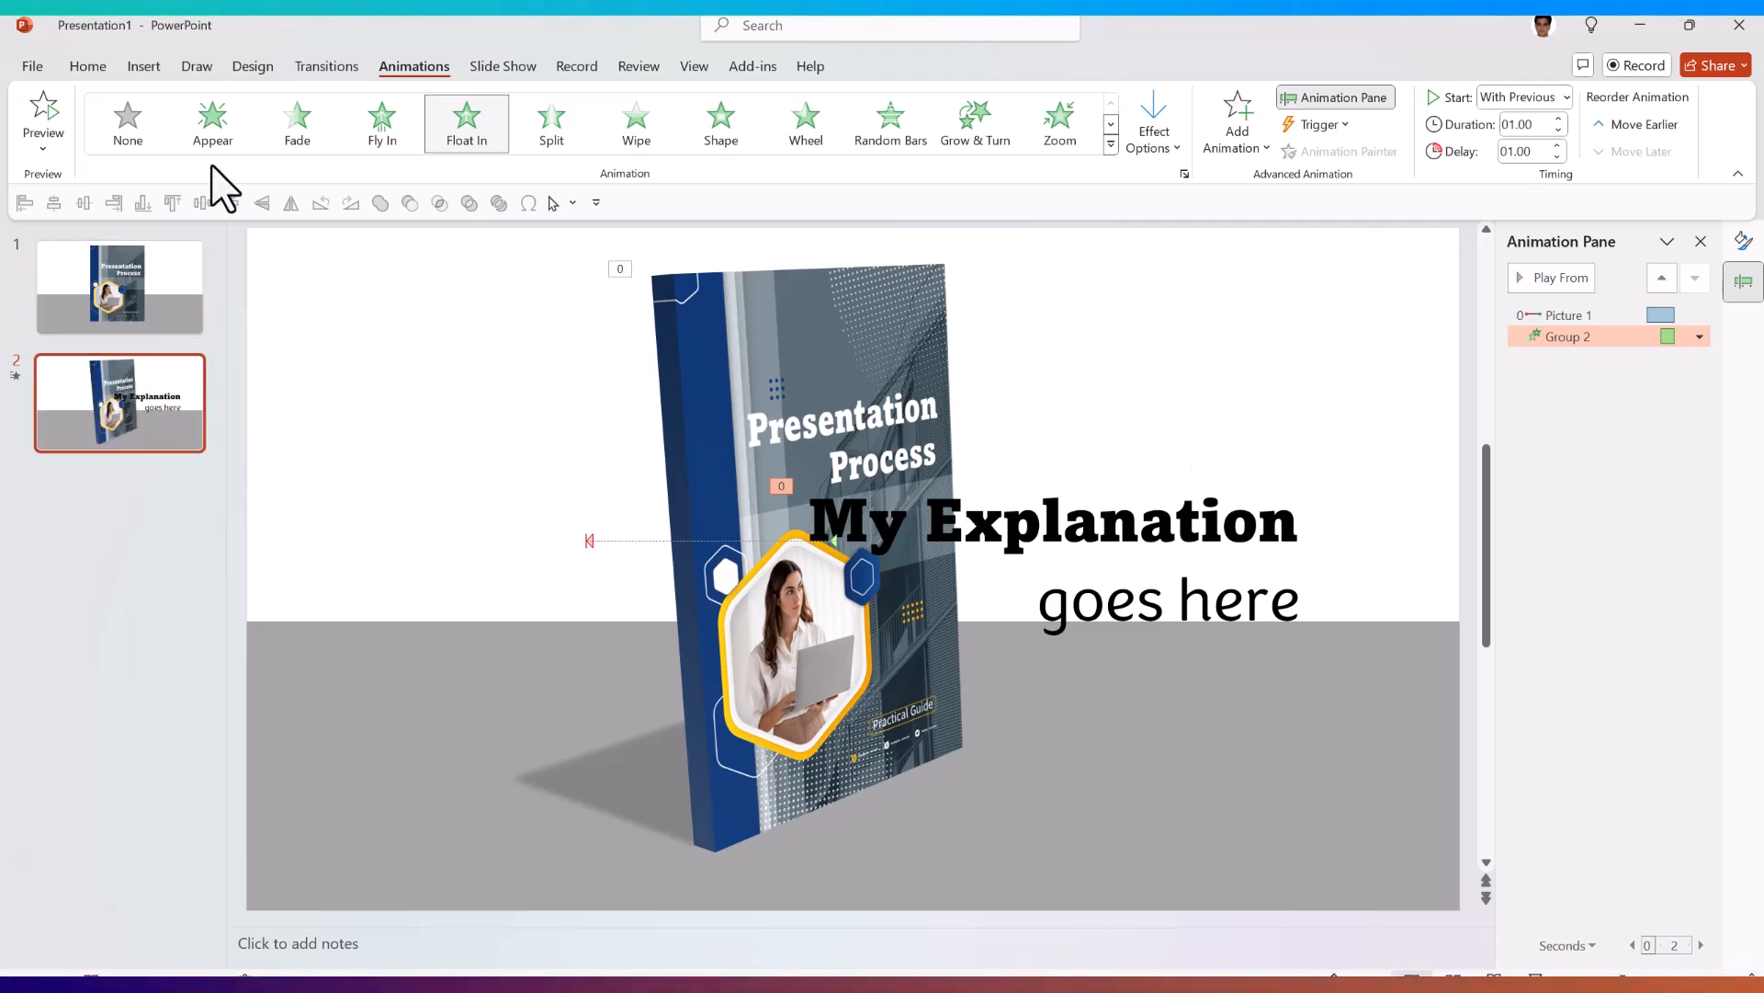
- Give slide 2 a Morph transition lasting 0.75 seconds, then return to slide 1
left_click(327, 67)
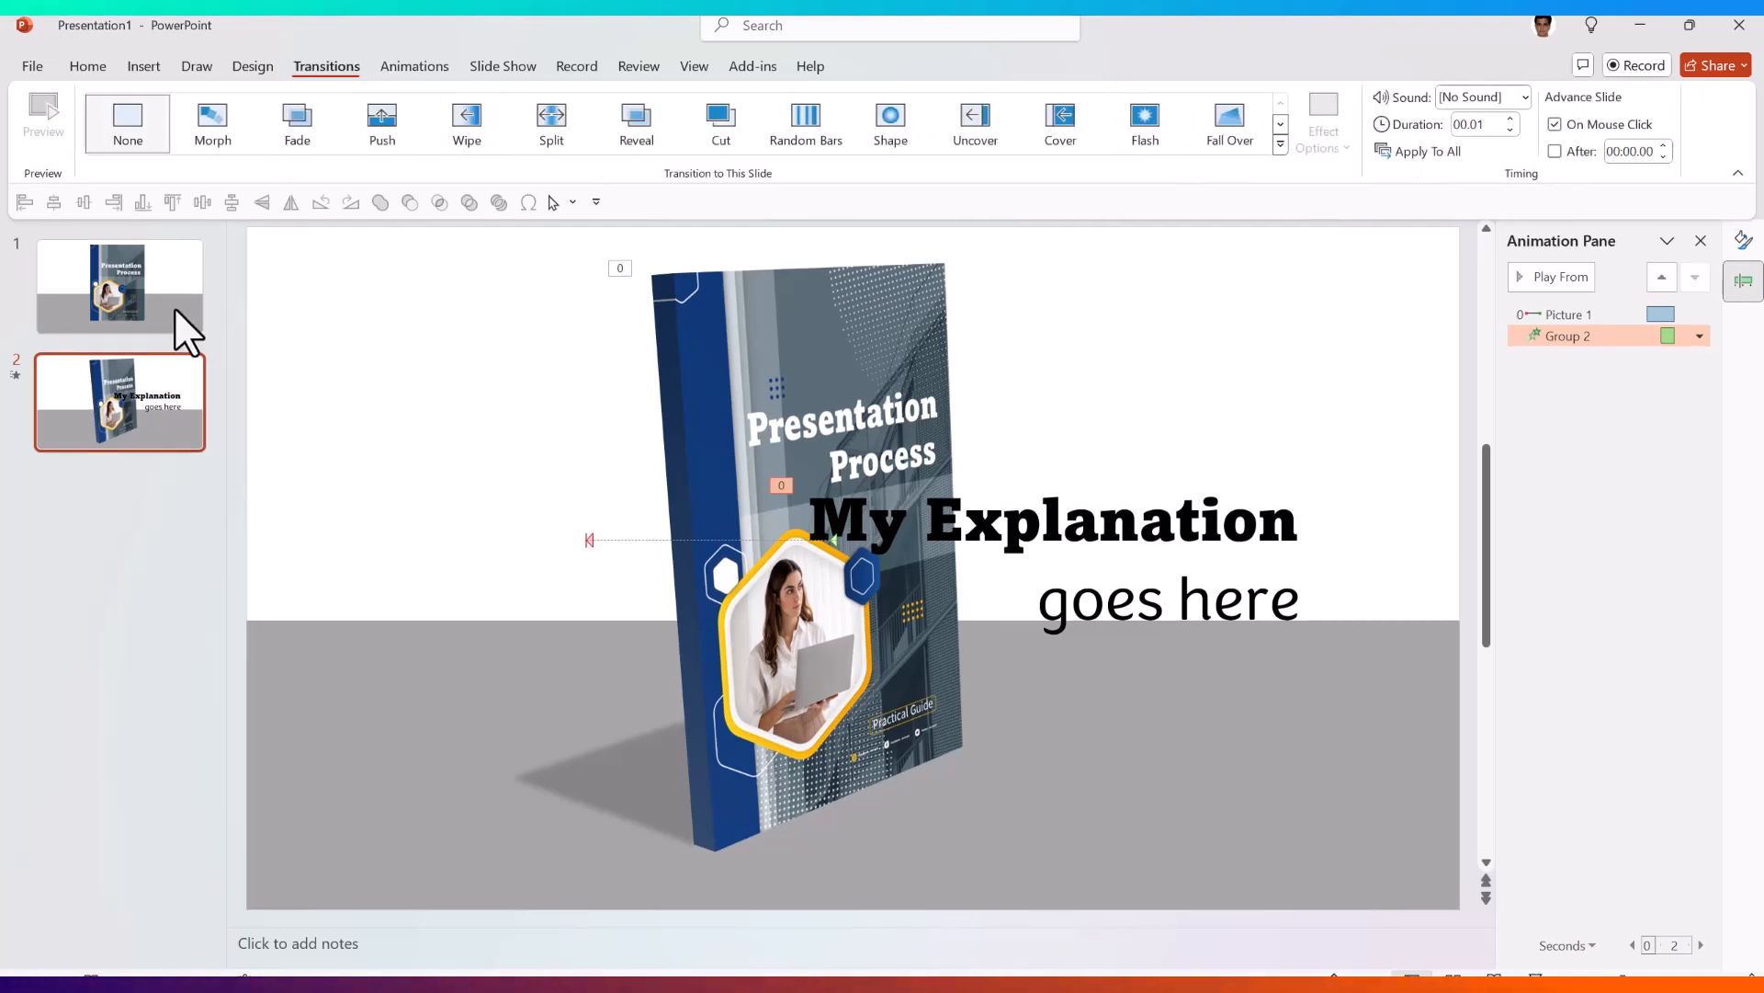
mouse_move(119, 428)
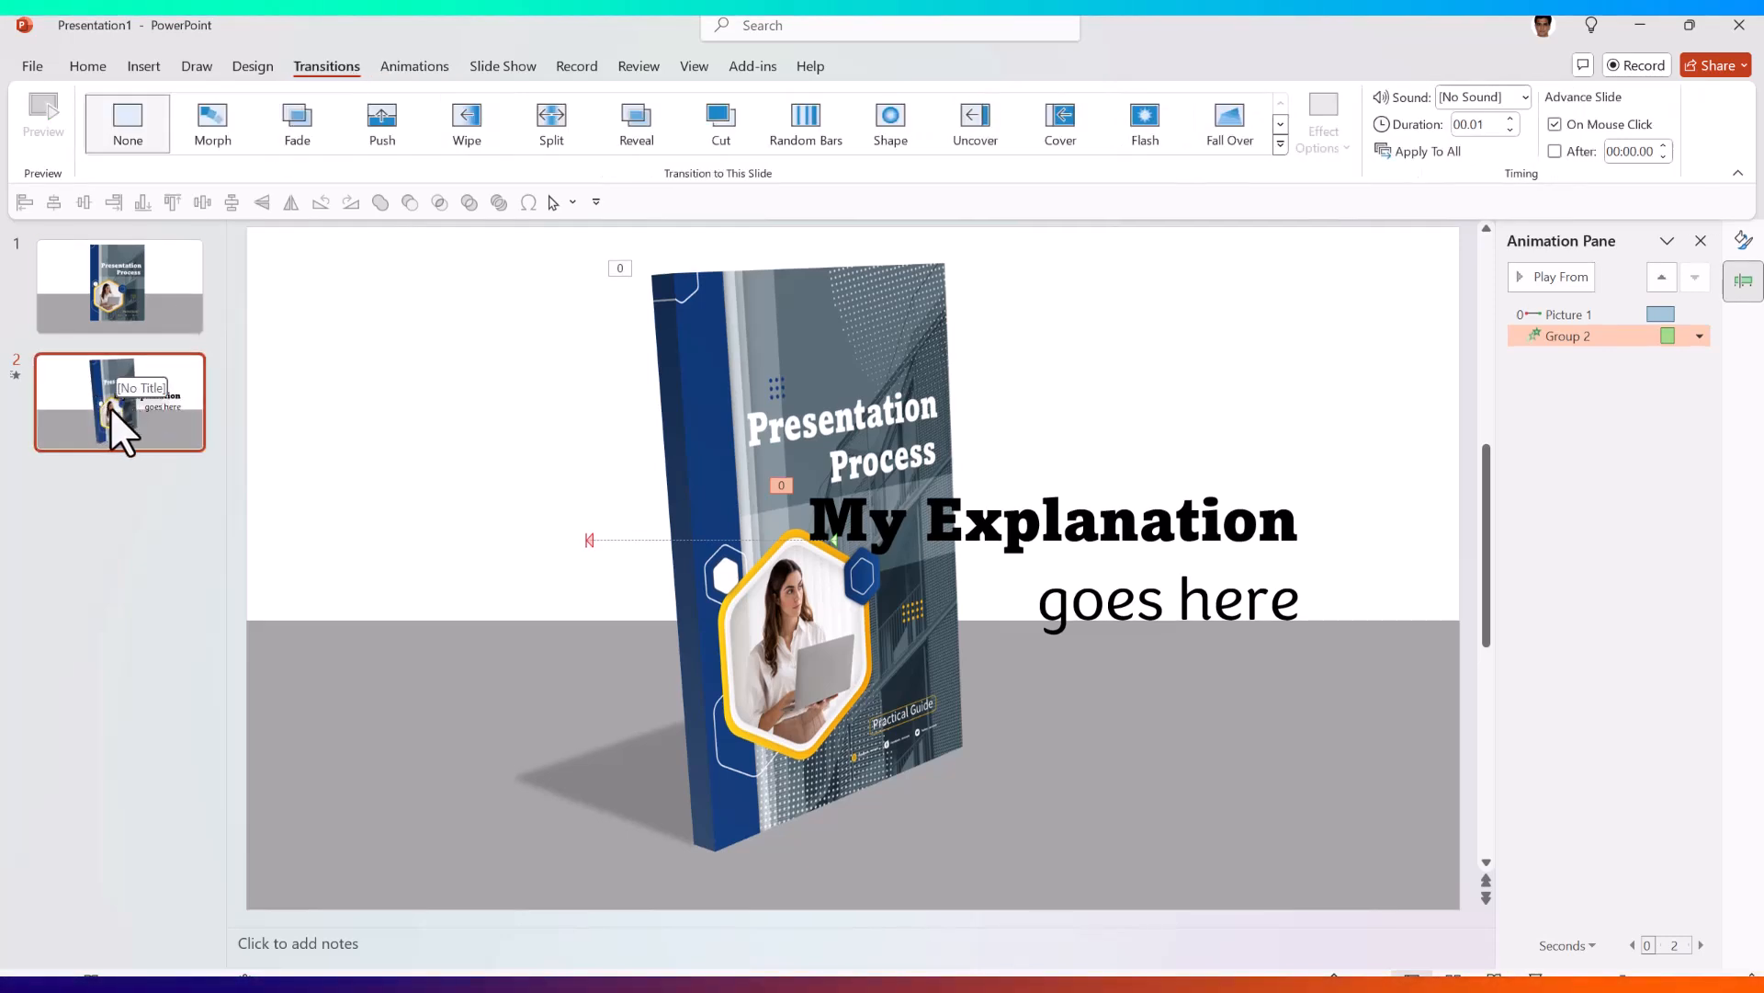
left_click(211, 122)
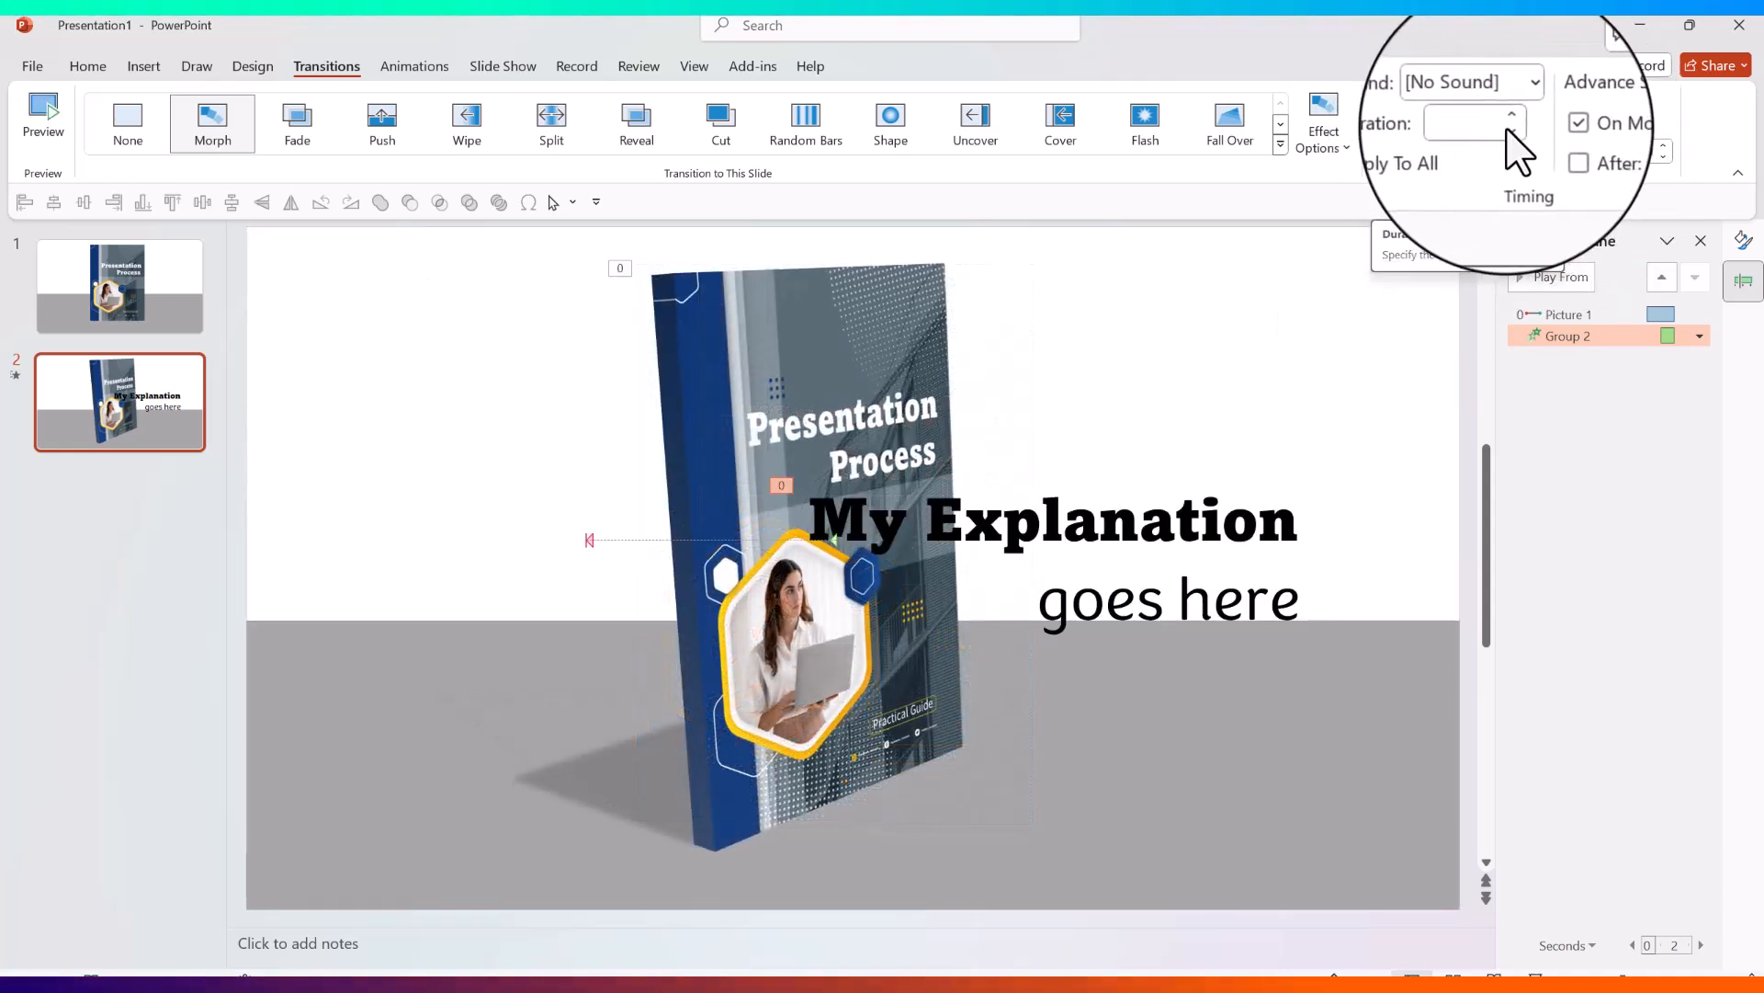
left_click(1511, 118)
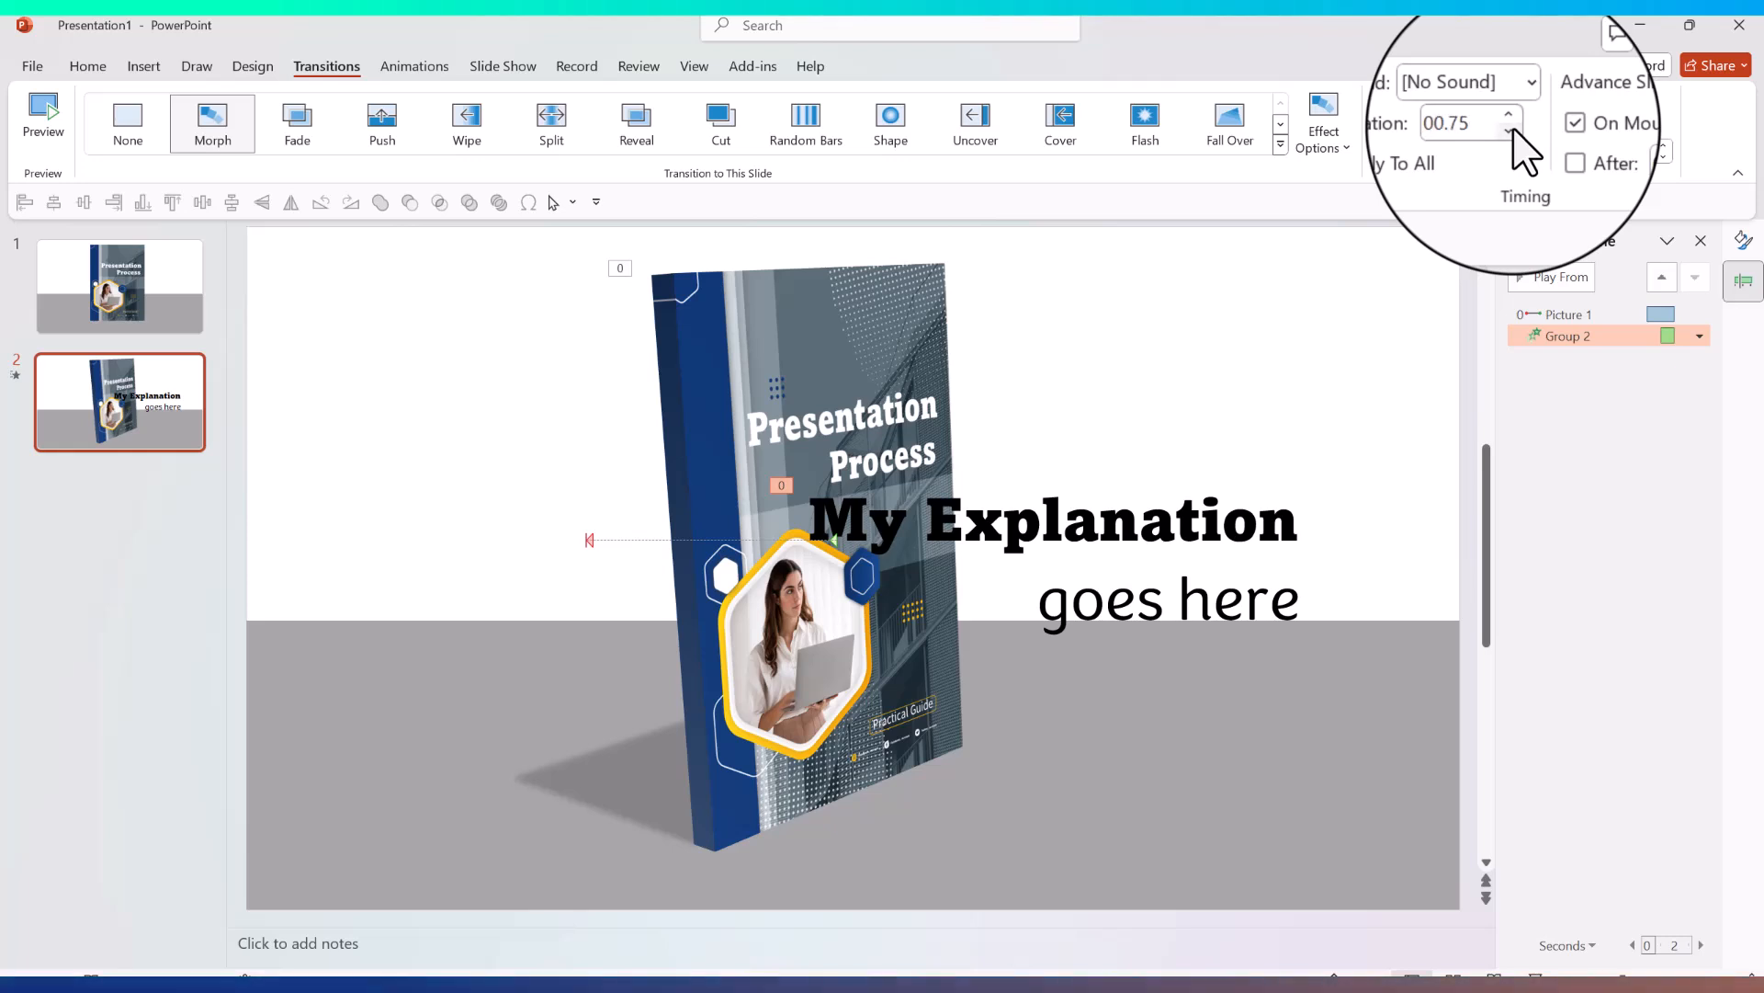
left_click(120, 285)
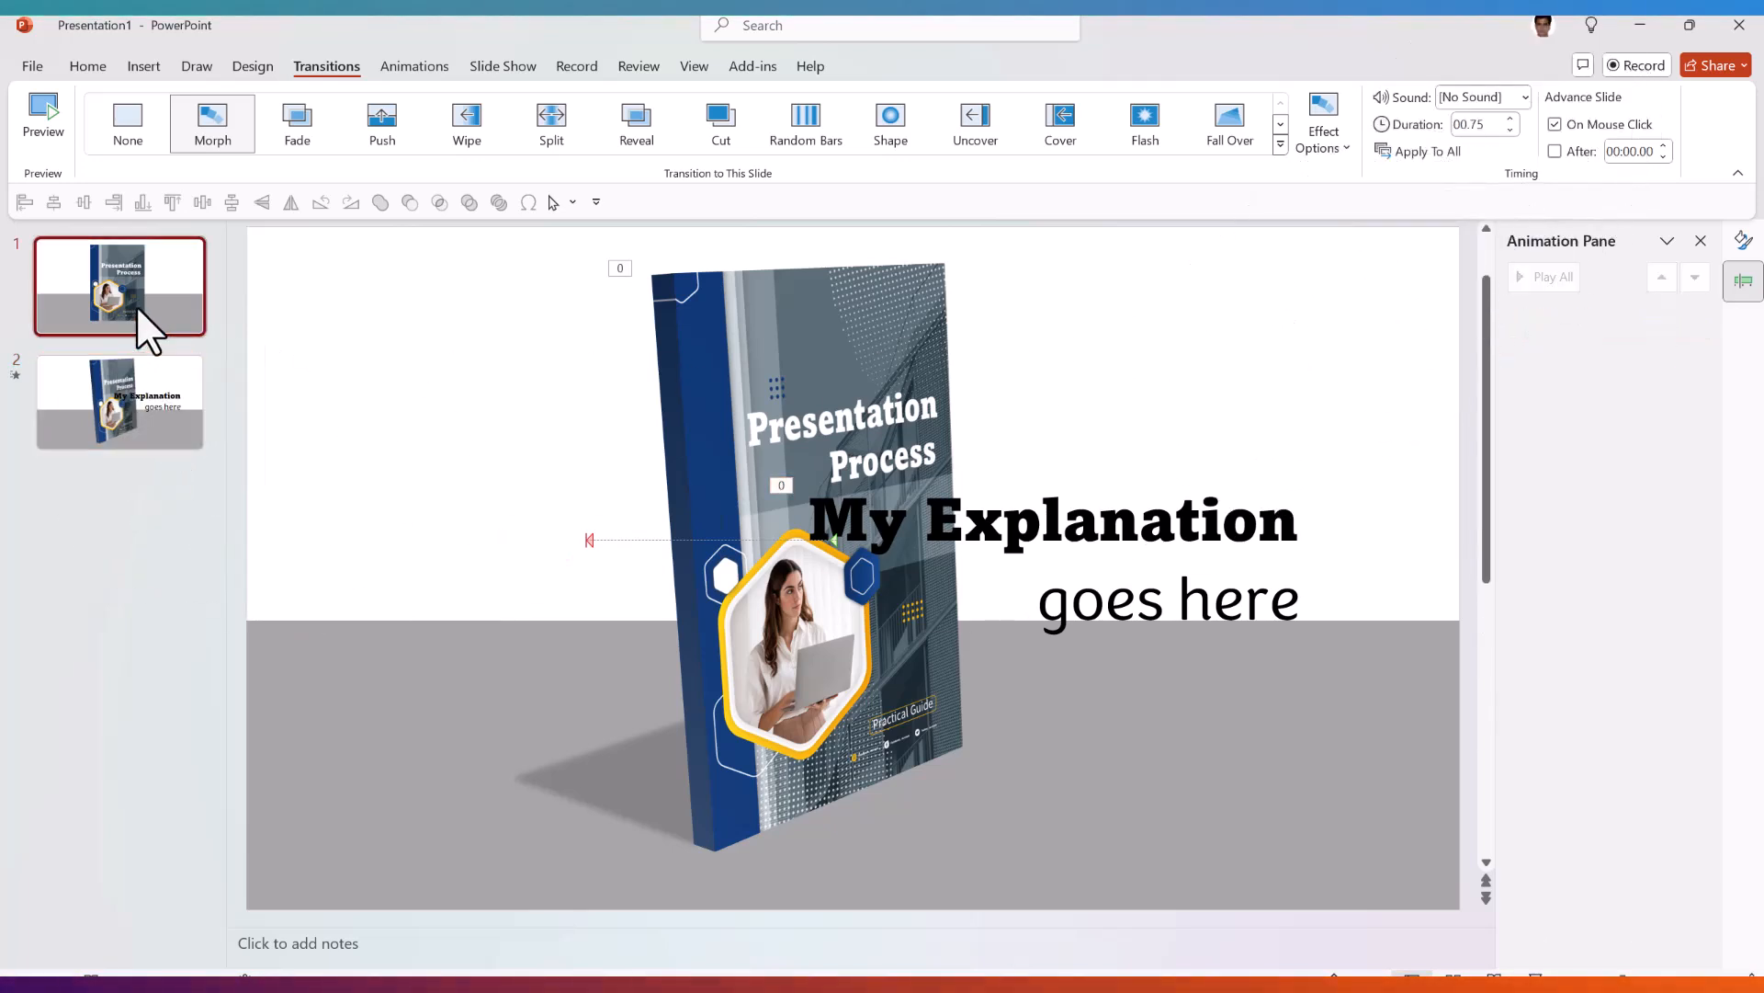
left_click(127, 123)
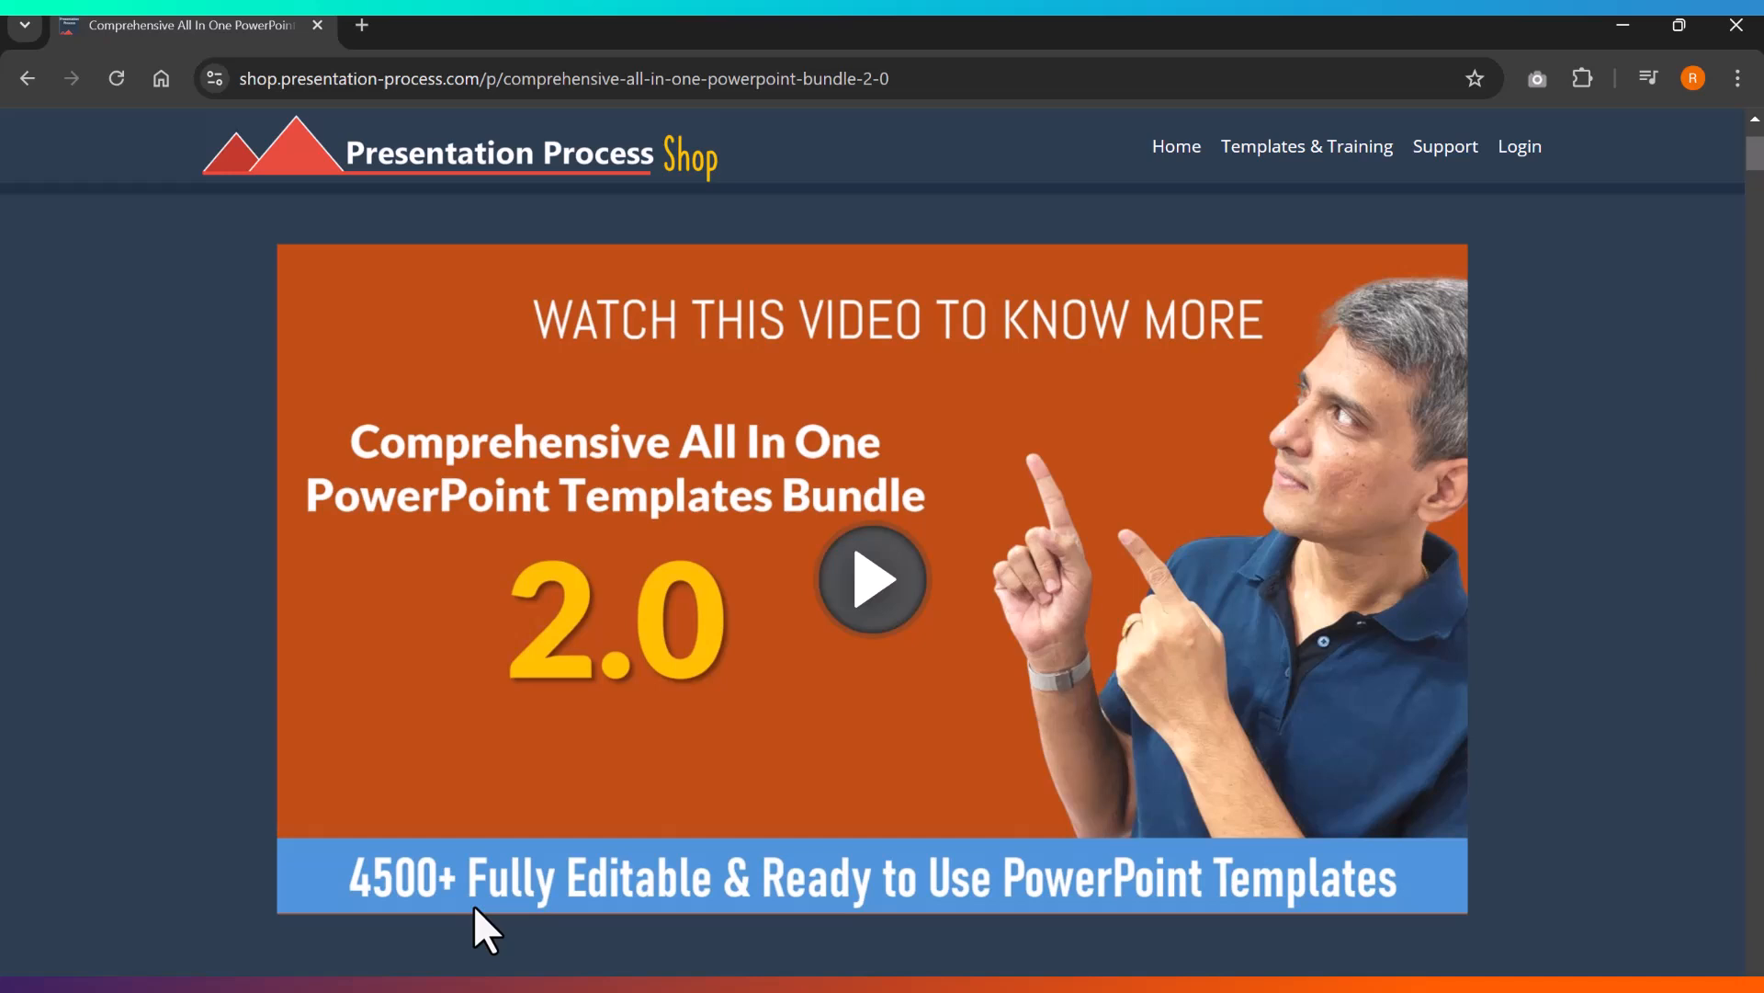
mouse_move(932, 805)
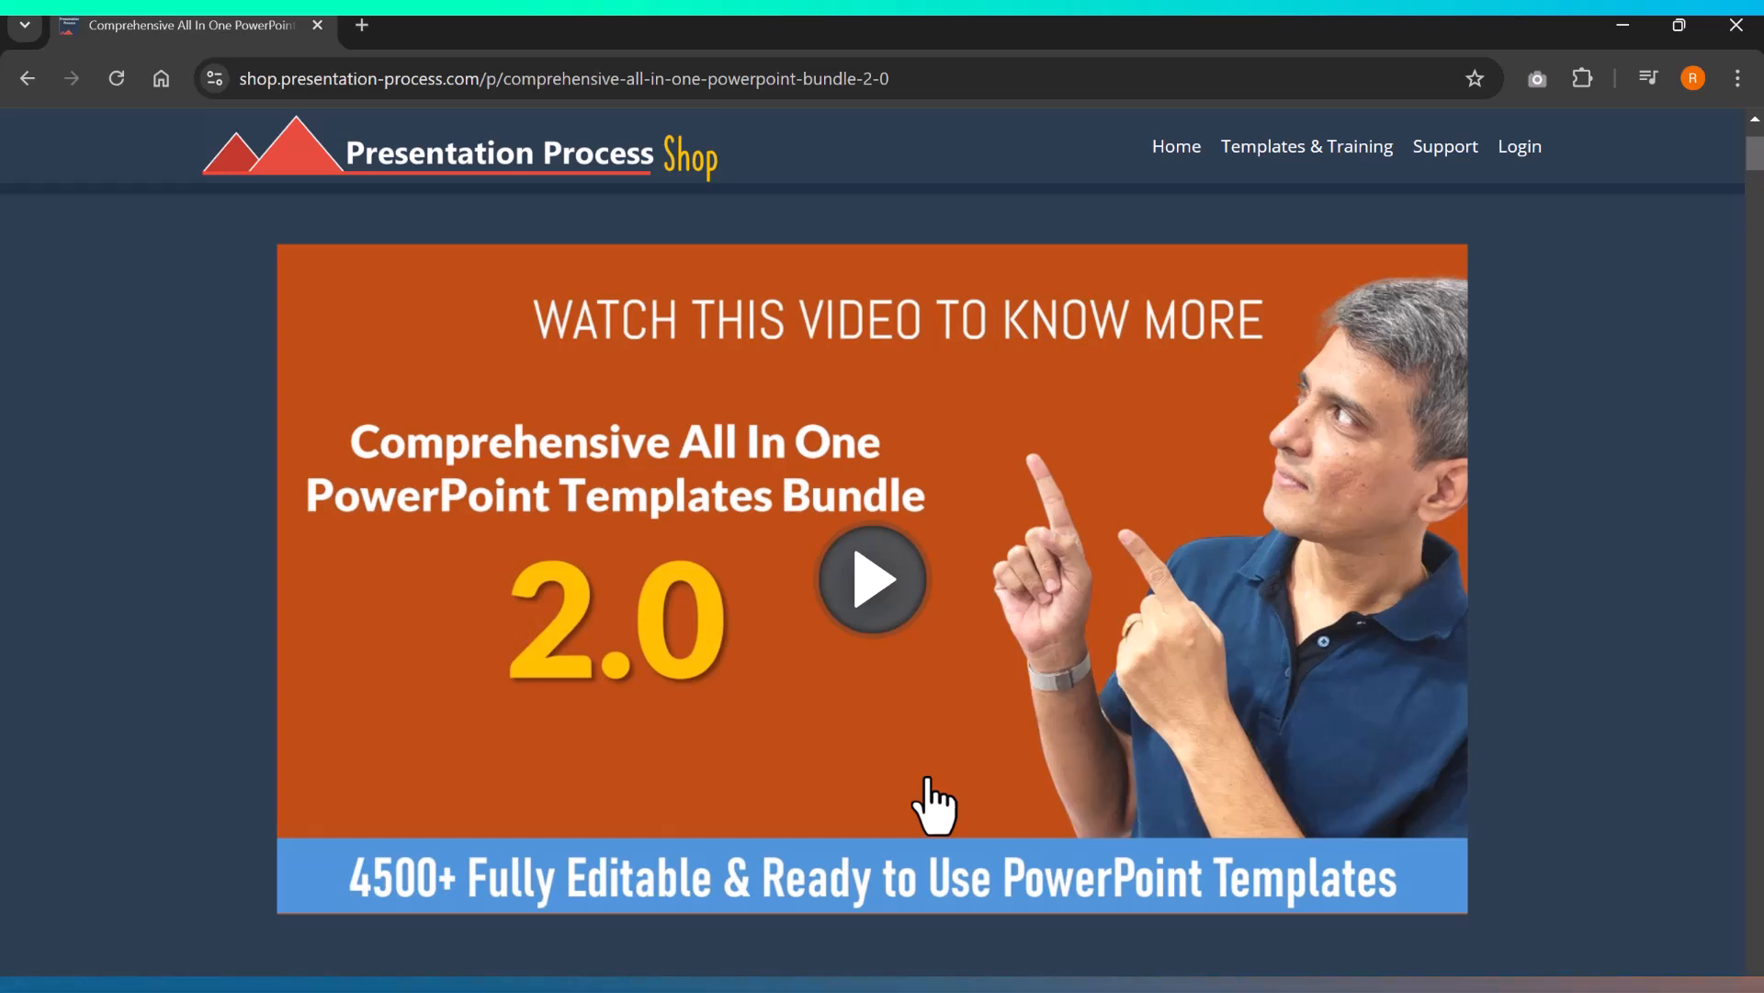
mouse_move(1055, 693)
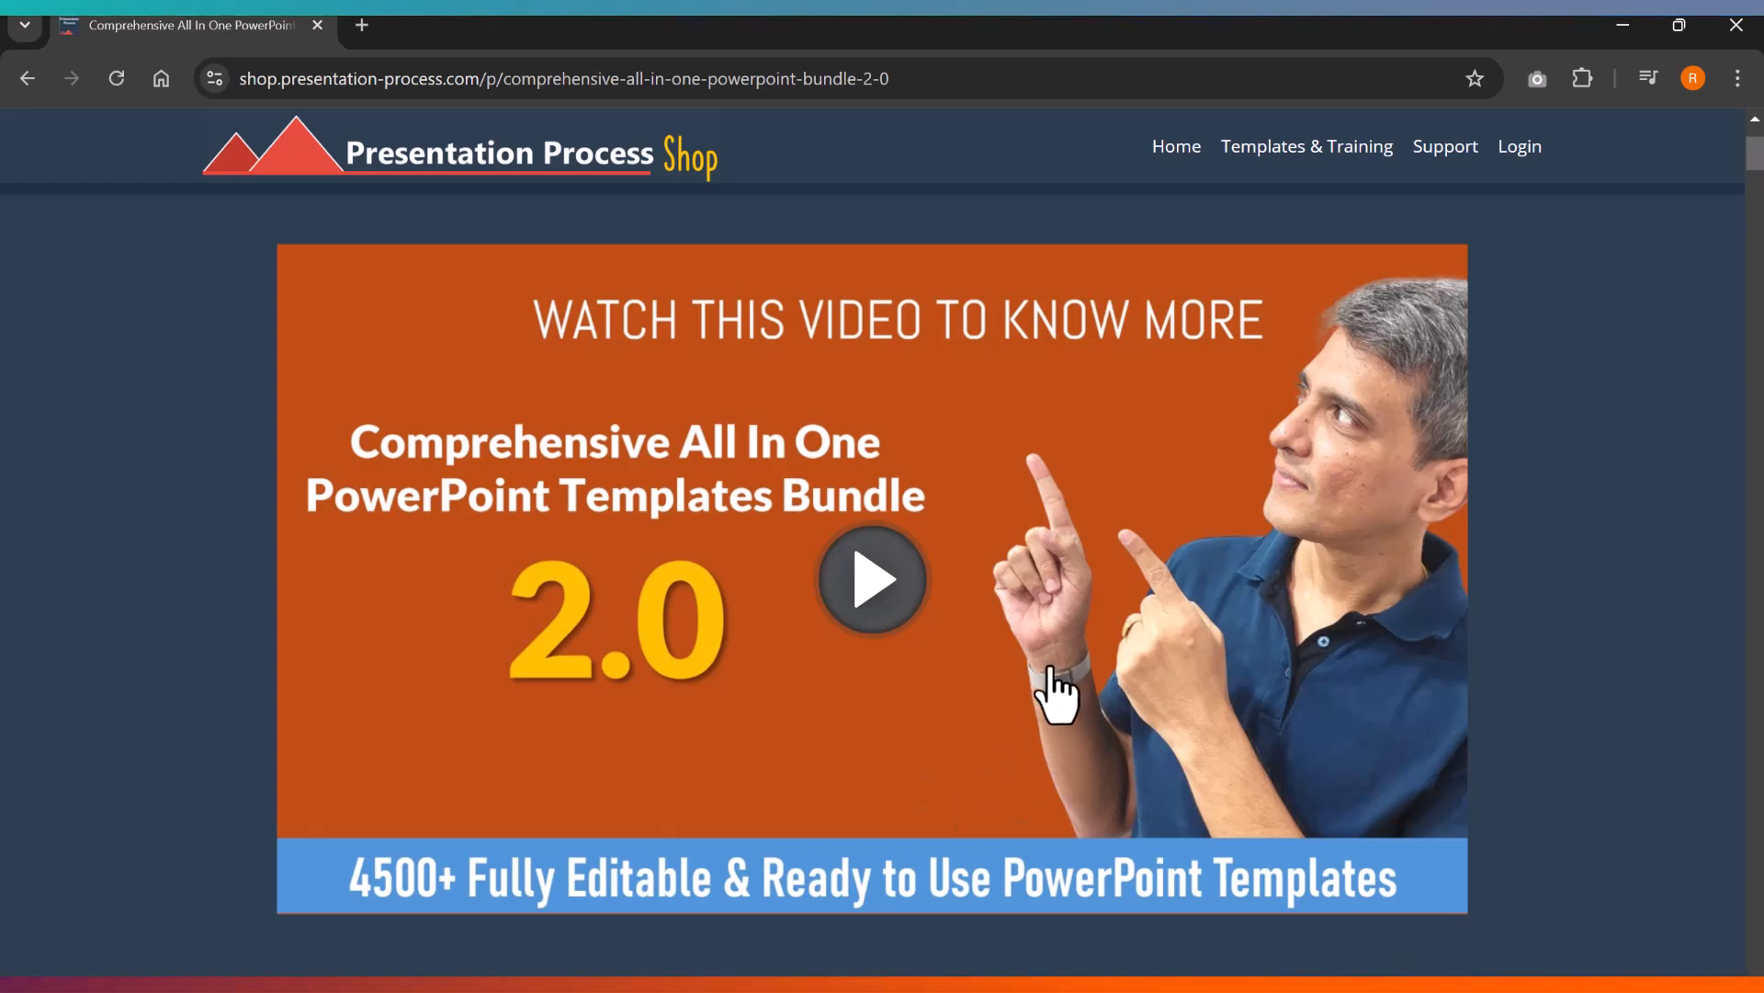
mouse_move(1052, 685)
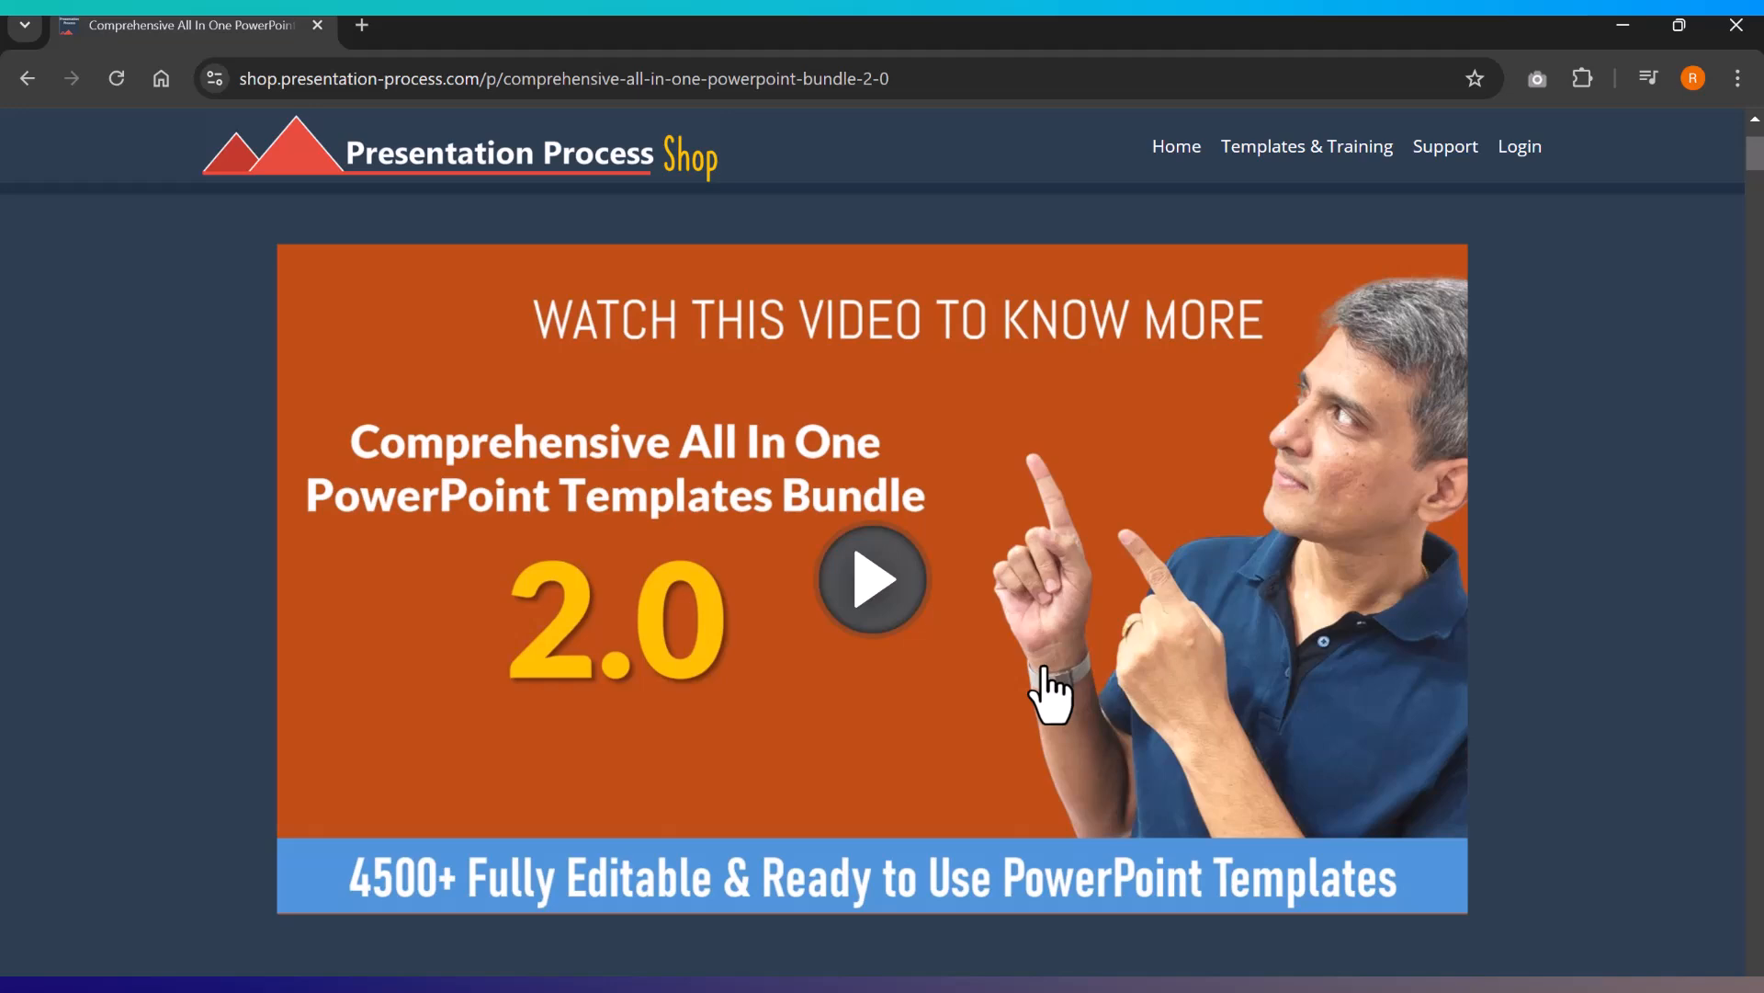
mouse_move(1035, 434)
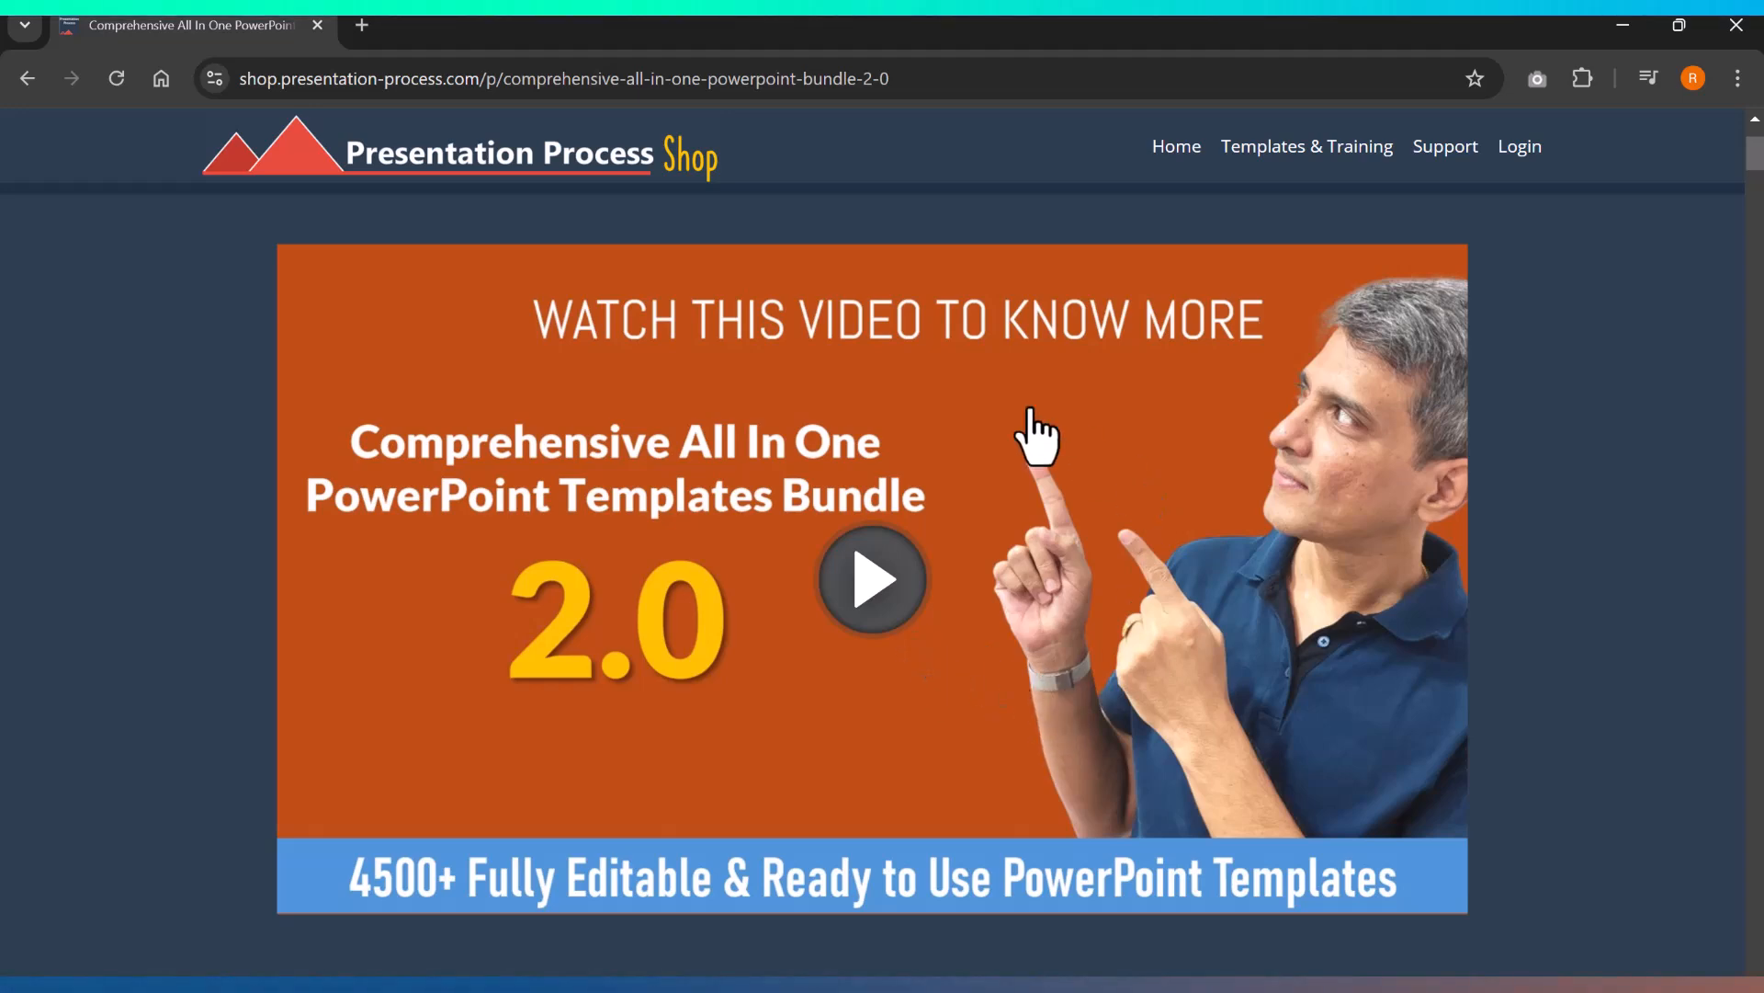
- Start the 'Animated PPT Infographic to show Out of the Box Ideas' YouTube video
left_click(871, 579)
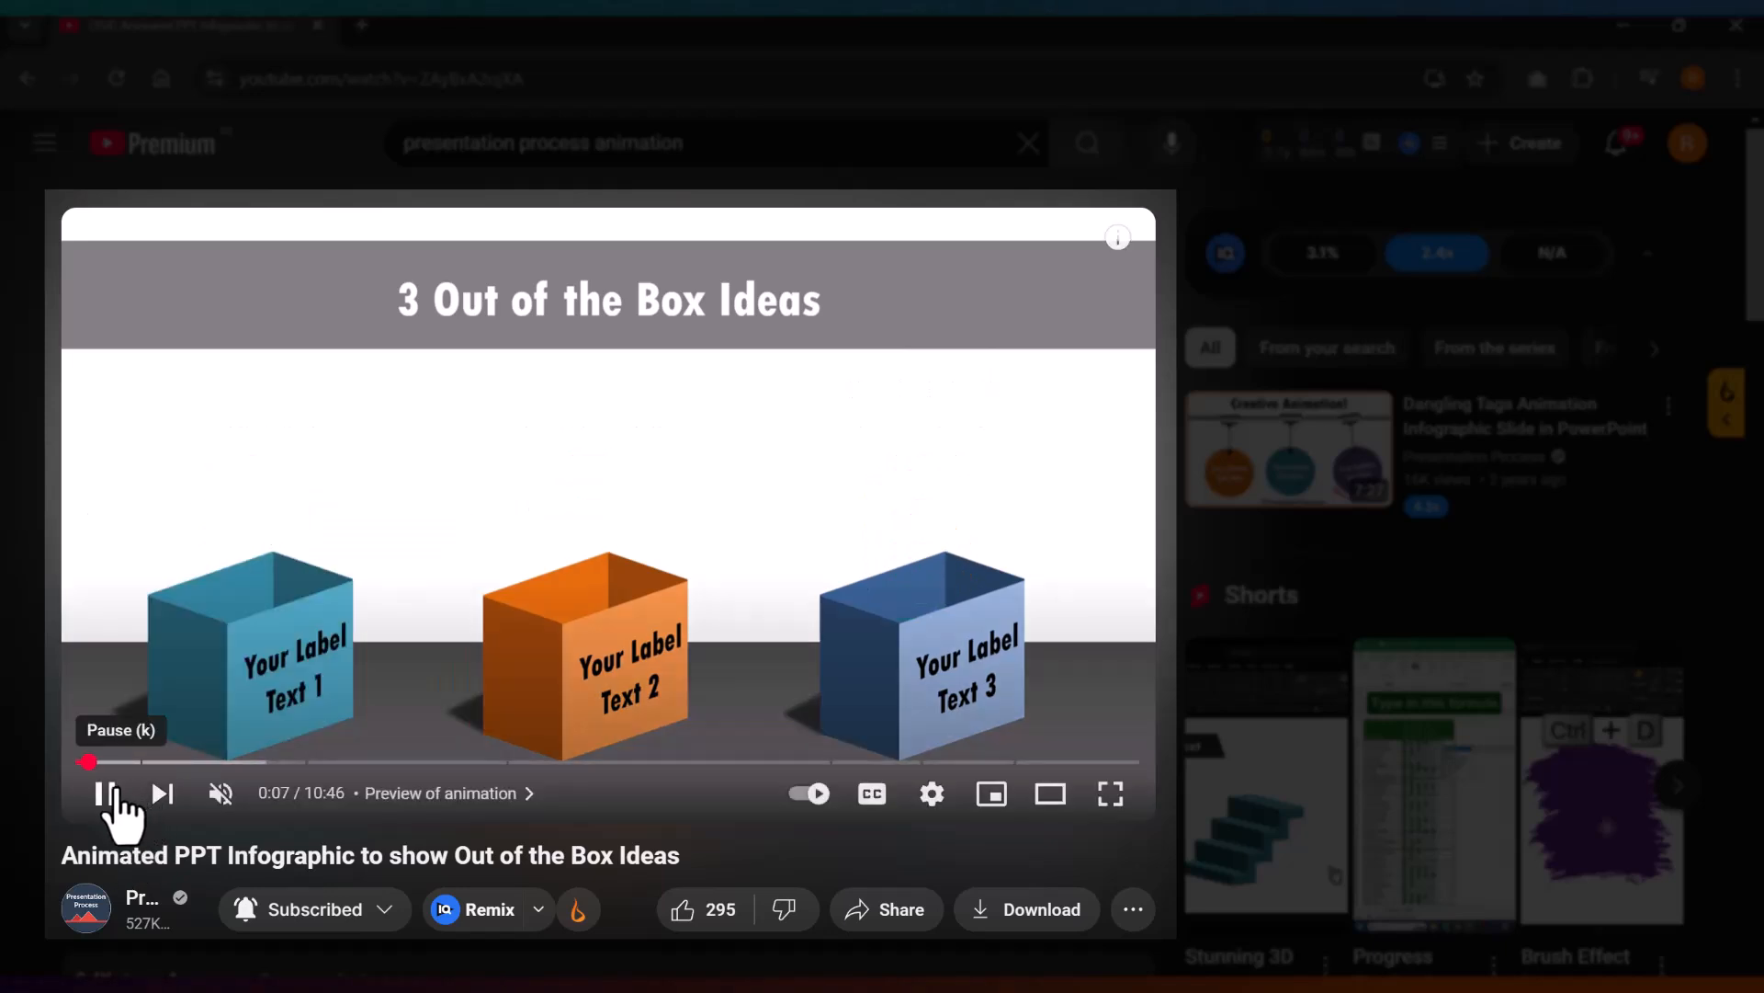
- Pause the infographic video eight seconds in
left_click(101, 793)
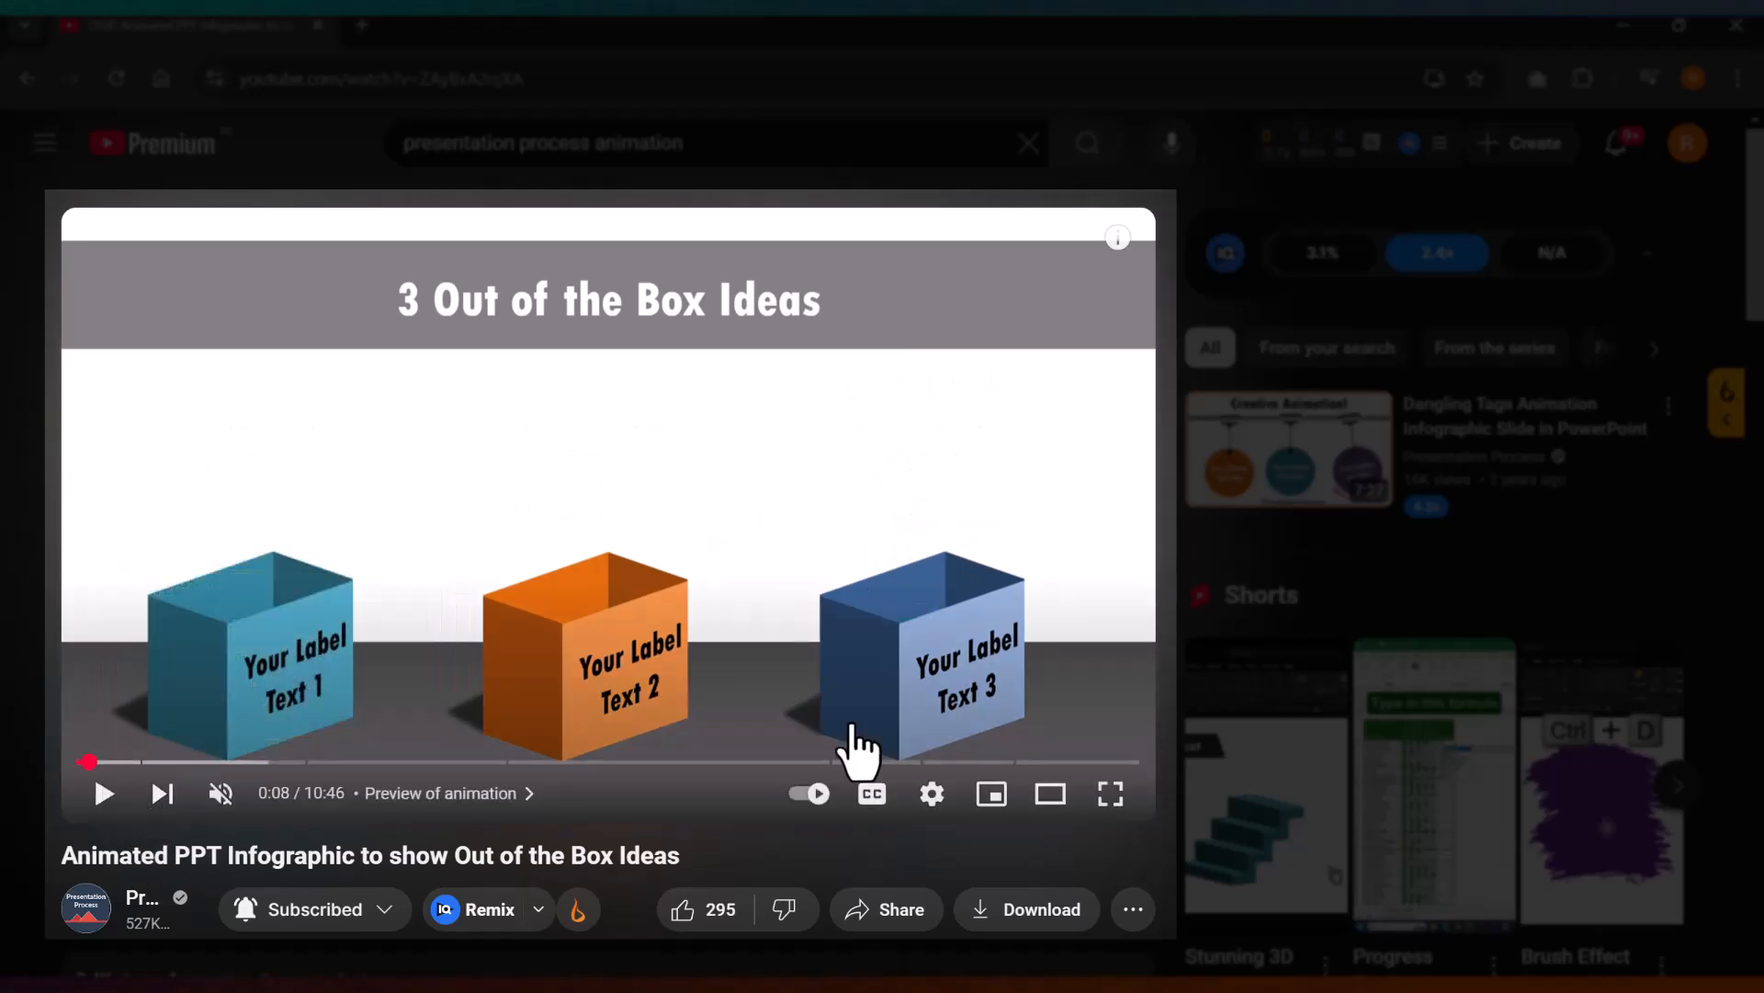
mouse_move(821, 658)
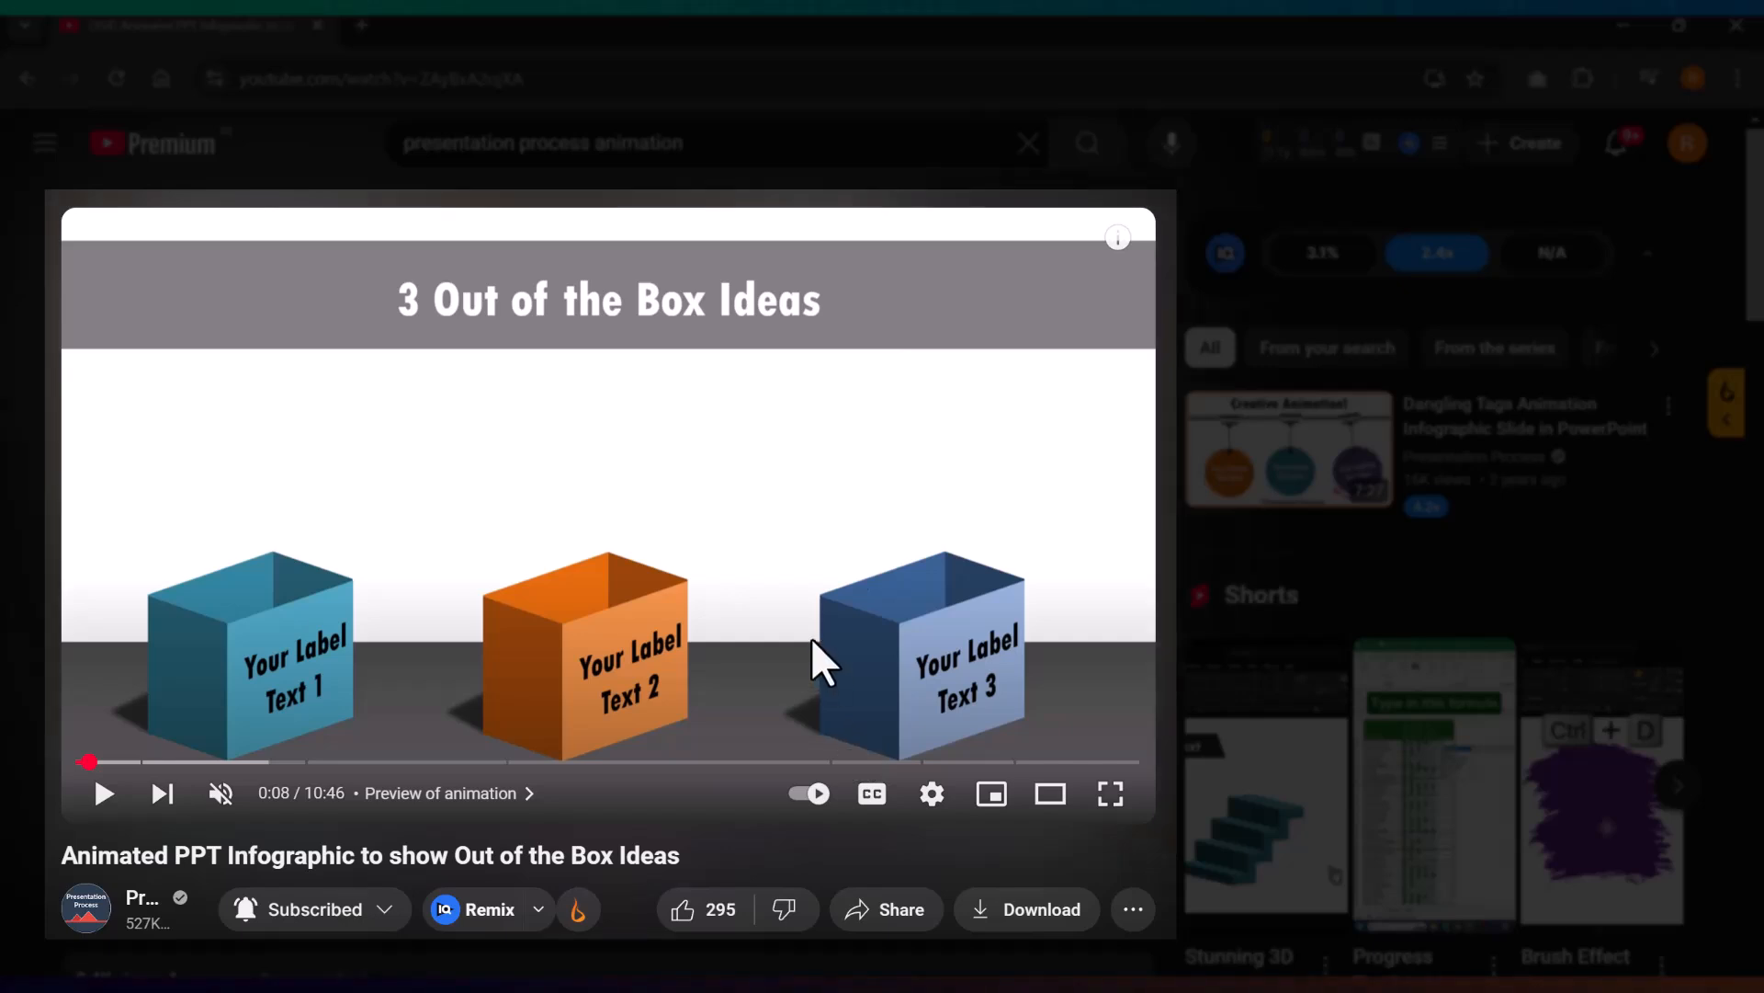
mouse_move(970, 609)
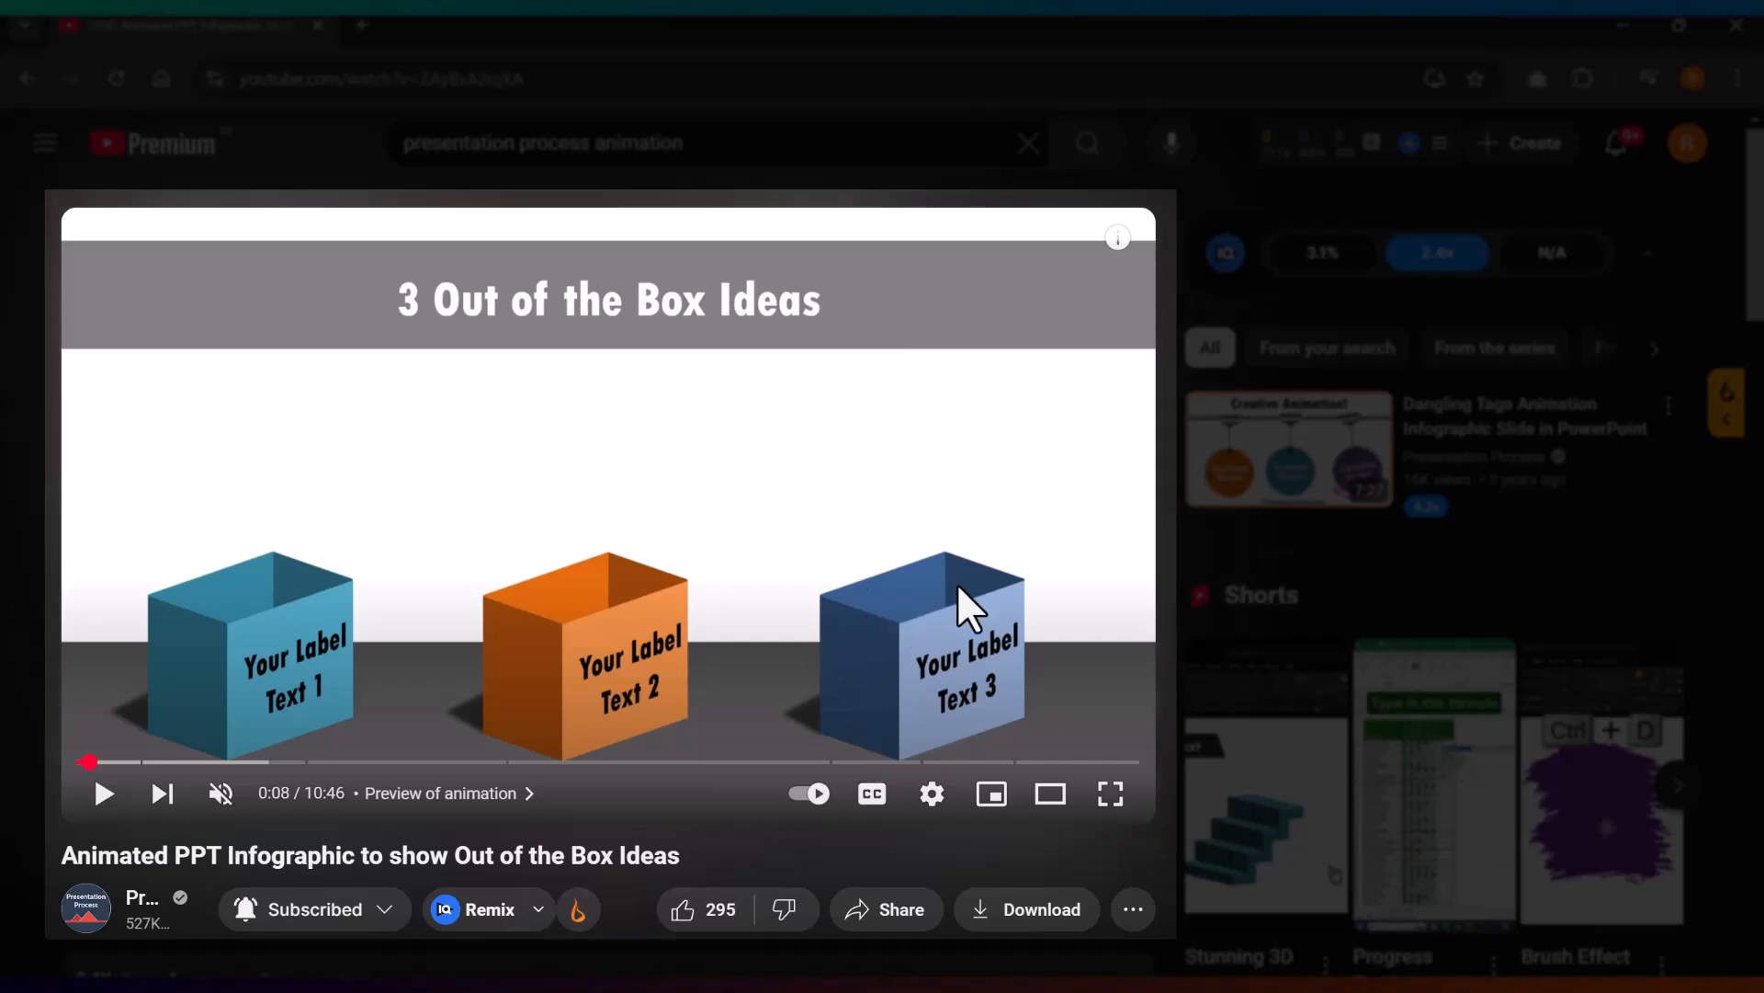